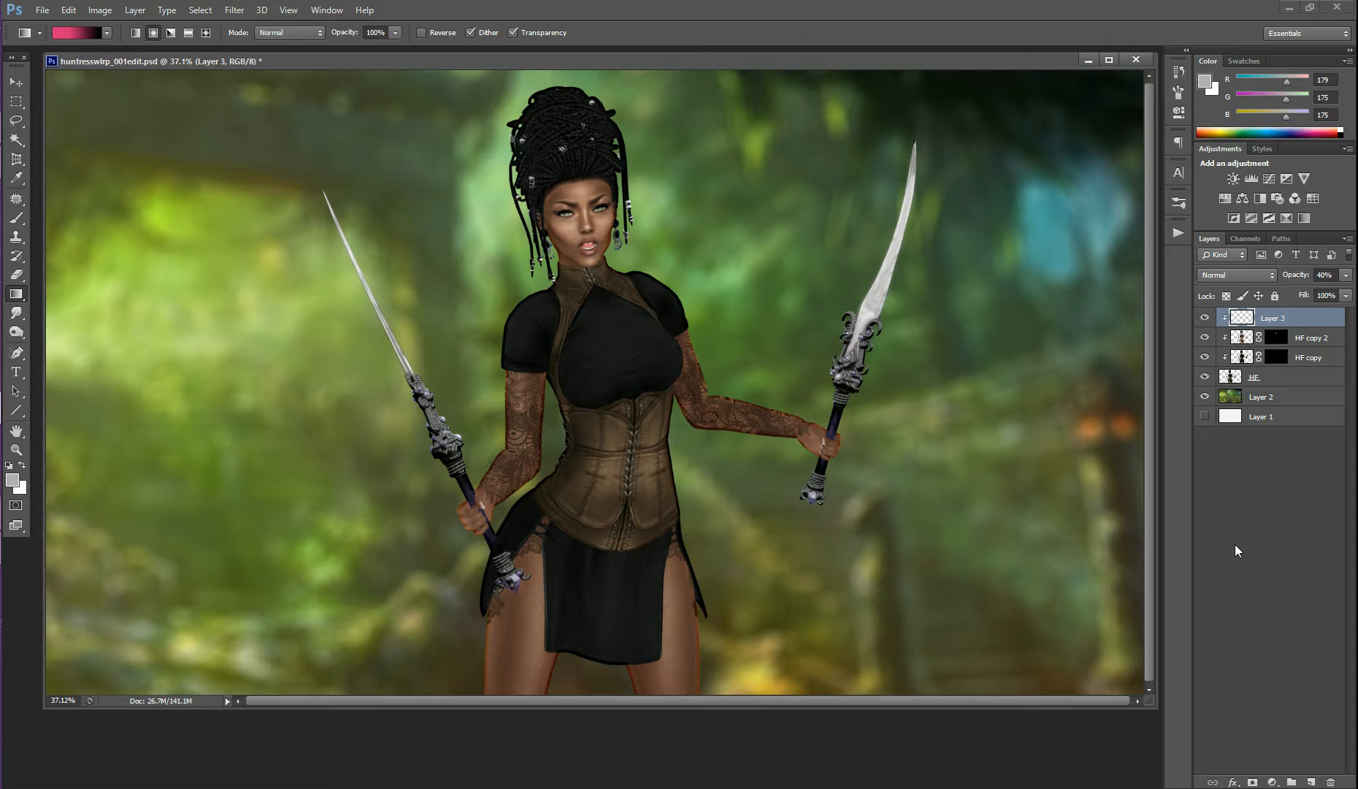
mouse_move(711, 68)
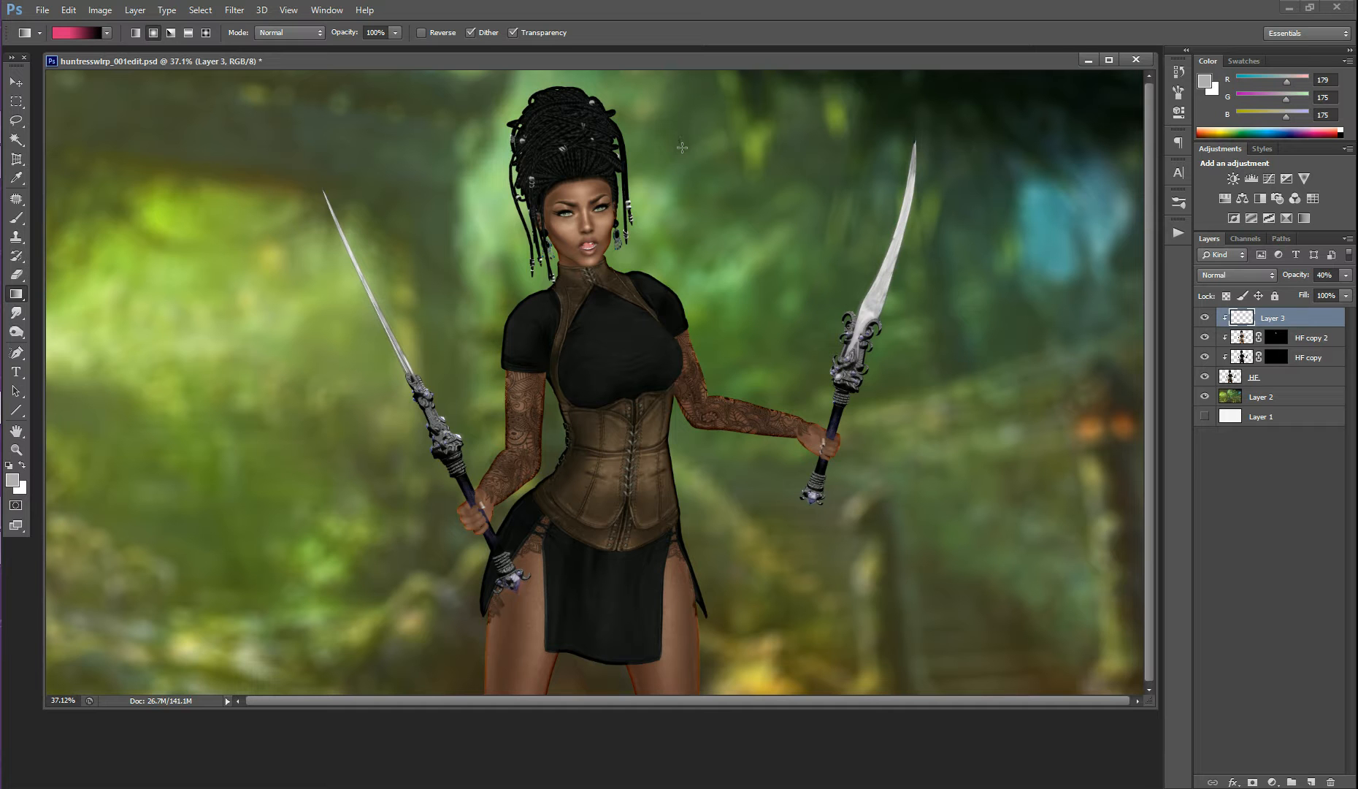
mouse_move(684, 162)
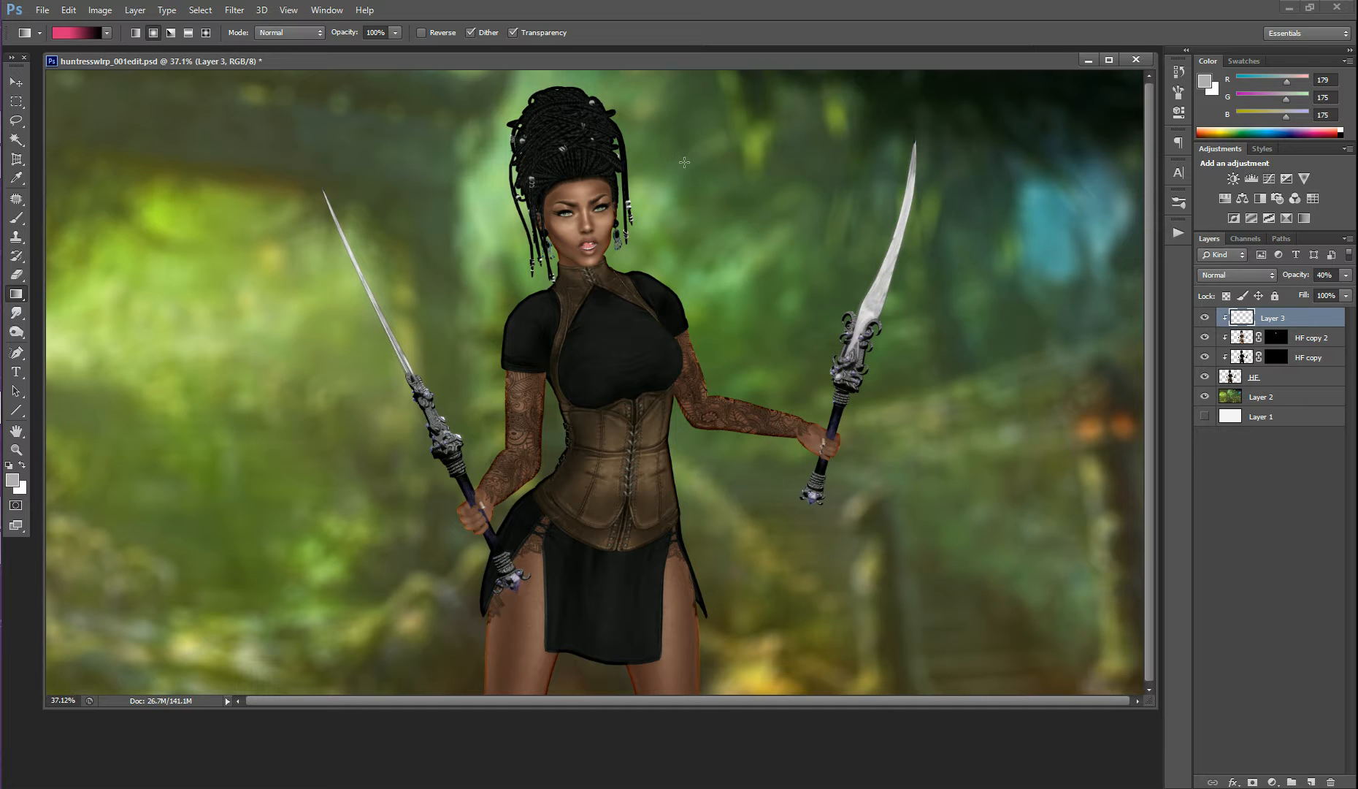
mouse_move(591, 23)
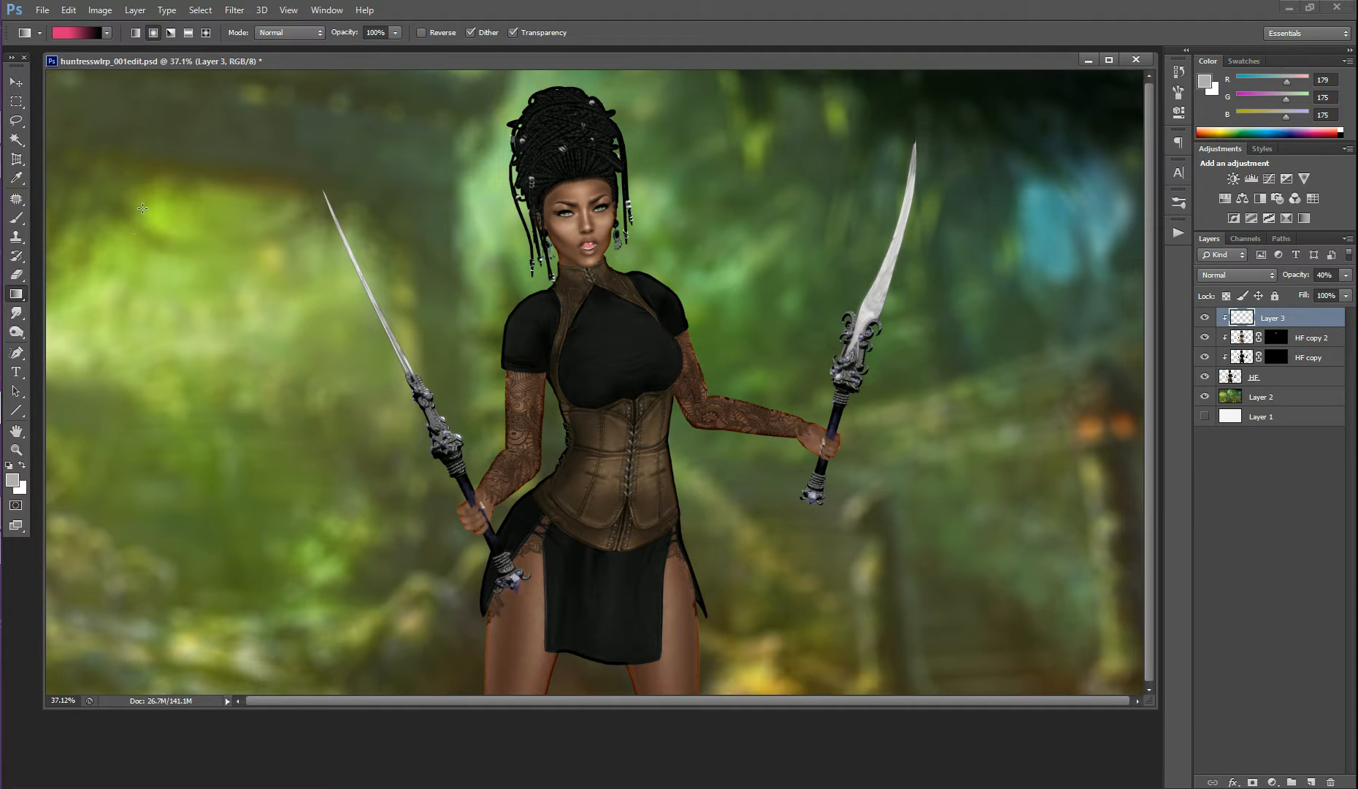
Step: Flatten the image, then start a Lens Flare filter using the 50-300mm Zoom lens type
left_click(134, 11)
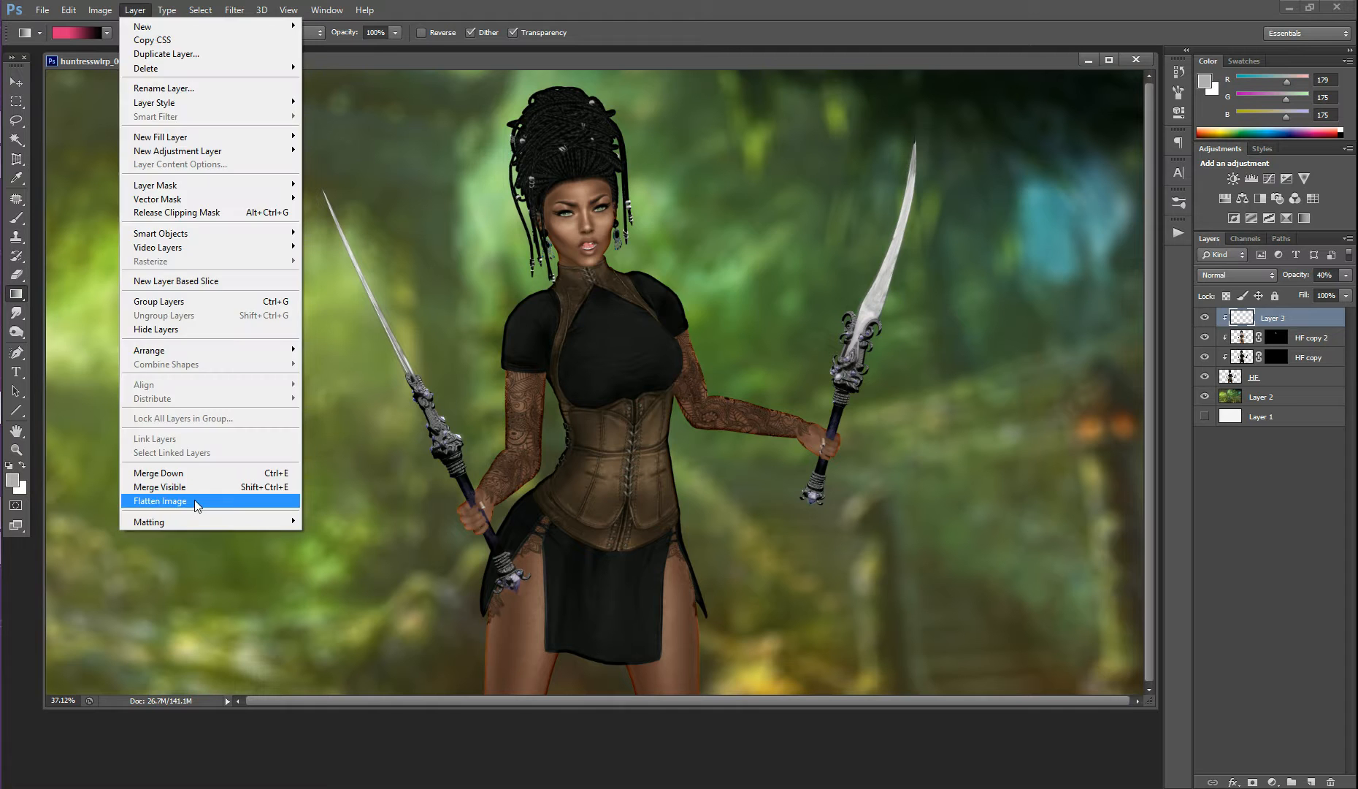
left_click(159, 501)
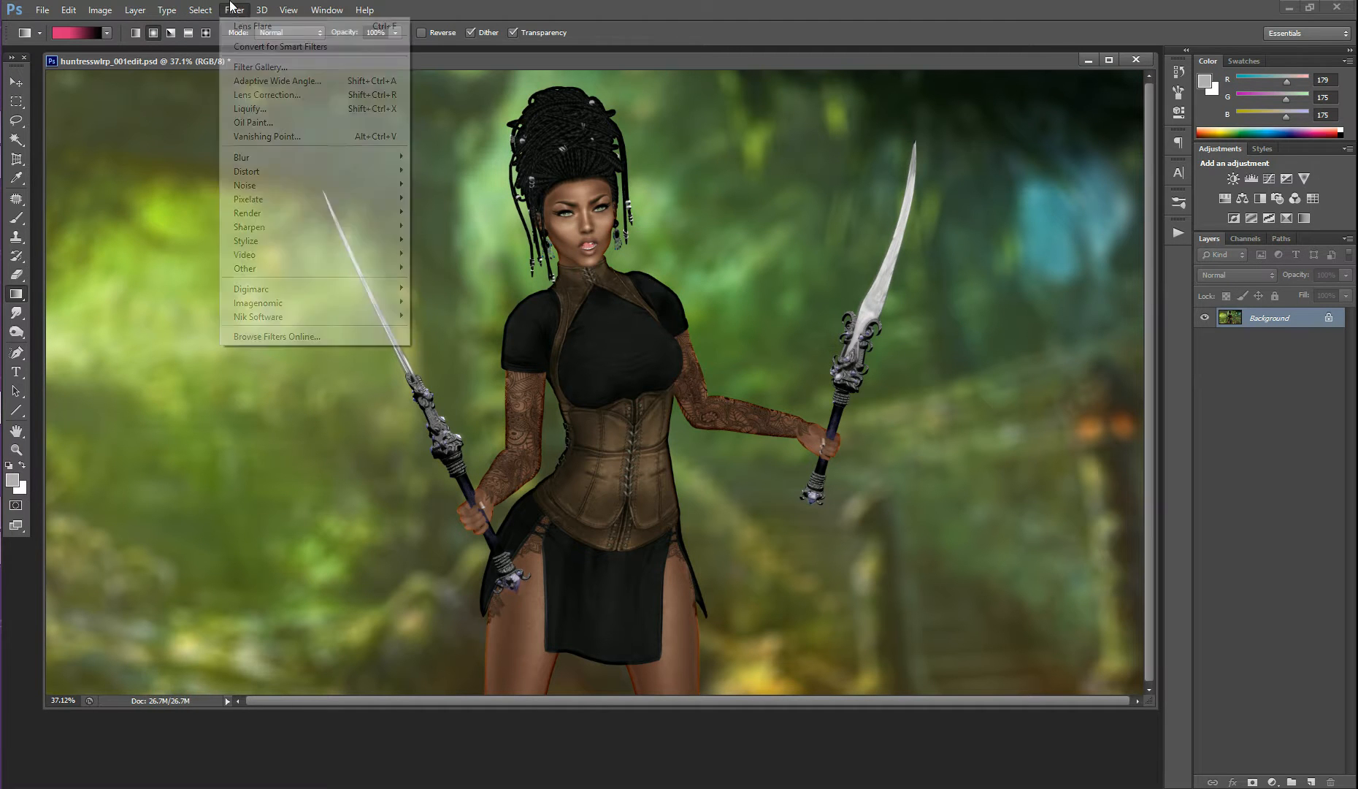
mouse_move(245, 269)
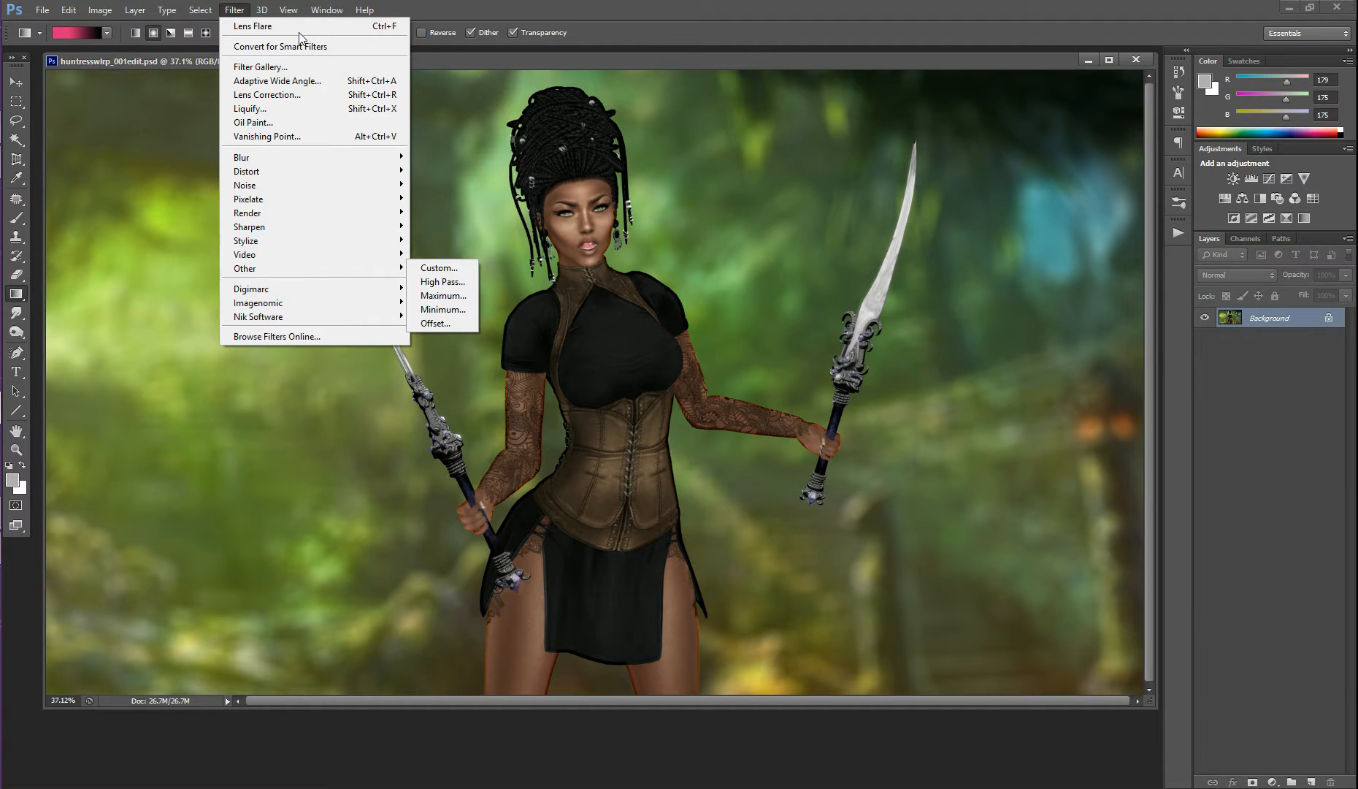
mouse_move(260, 212)
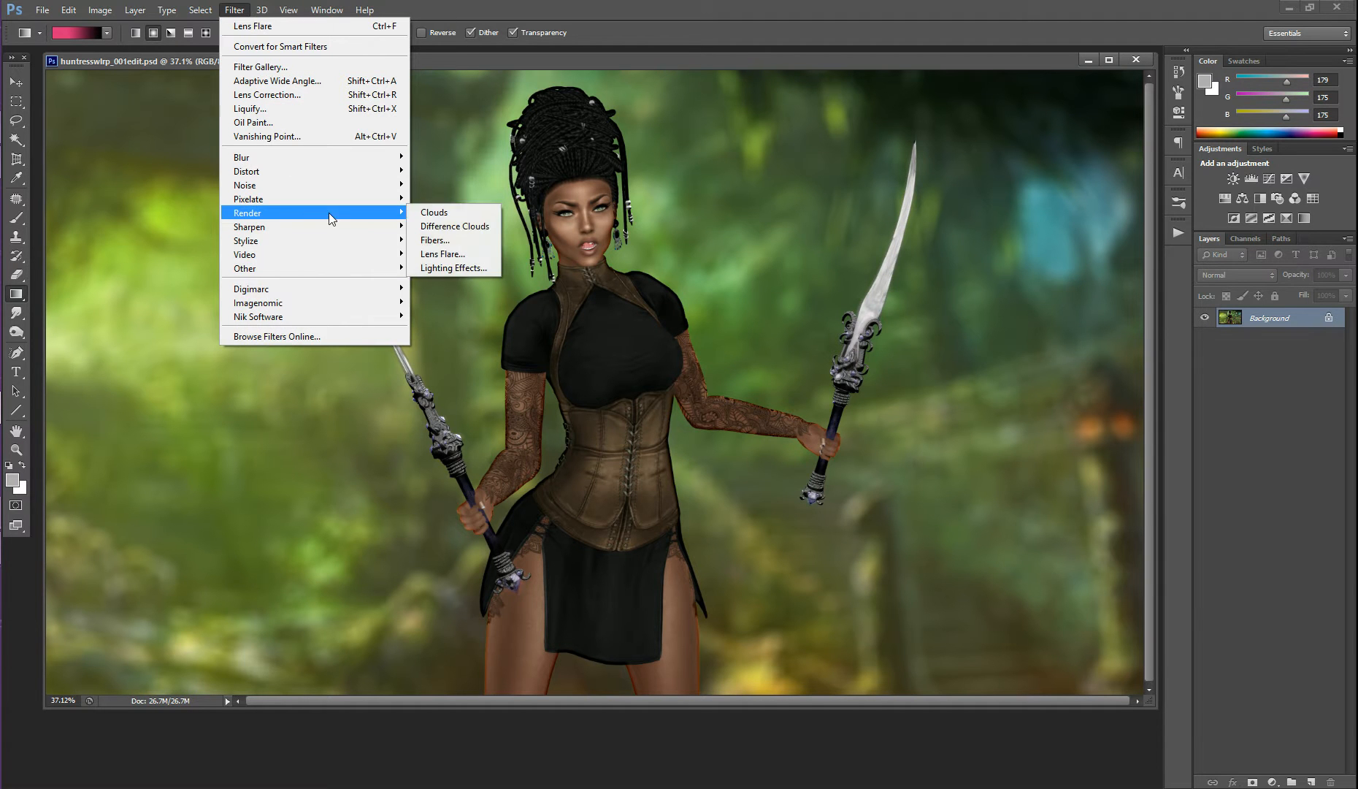
left_click(442, 255)
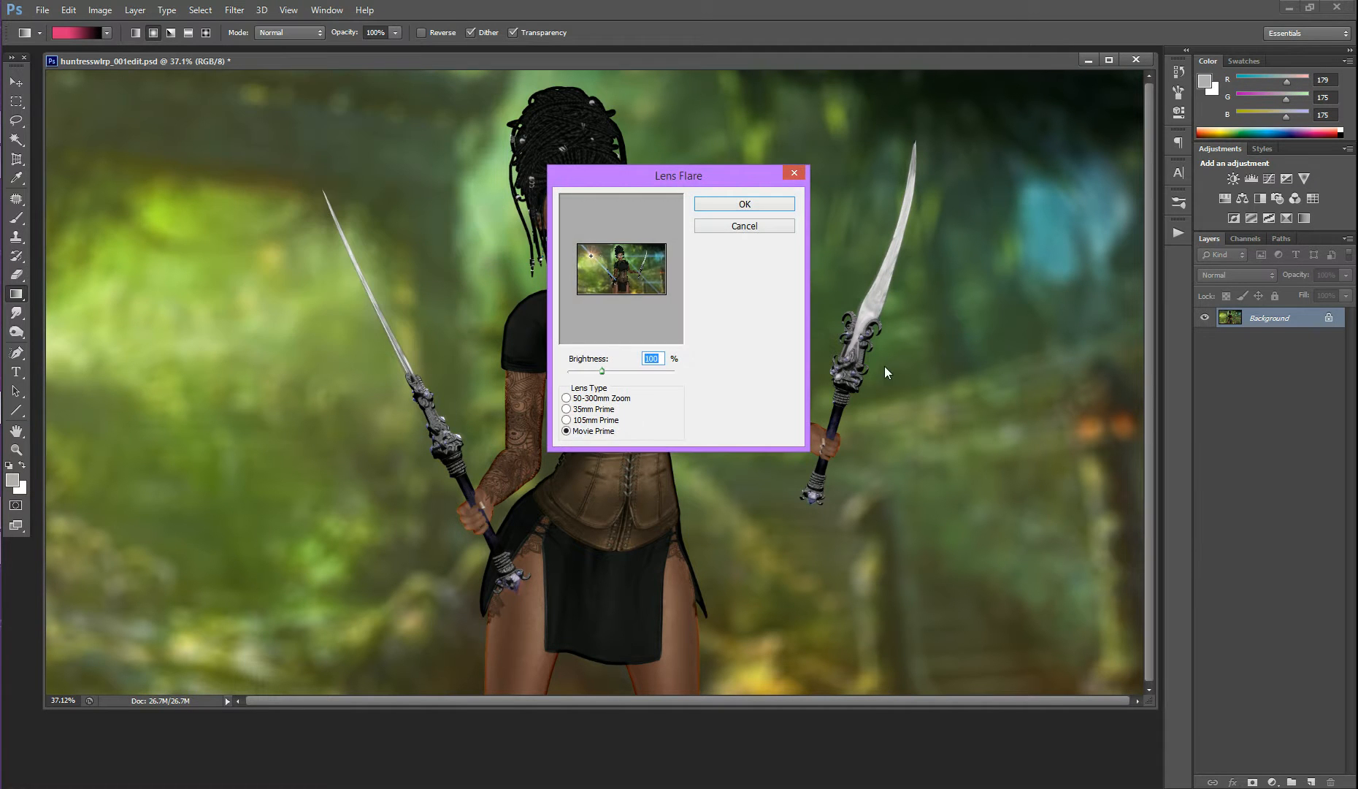
left_click(567, 397)
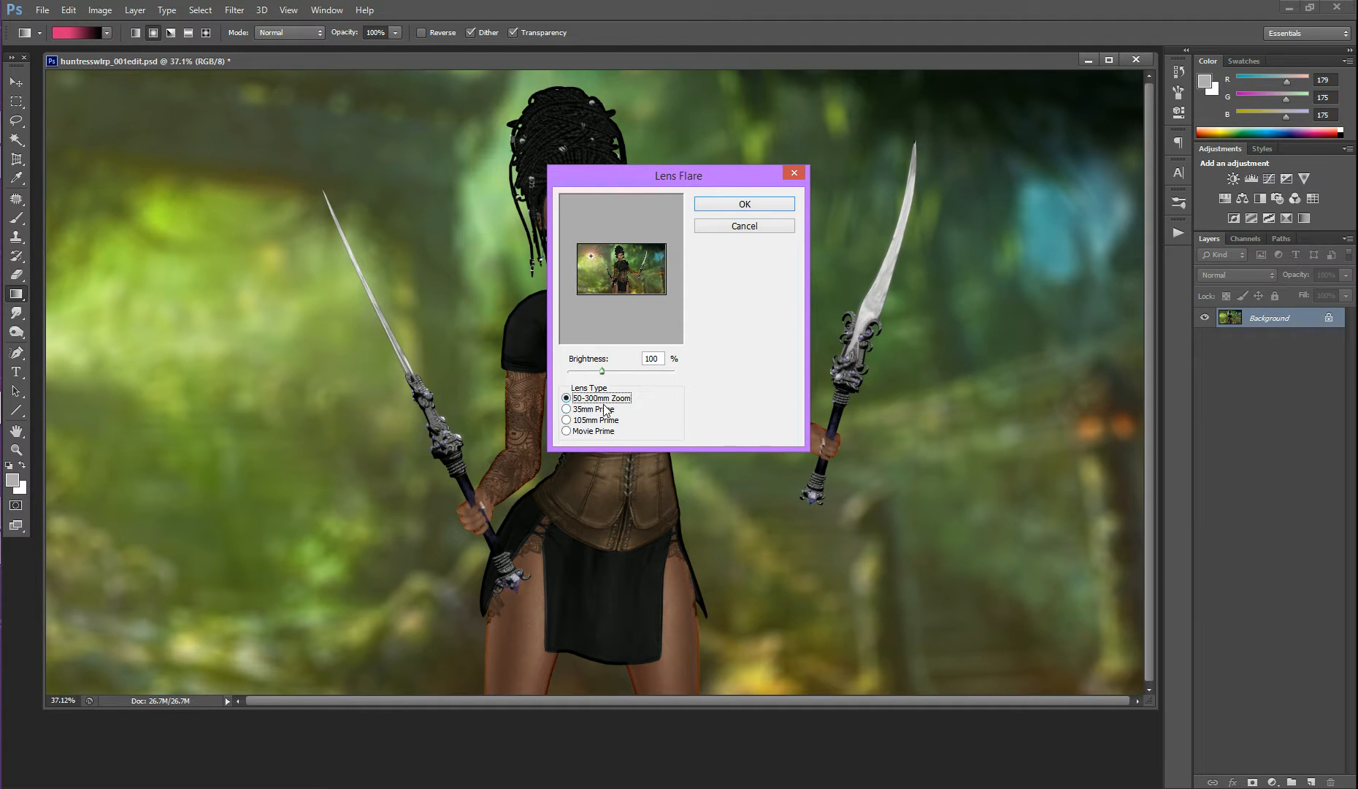
mouse_move(624, 372)
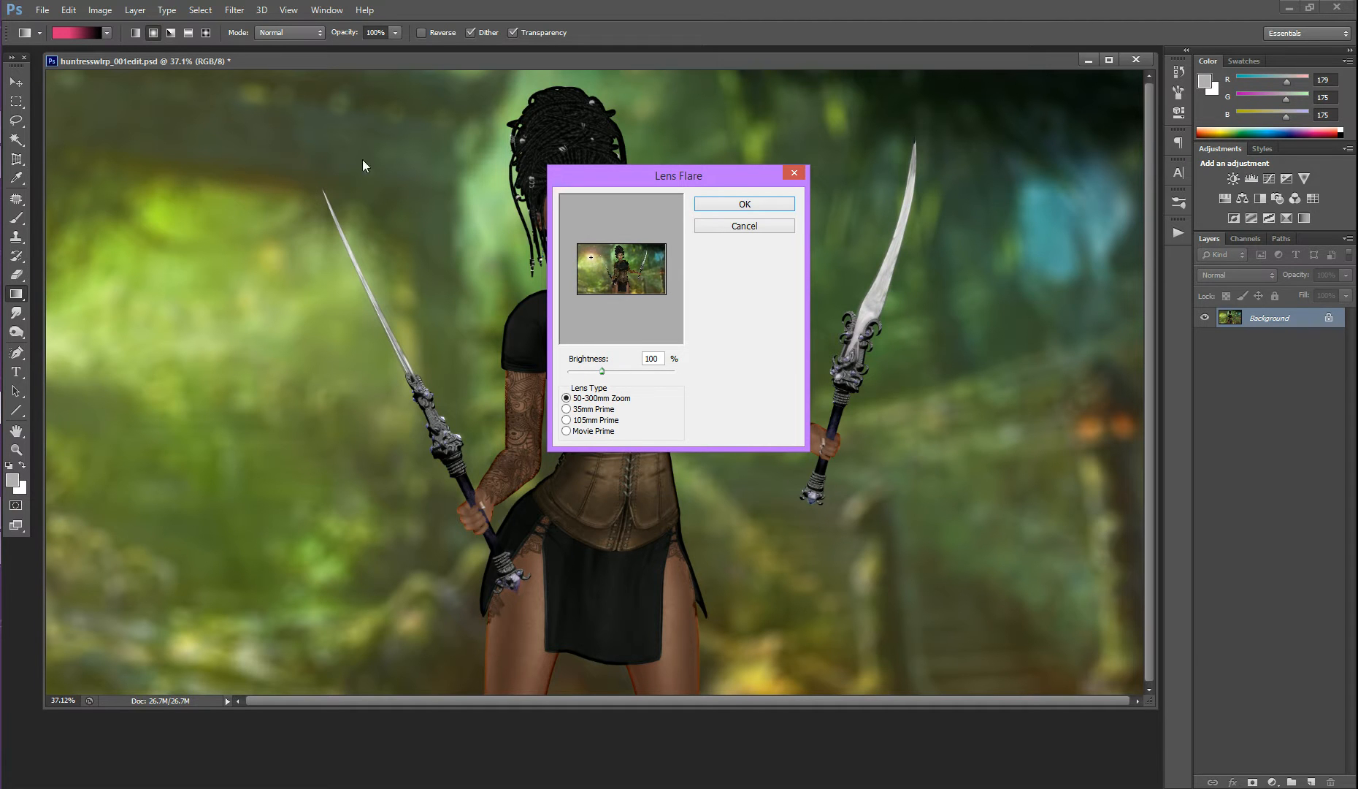
mouse_move(239, 259)
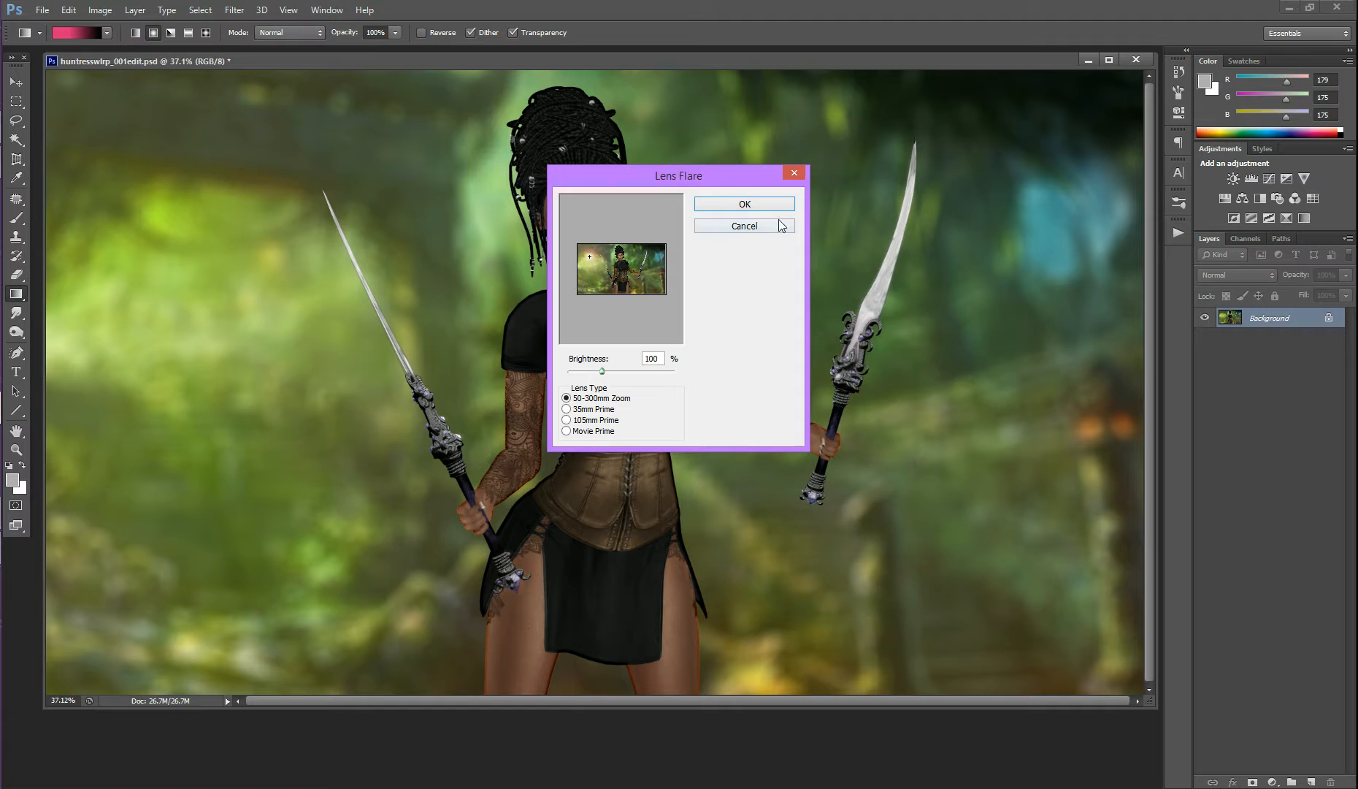
Step: Apply the lens flare so it glows in the upper left of the jungle scene
left_click(742, 203)
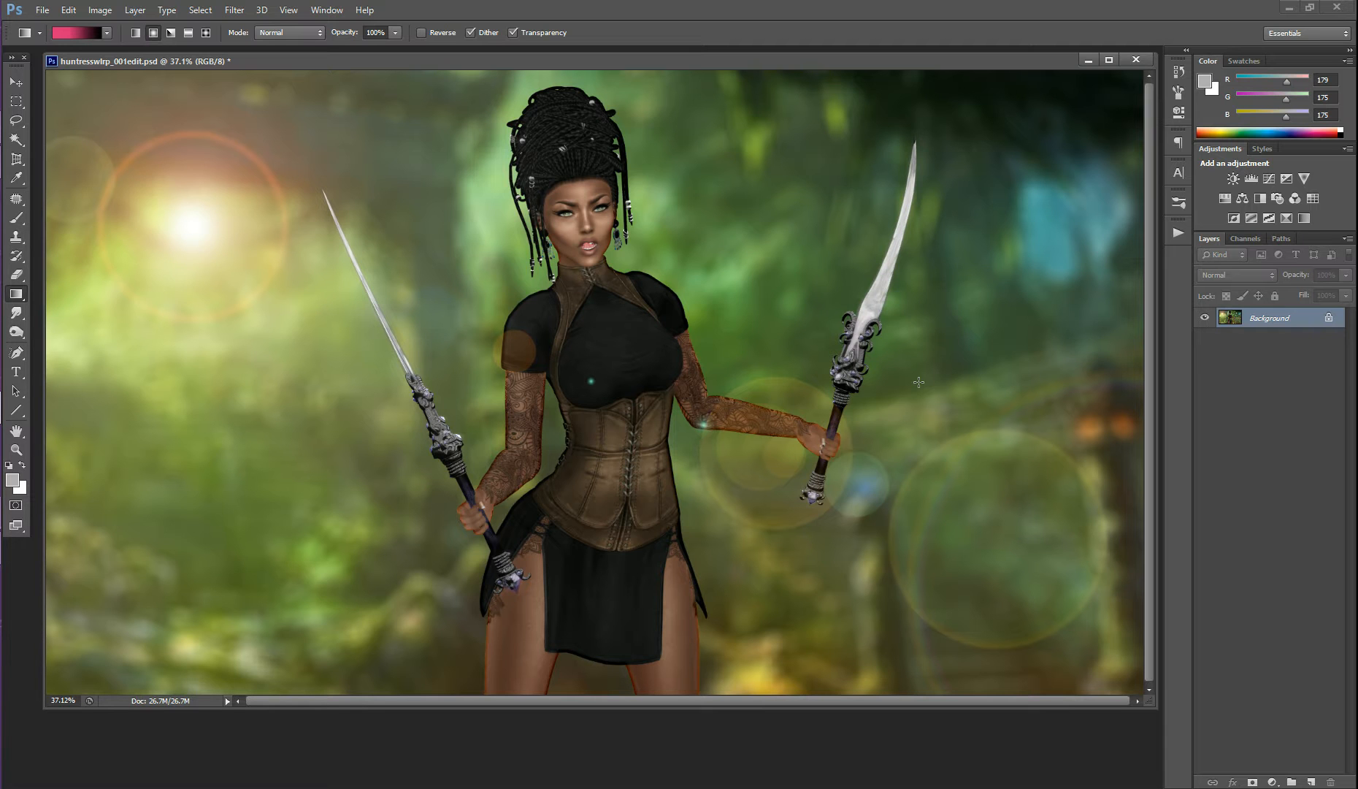
mouse_move(583, 14)
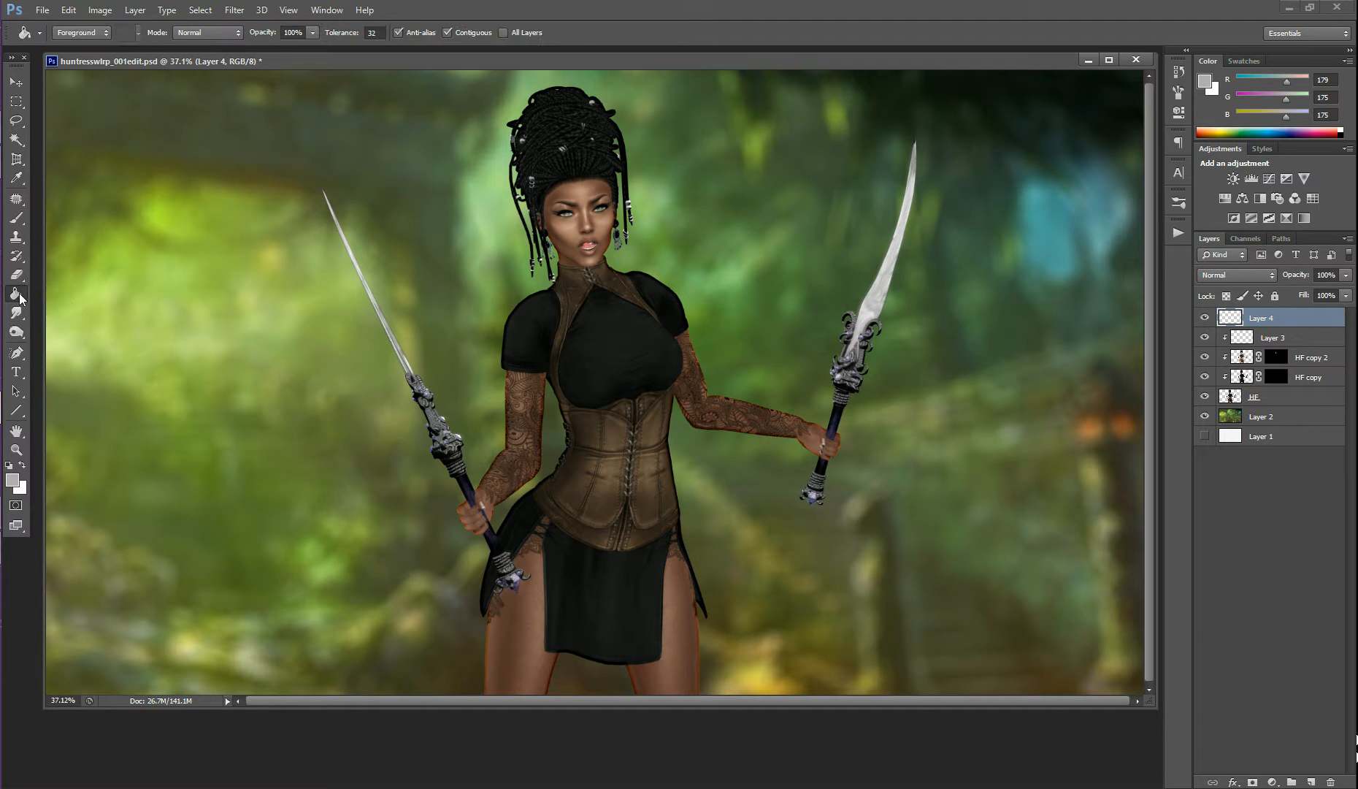
Step: Switch to the Gradient tool and edit the Violet, Orange preset so its end stop is black
left_click(16, 295)
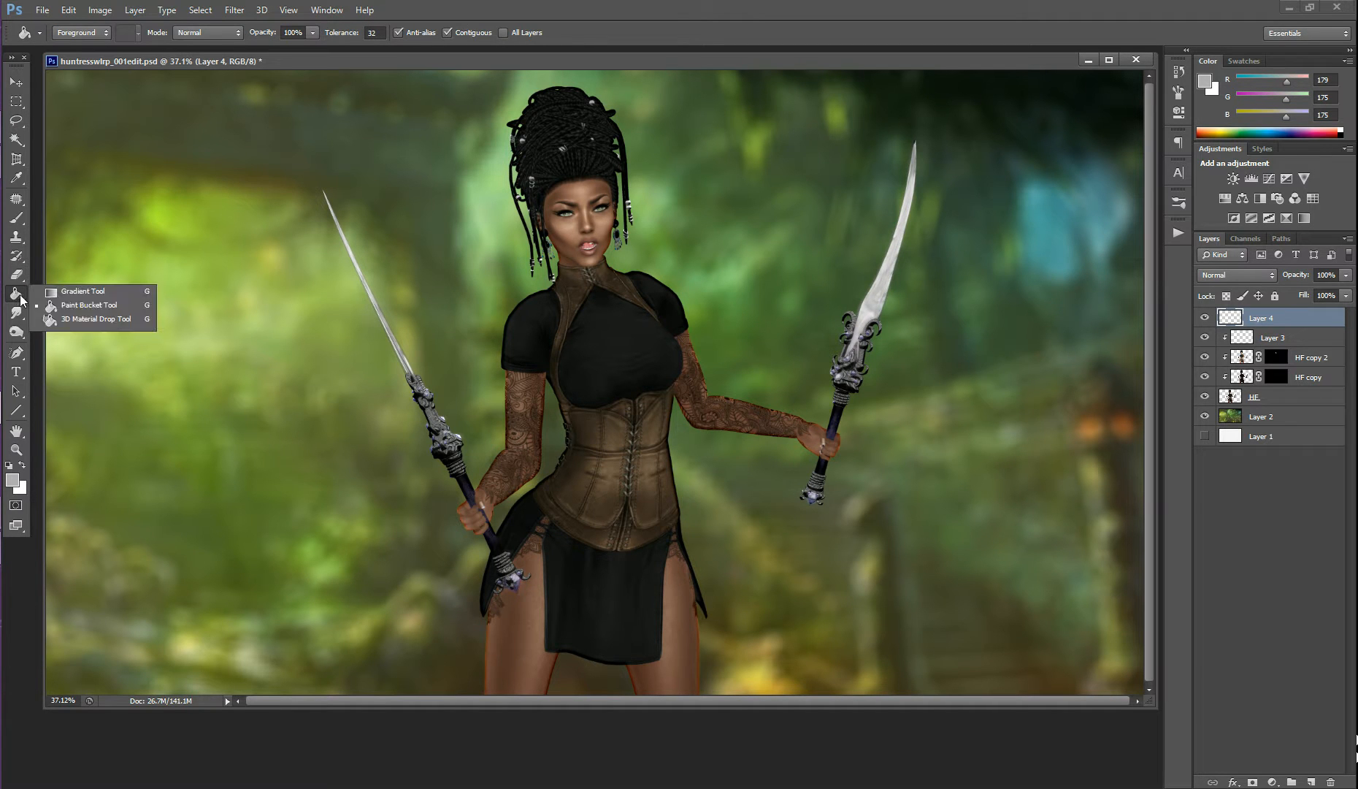
left_click(81, 291)
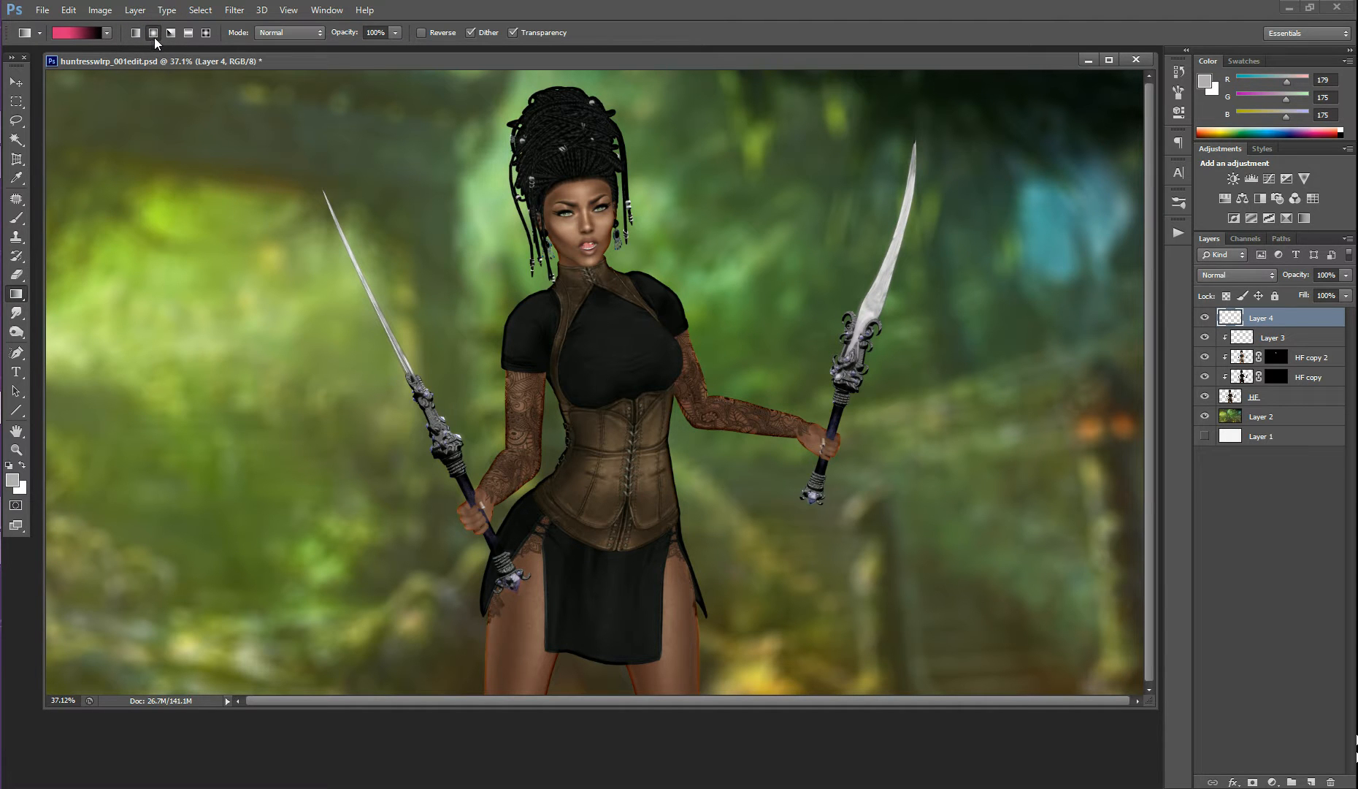
mouse_move(152, 32)
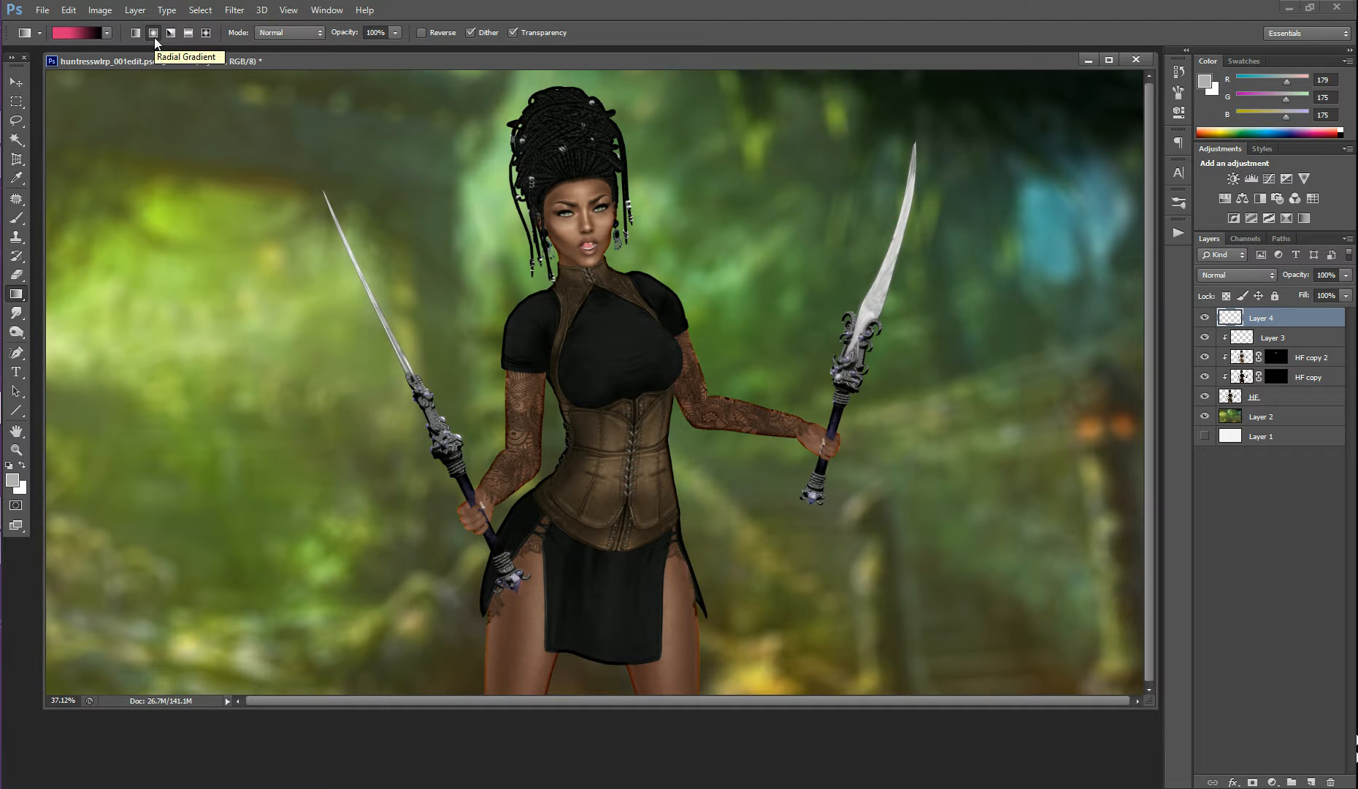
mouse_move(76, 33)
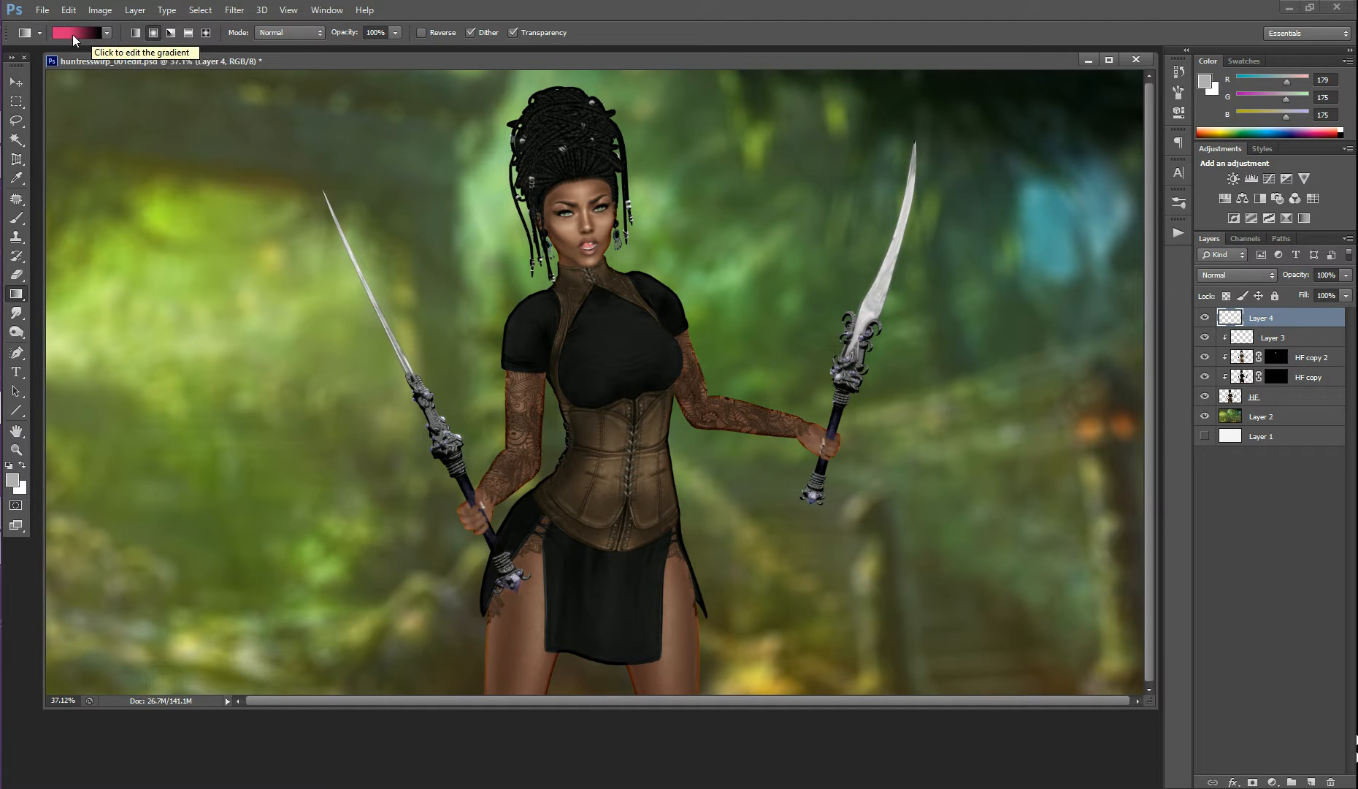
left_click(80, 32)
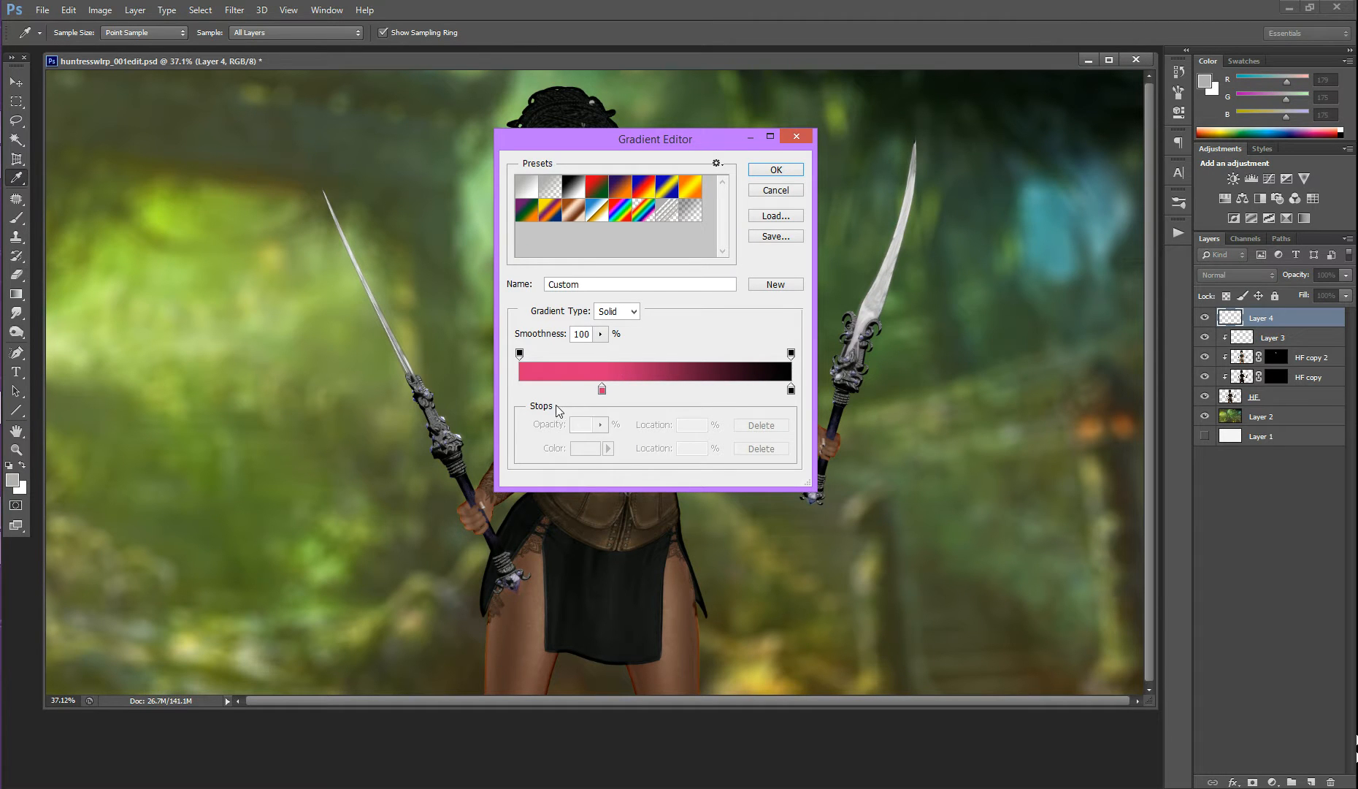
left_click(618, 184)
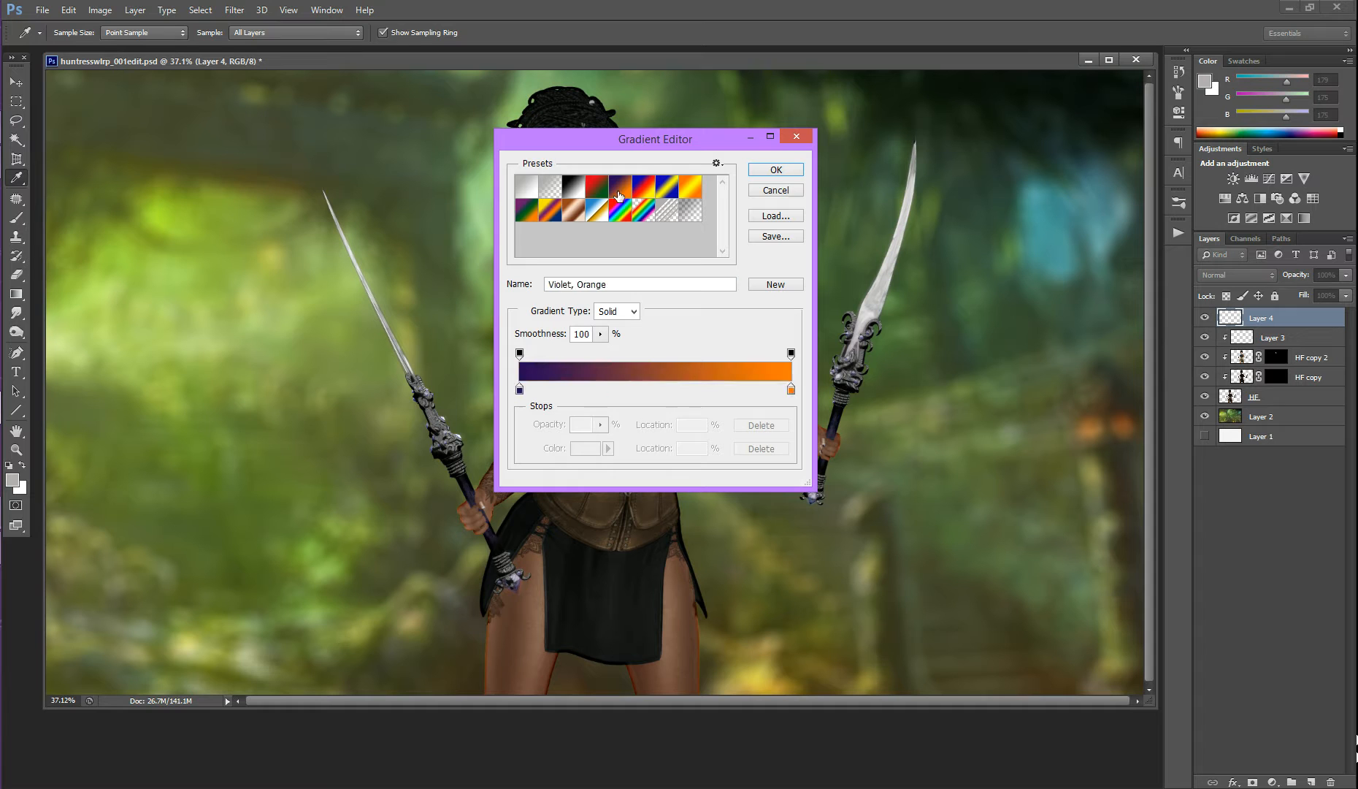
left_click(598, 184)
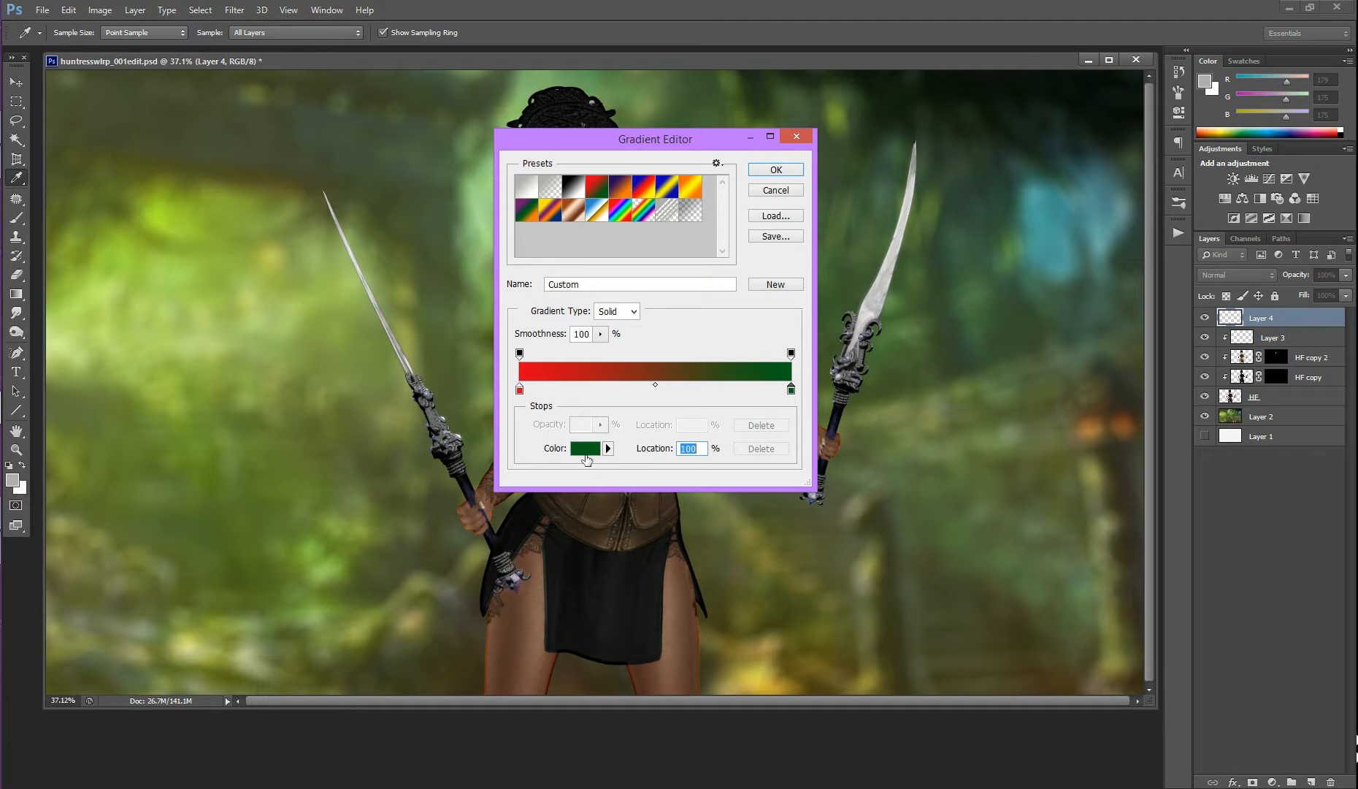
left_click(584, 448)
type("000000")
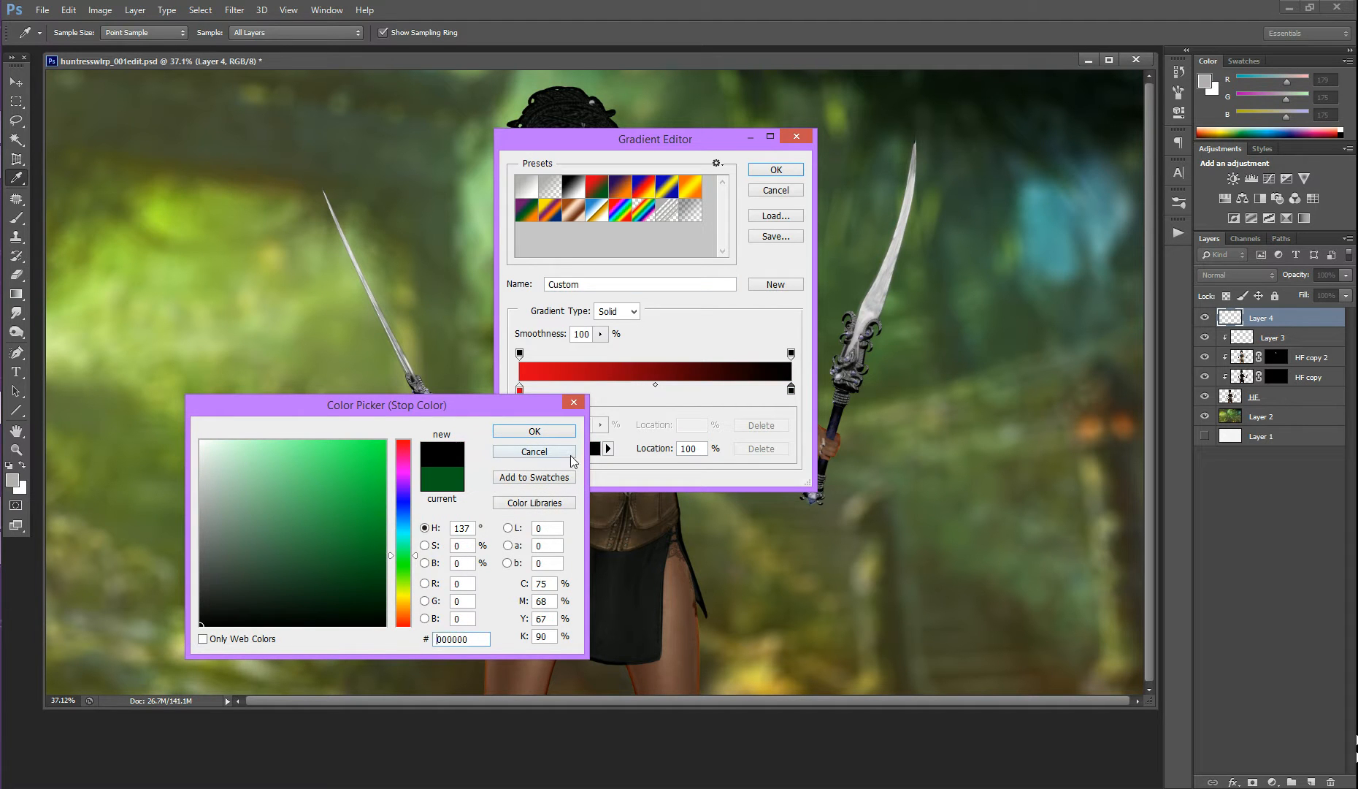
left_click(533, 431)
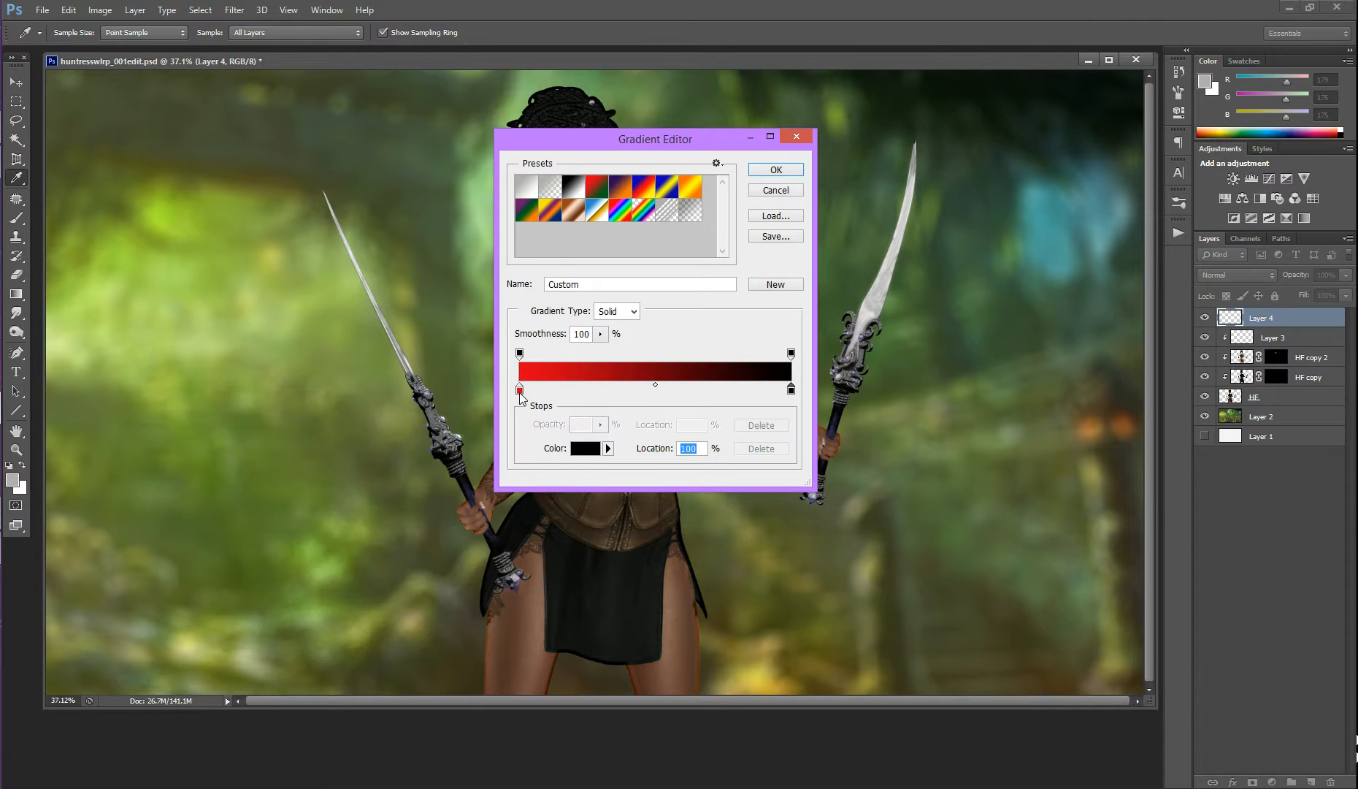
mouse_move(519, 390)
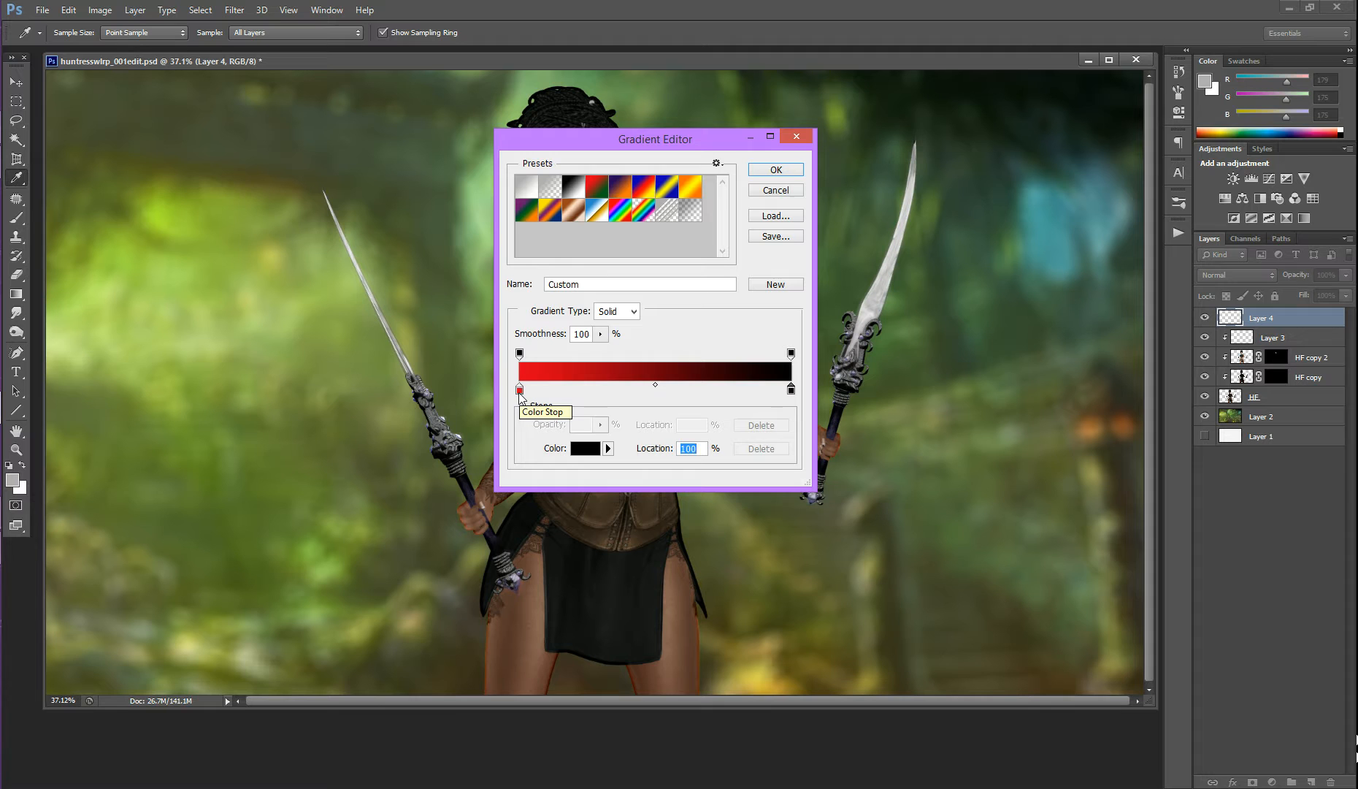
mouse_move(141, 345)
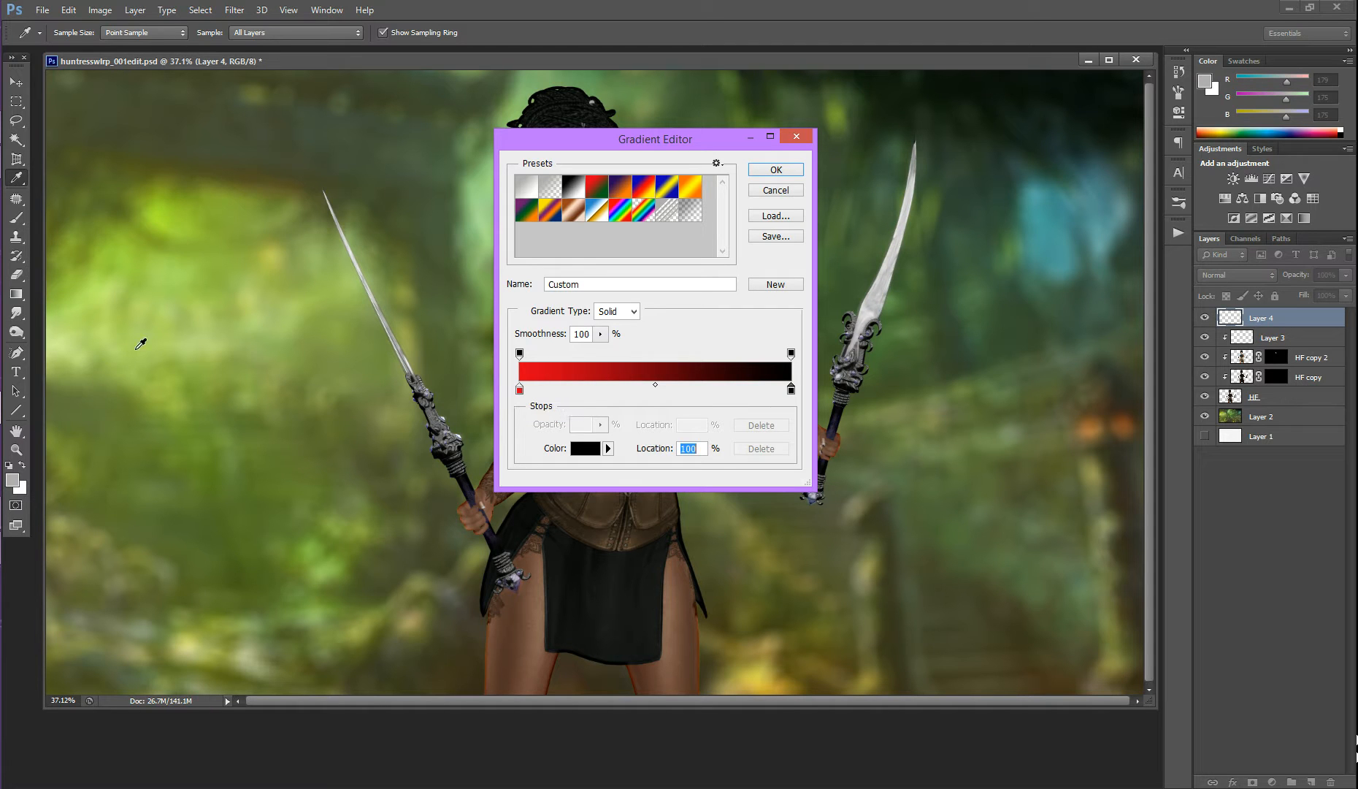
mouse_move(154, 339)
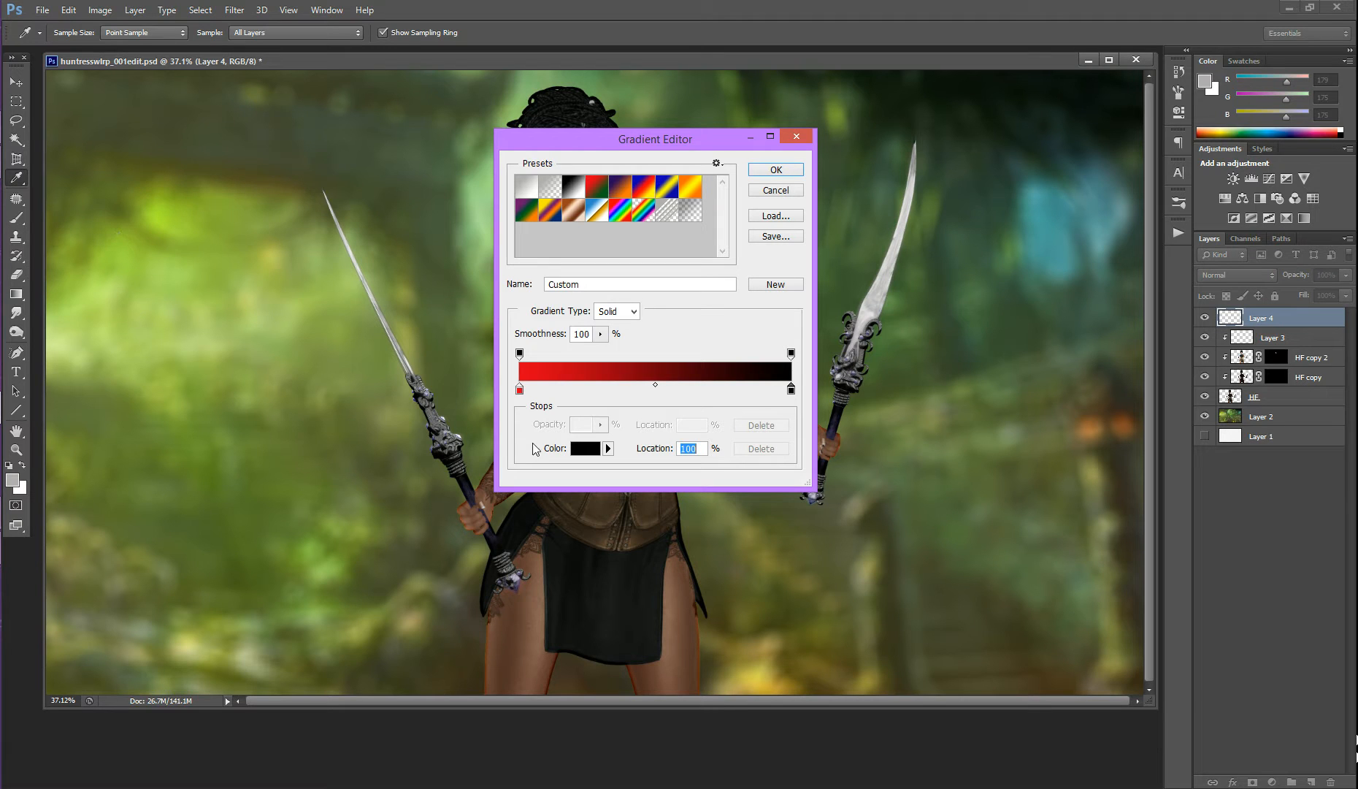
Step: Set the gradient's starting stop to a bright lime green
left_click(520, 379)
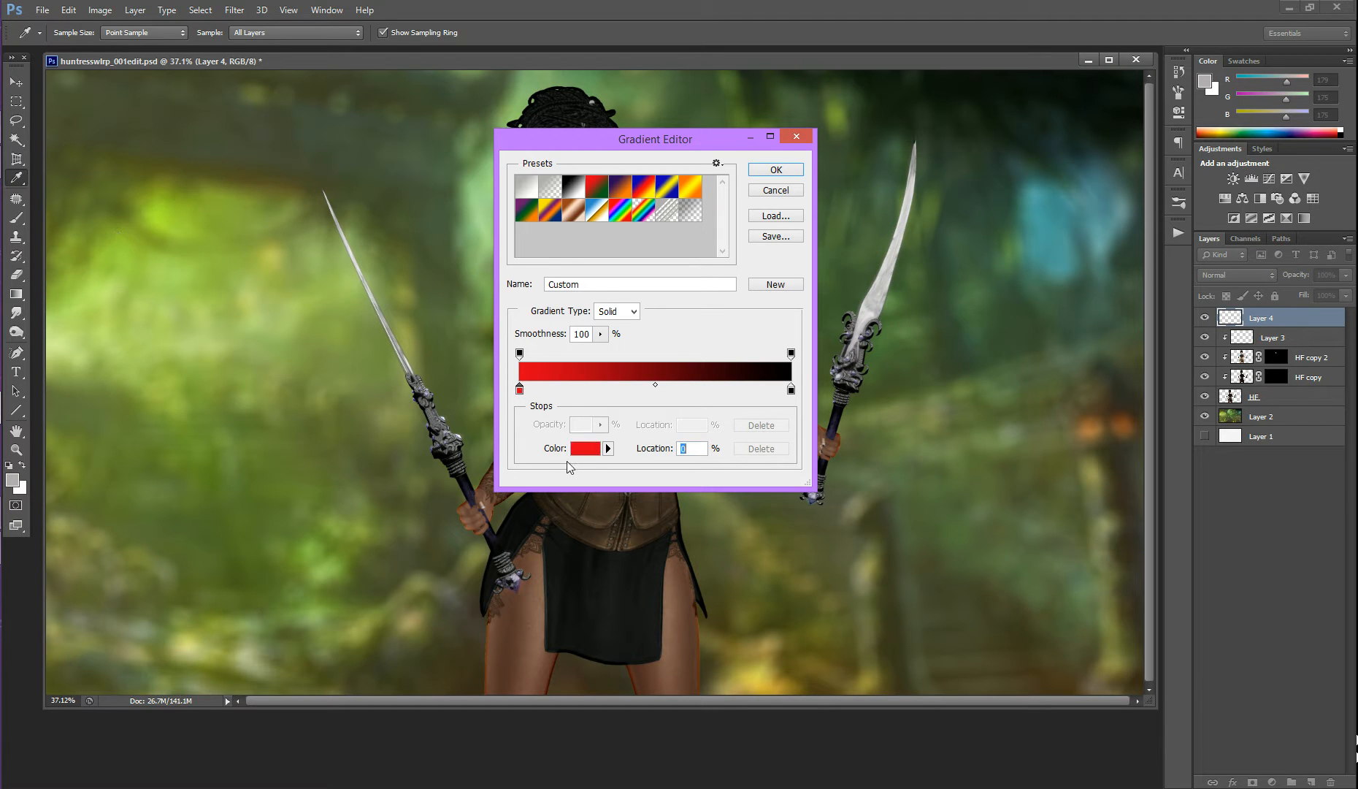
left_click(585, 448)
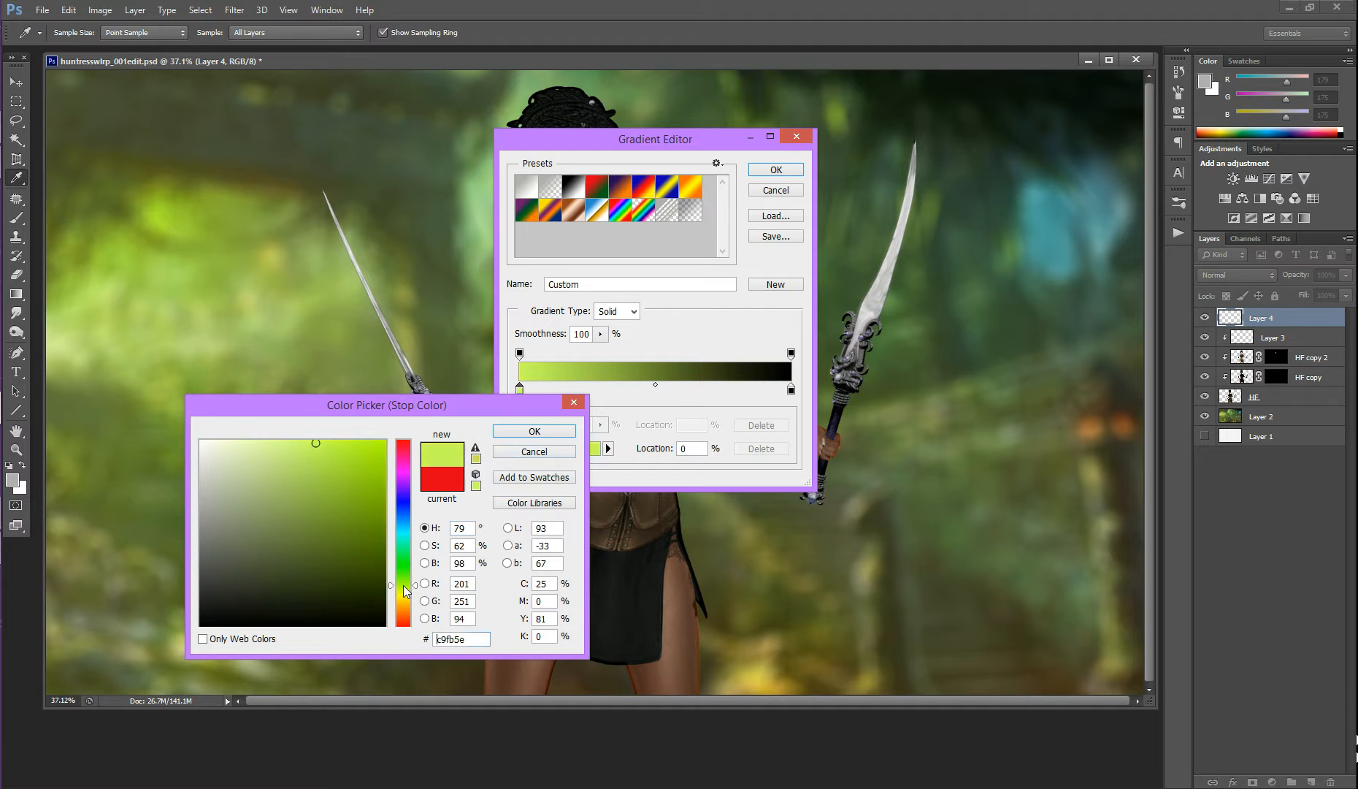
left_click(533, 431)
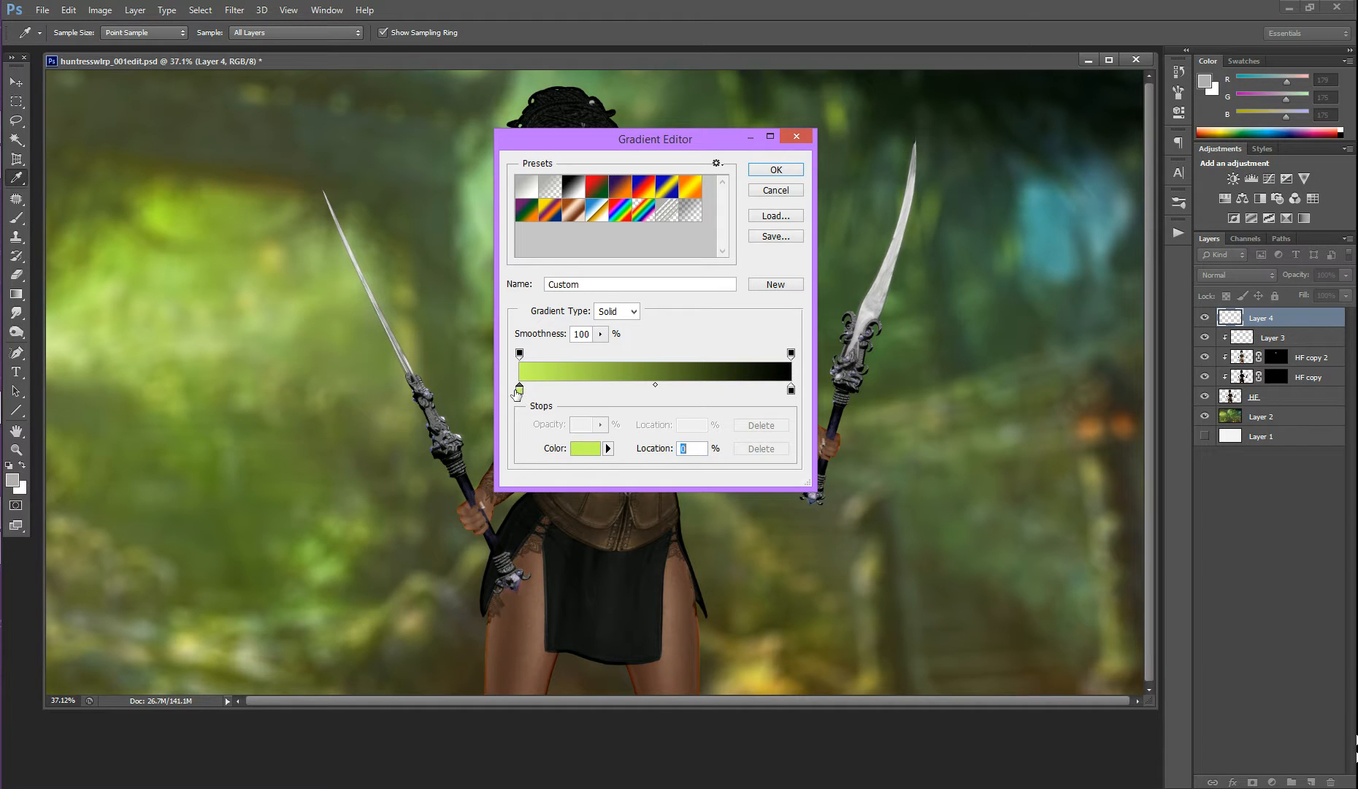
left_click(587, 446)
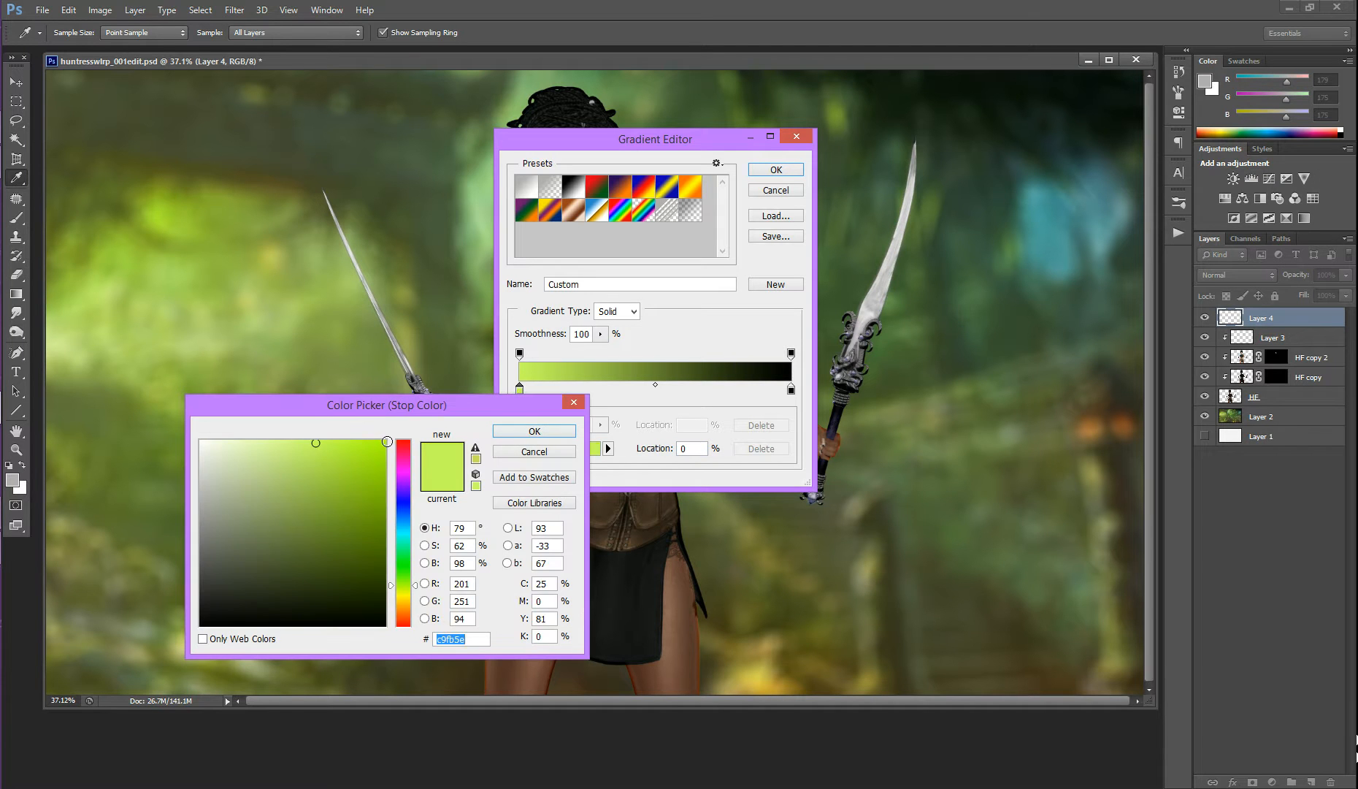
left_click(533, 431)
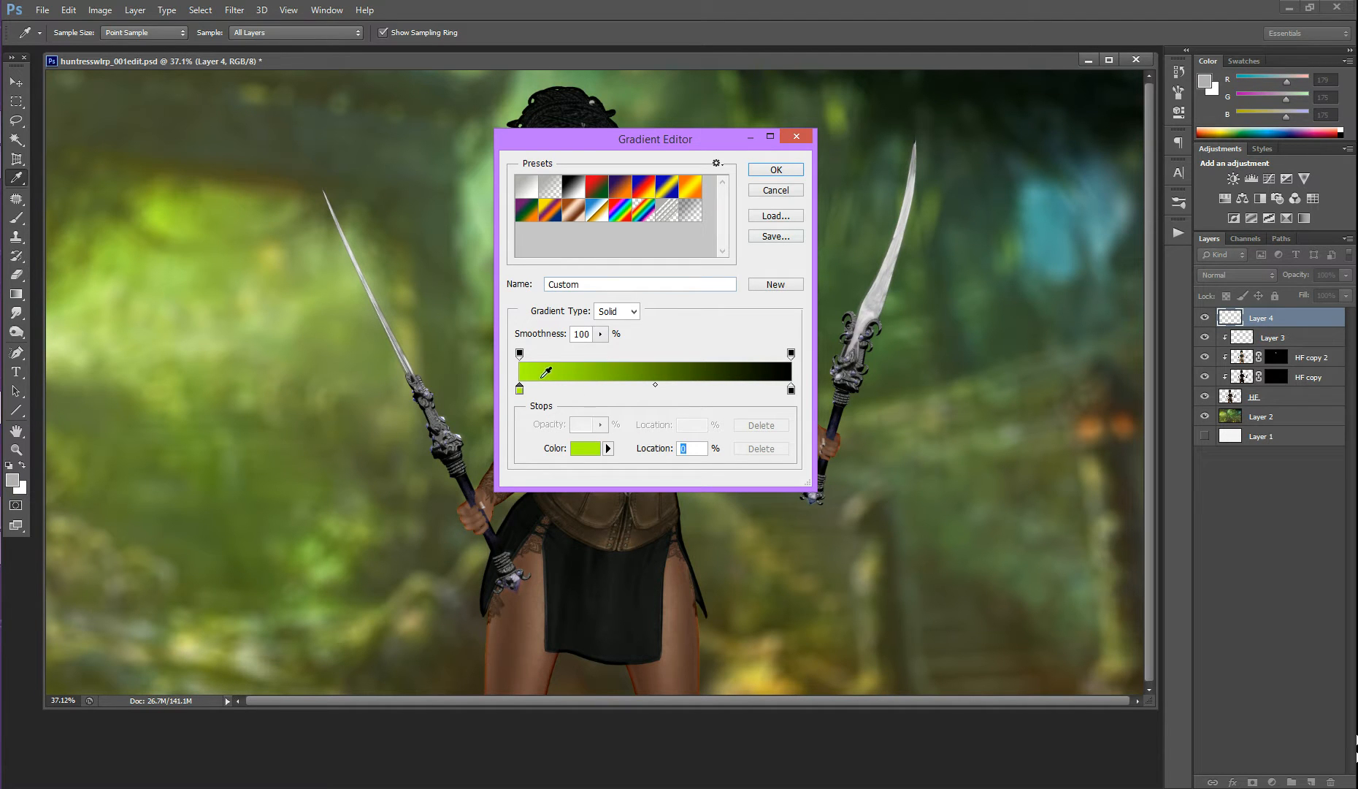
mouse_move(576, 392)
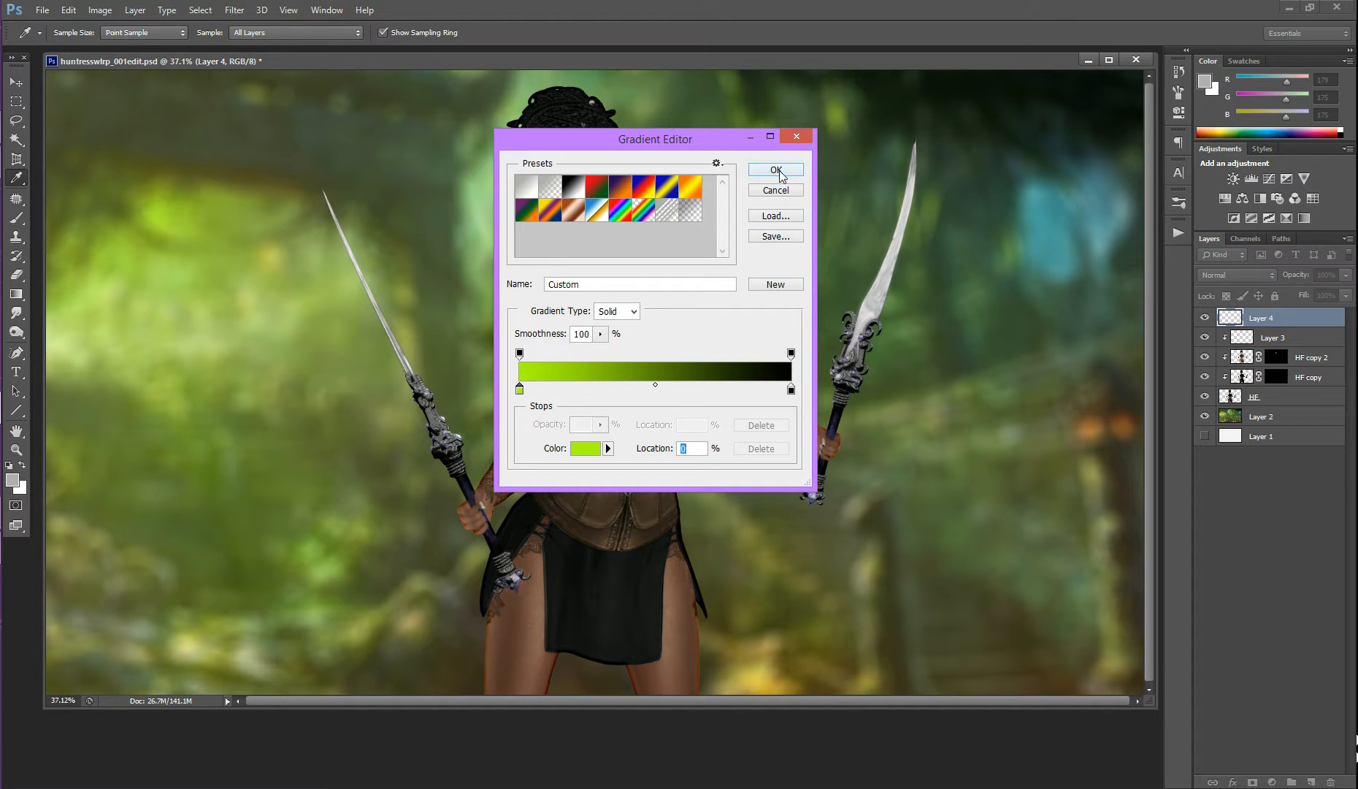
Step: Confirm the gradient and drag a large radial lime-green glow from the upper left of Layer 4
left_click(774, 169)
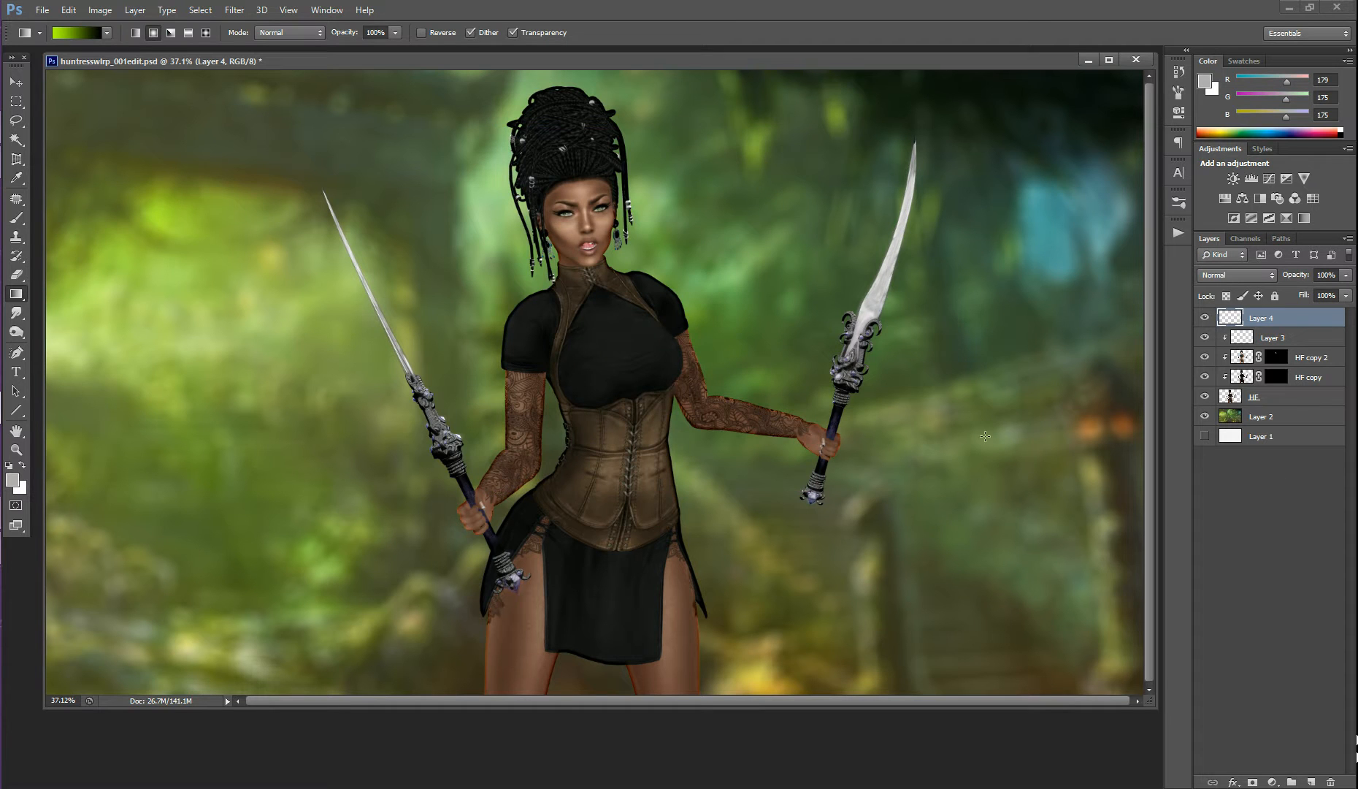
mouse_move(188, 244)
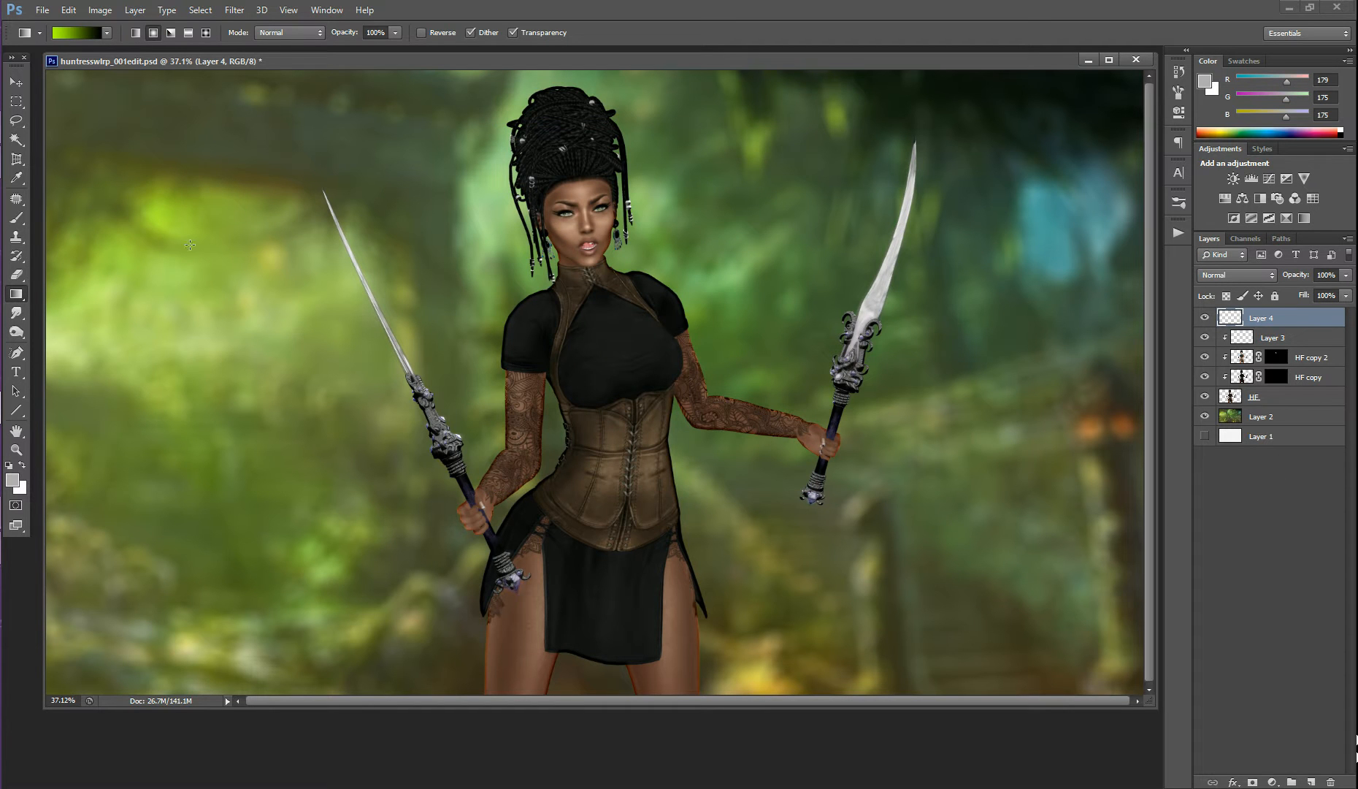
mouse_move(587, 419)
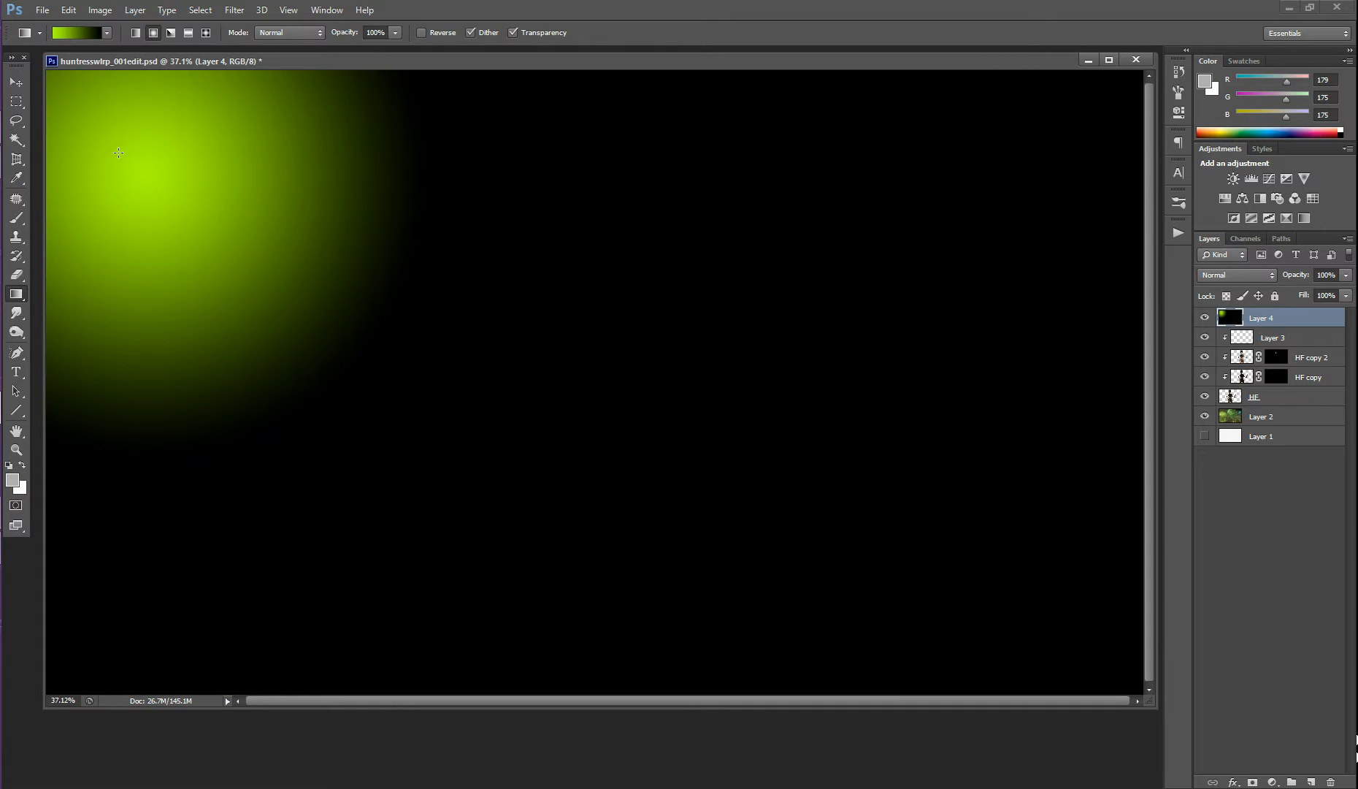
mouse_move(146, 156)
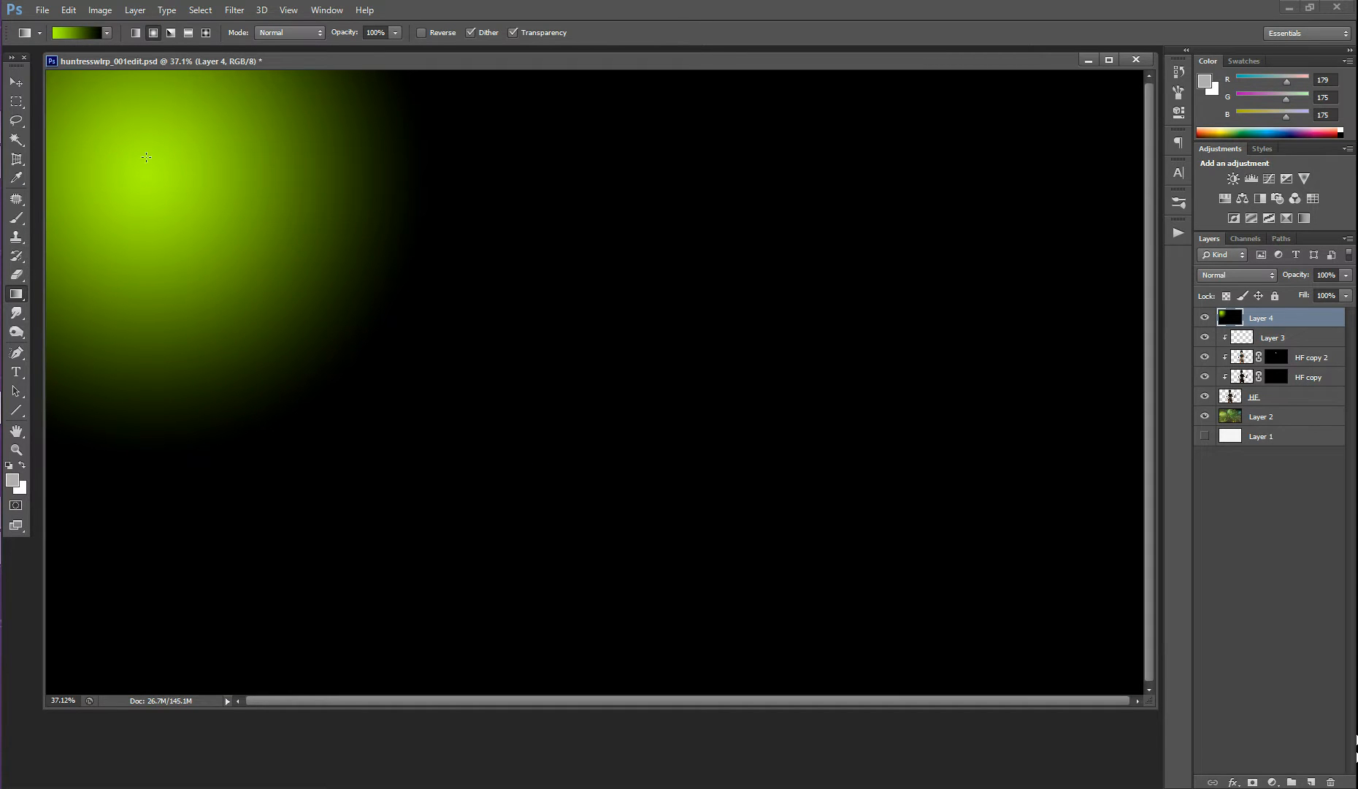
mouse_move(165, 169)
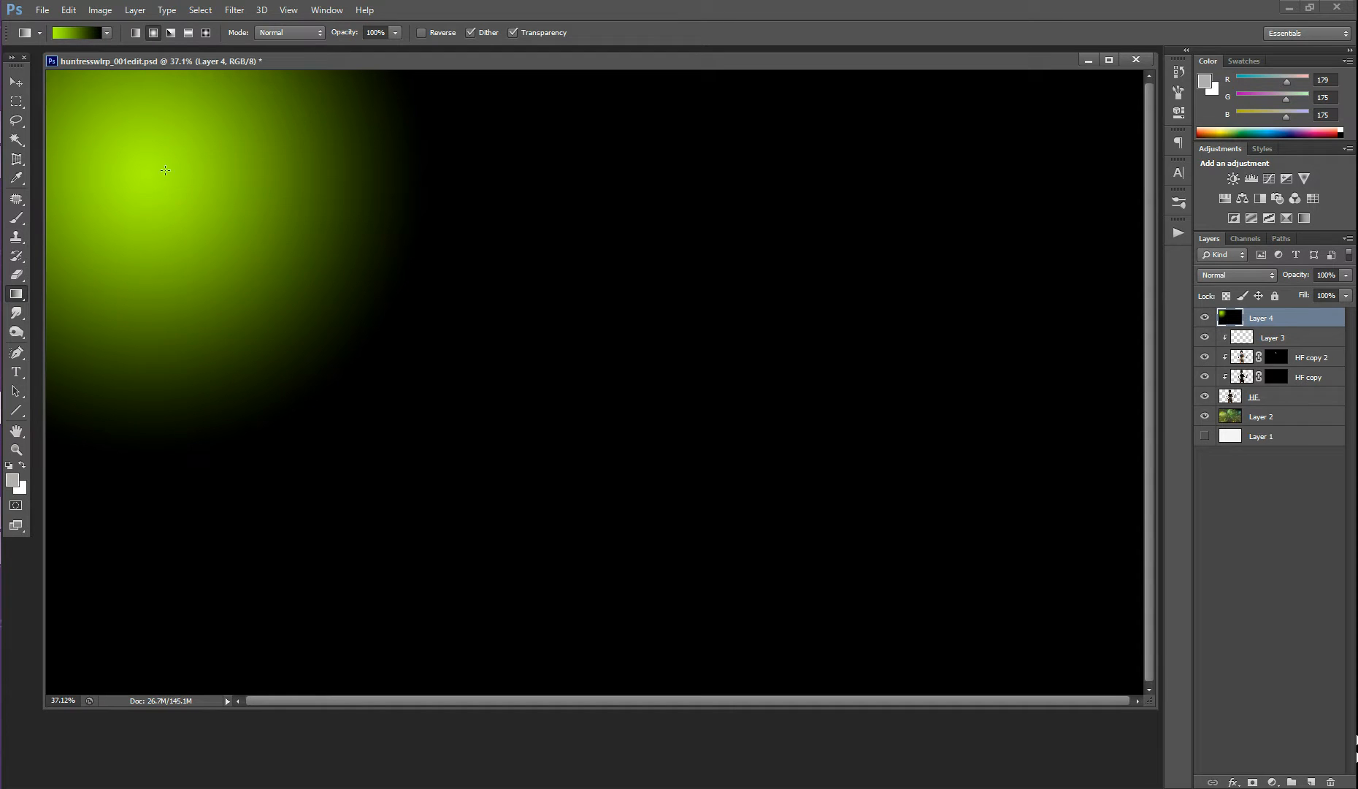
mouse_move(238, 298)
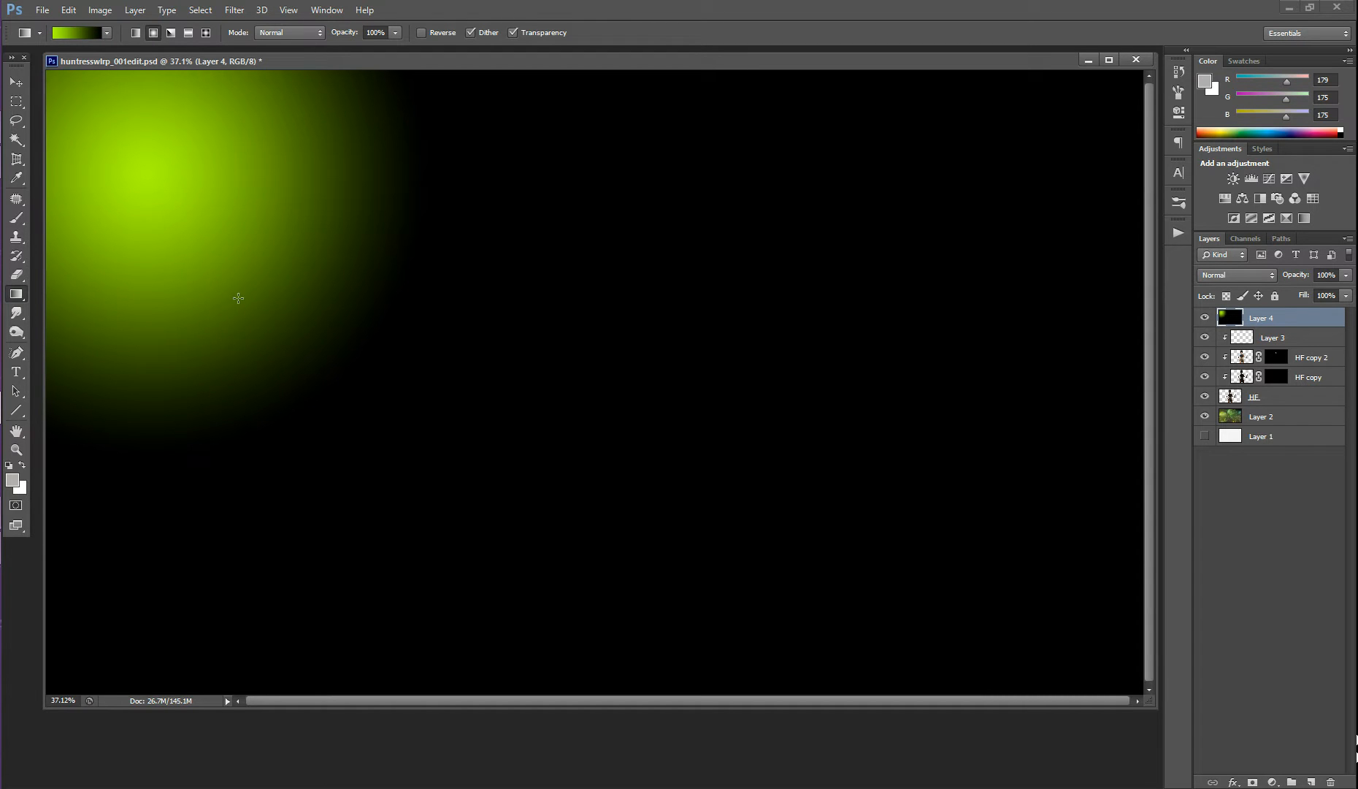
left_click_drag(236, 284, 435, 284)
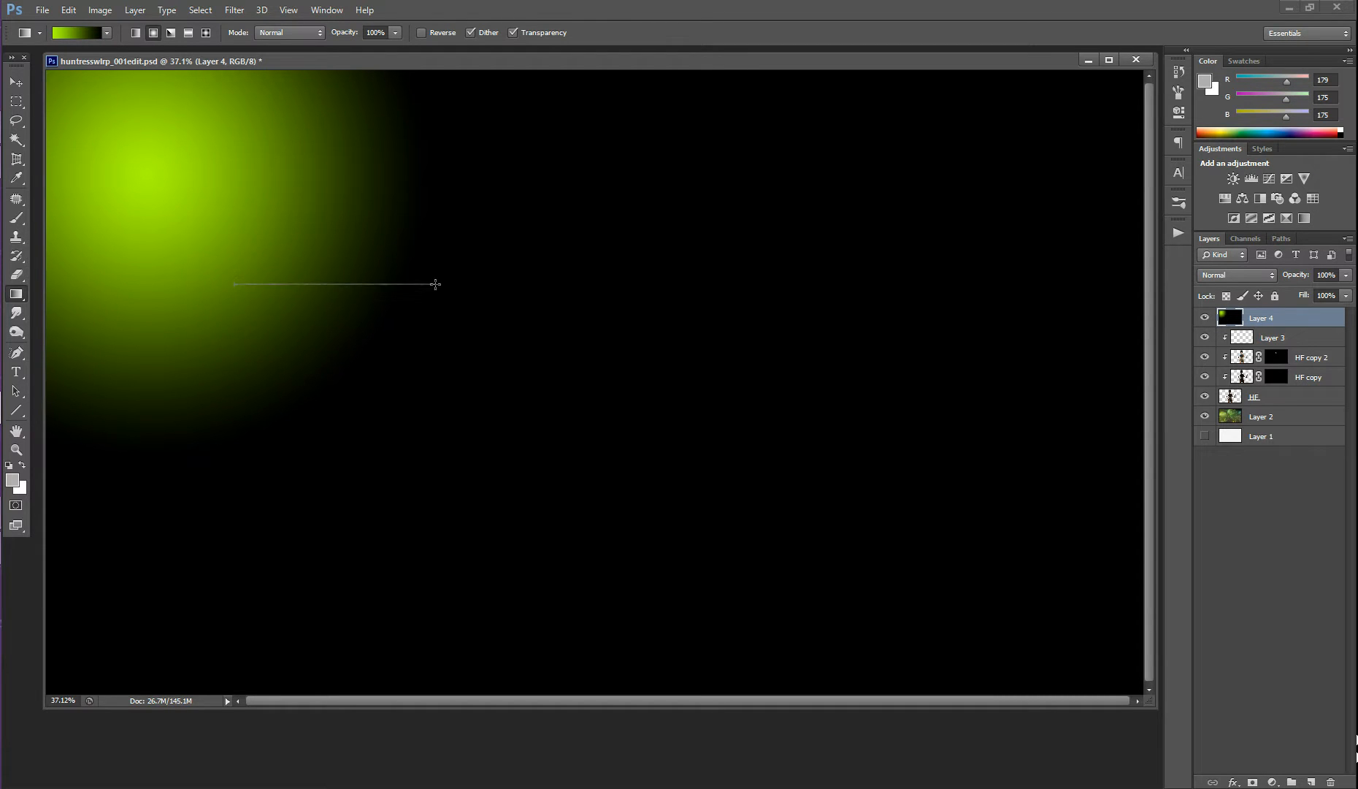
left_click_drag(232, 283, 437, 283)
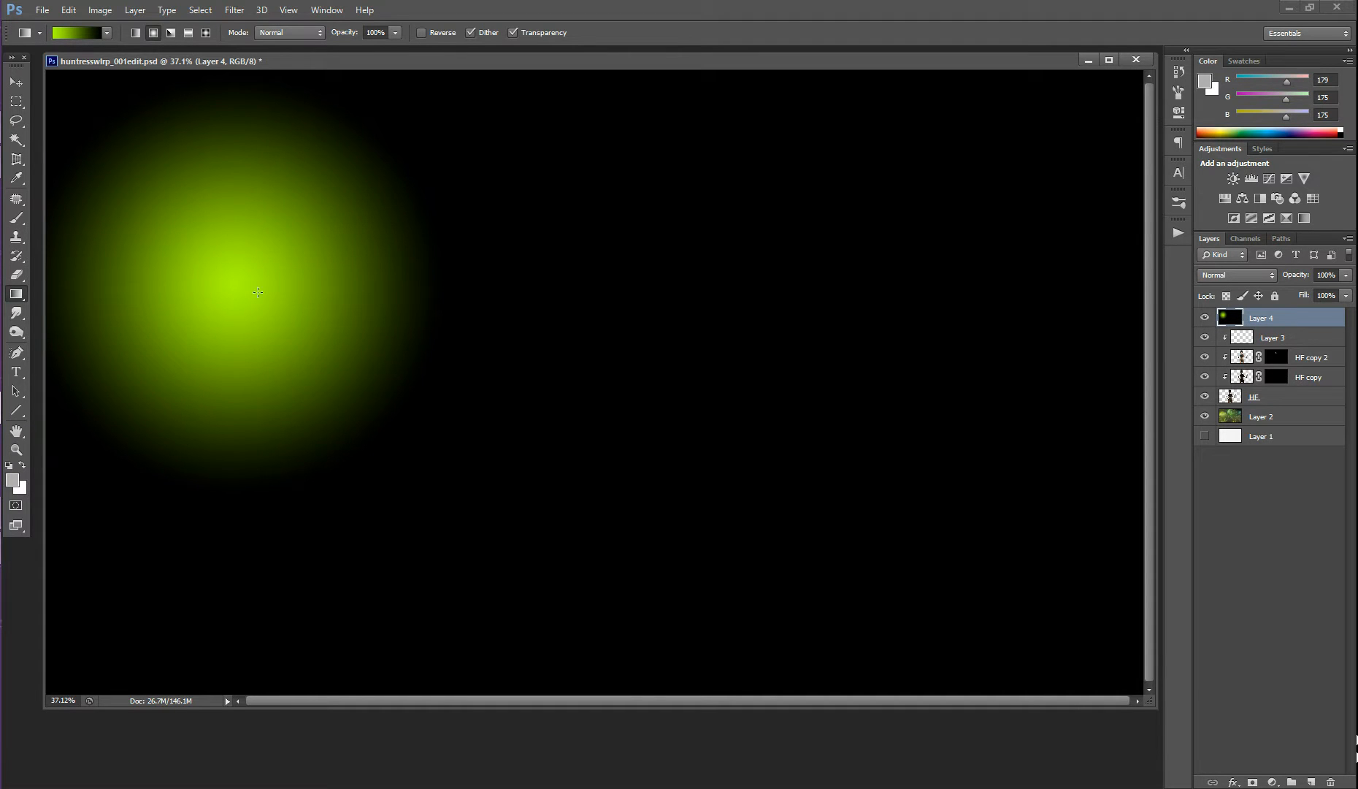
mouse_move(85, 299)
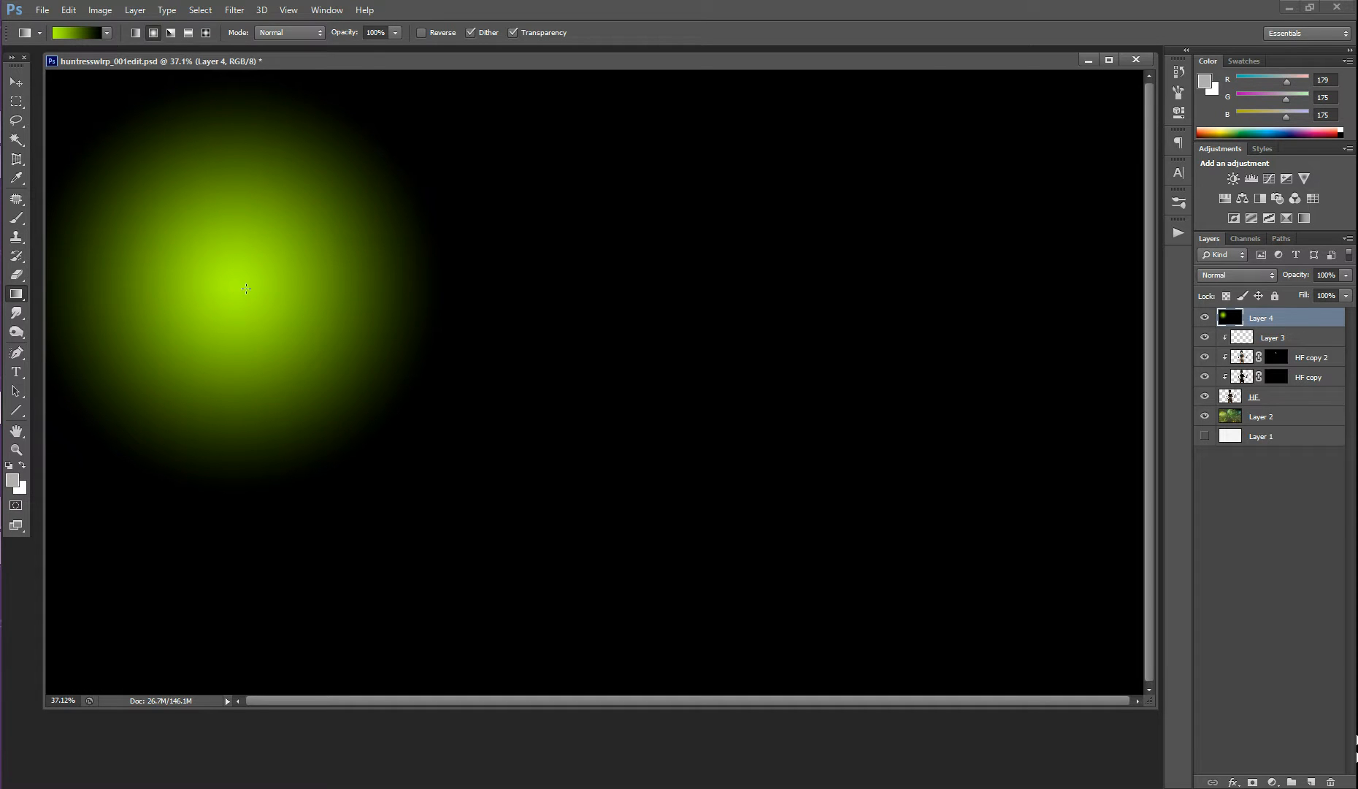
left_click_drag(247, 289, 441, 289)
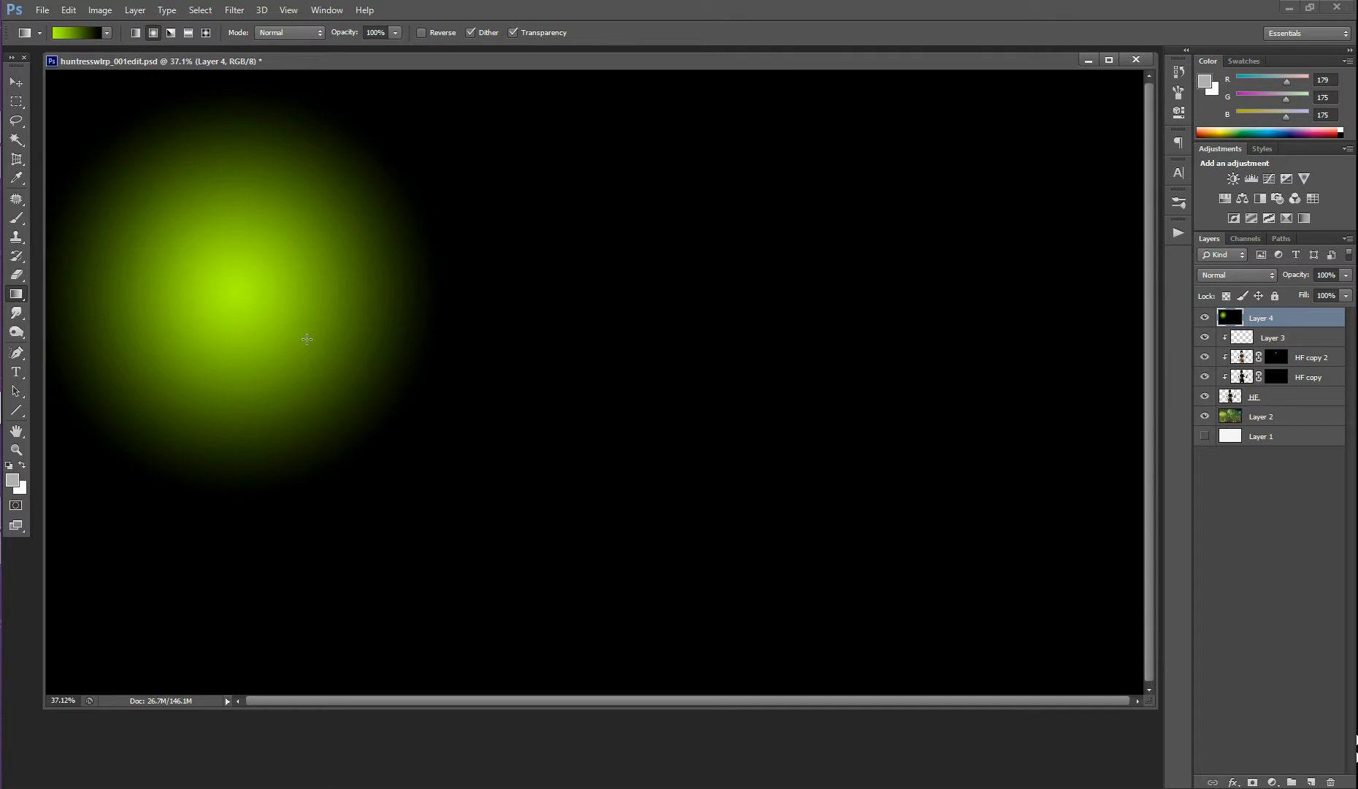
mouse_move(560, 389)
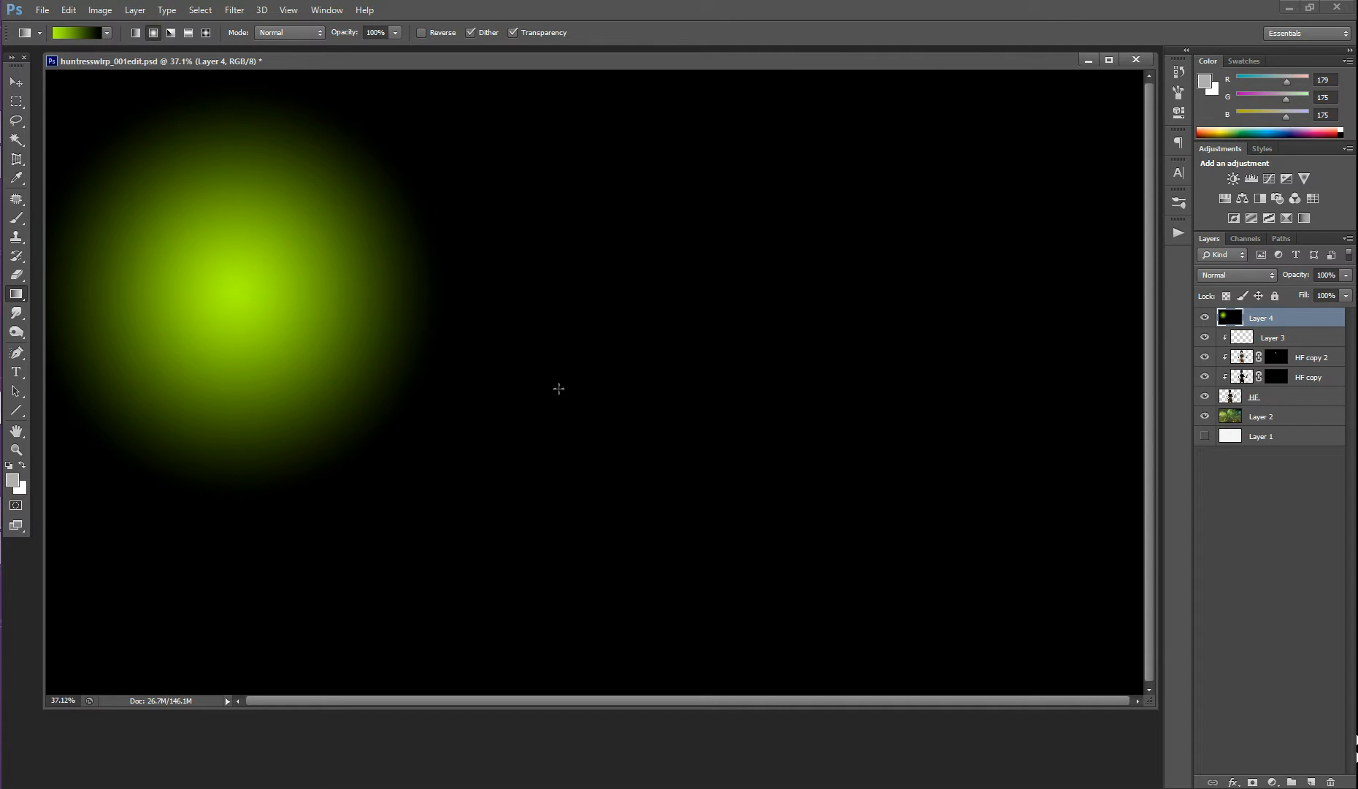
mouse_move(552, 378)
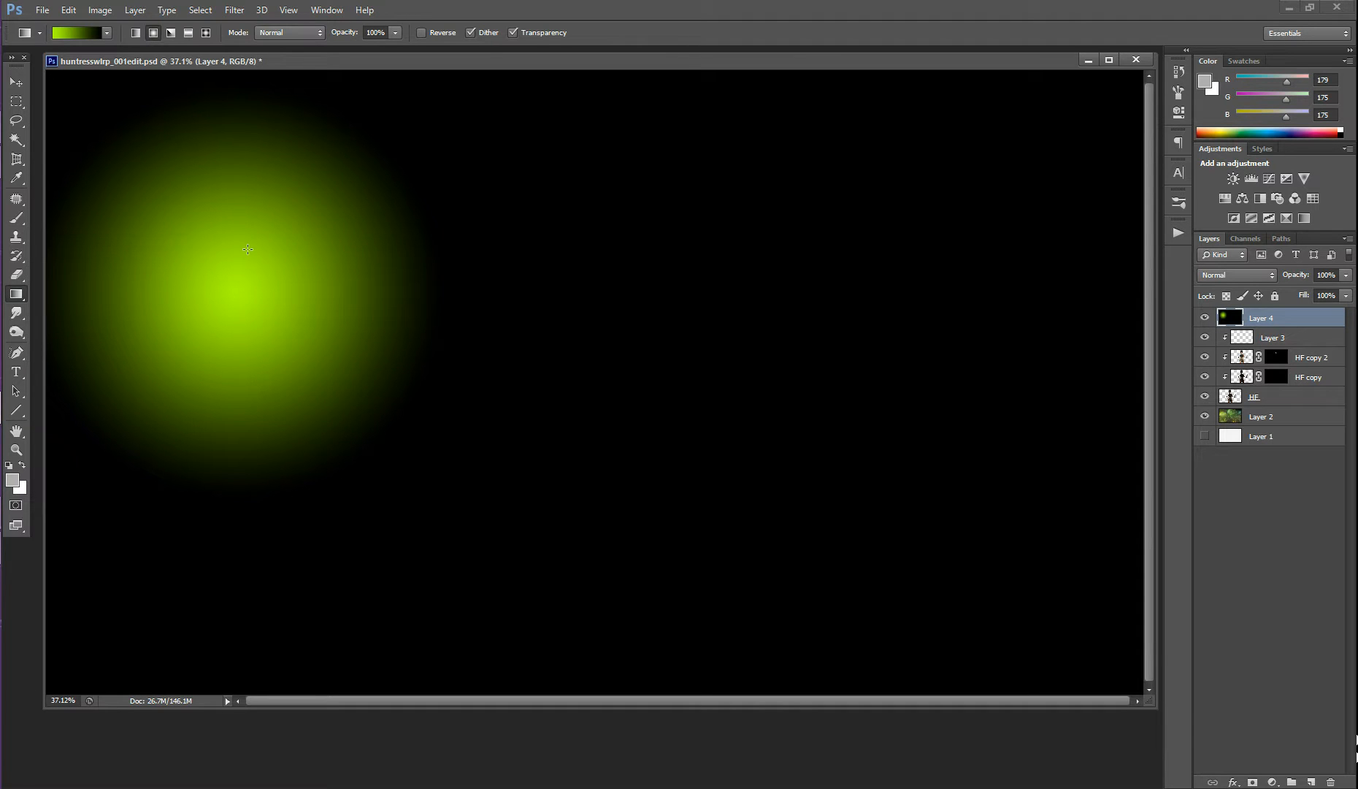
left_click_drag(247, 250, 551, 238)
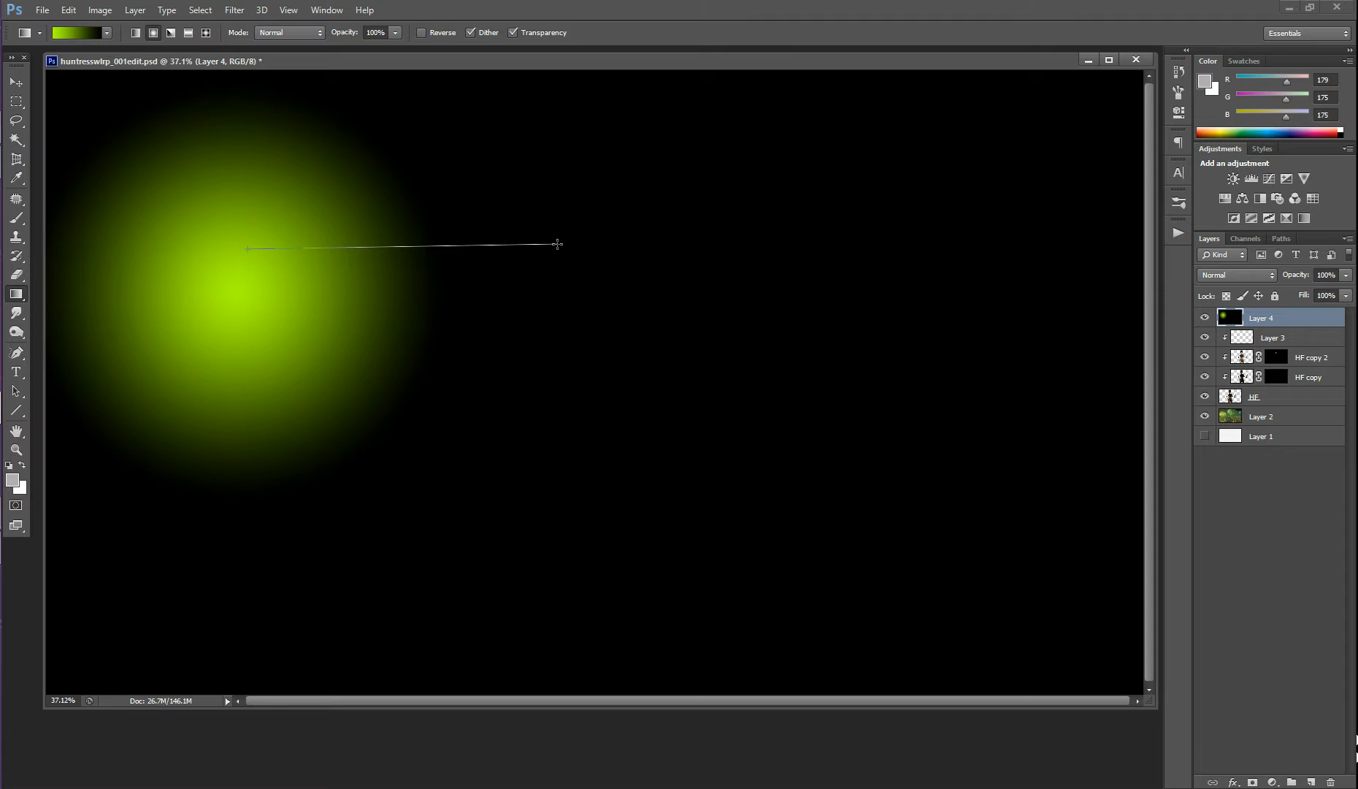
left_click_drag(247, 248, 556, 243)
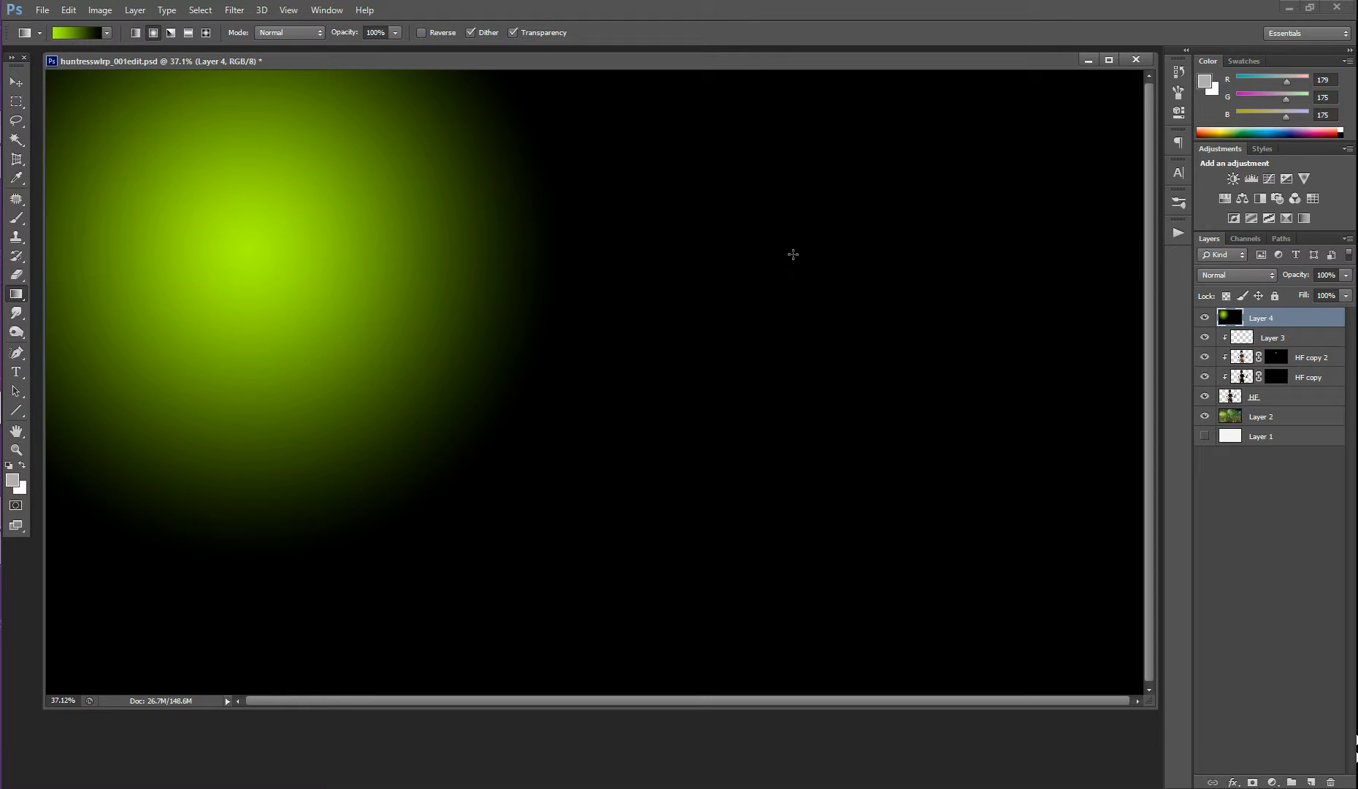
mouse_move(402, 152)
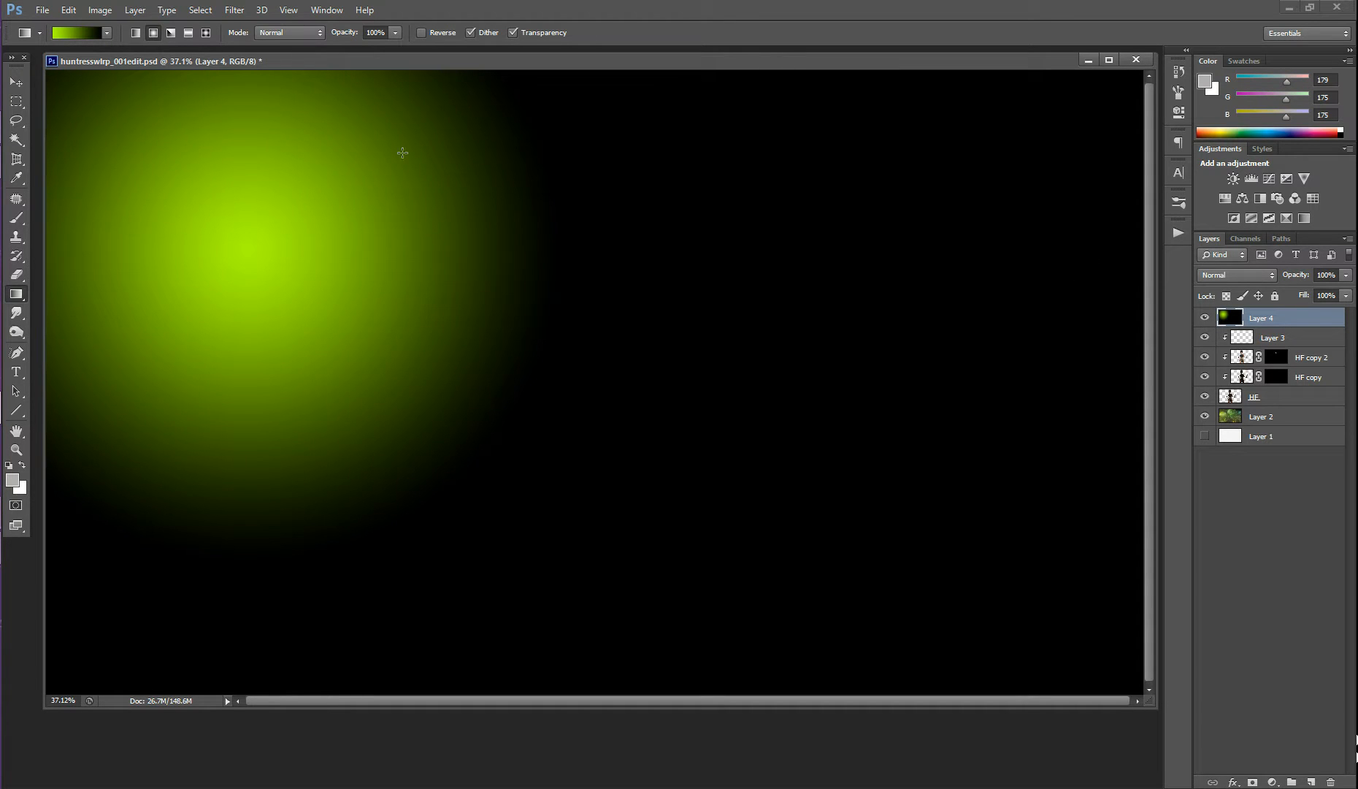
Step: Set Layer 4's blend mode to Screen so the glow lights the scene
left_click(1237, 275)
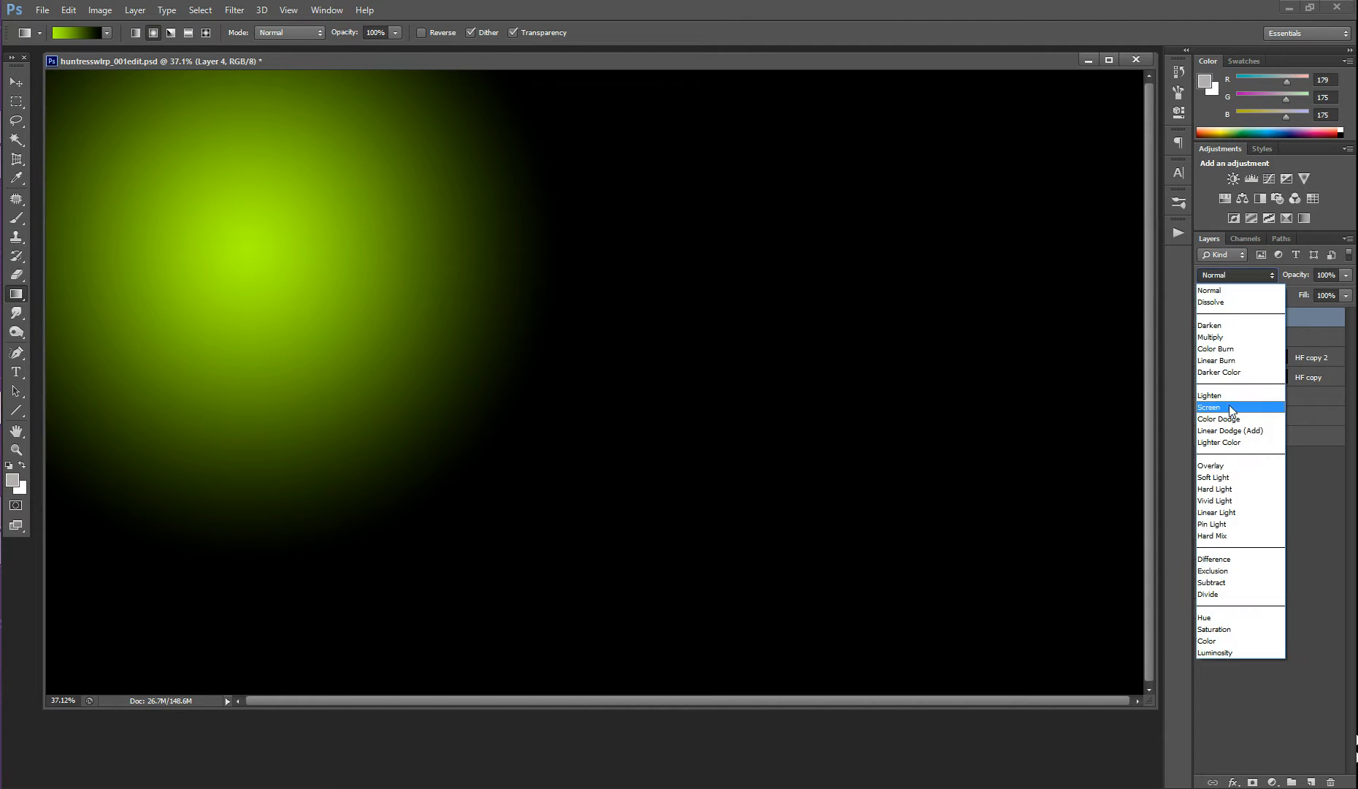
left_click(1209, 396)
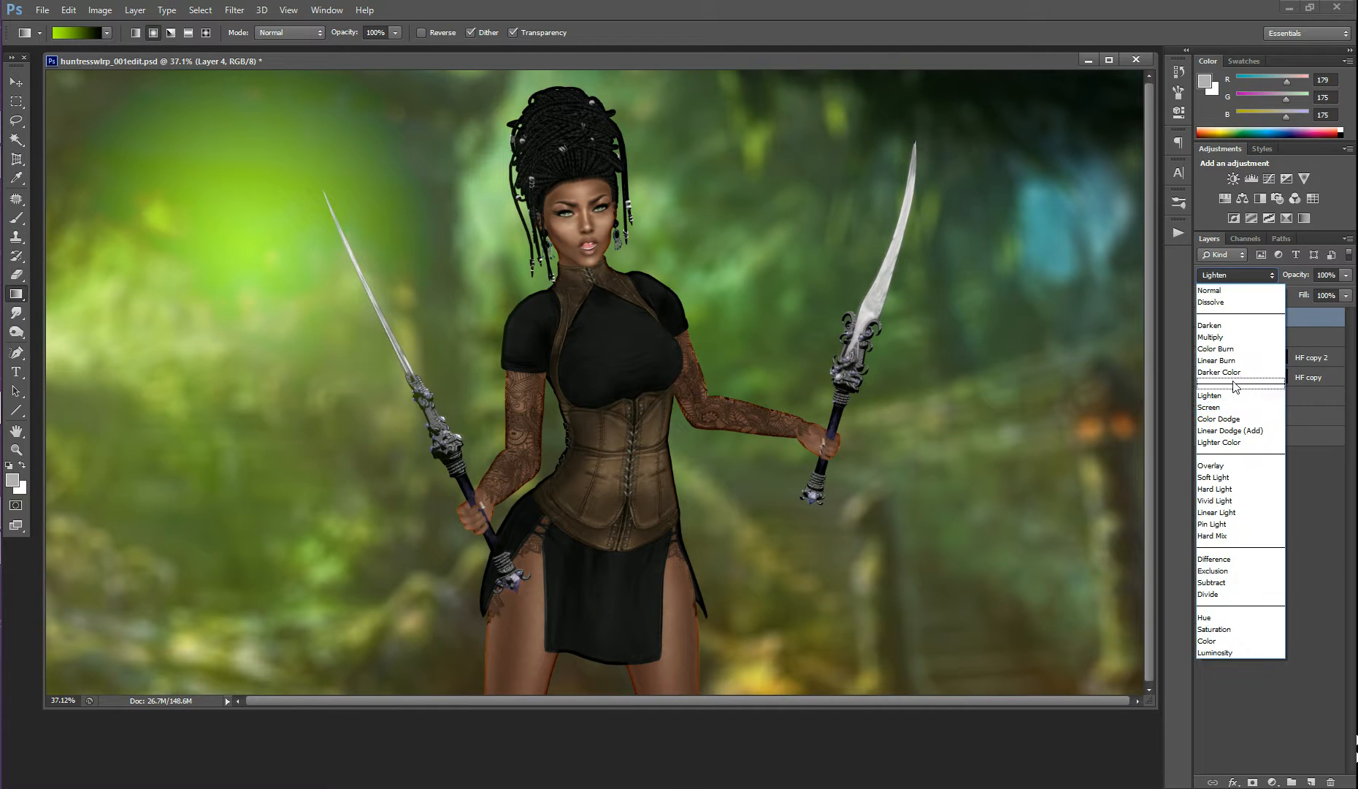
left_click(1211, 406)
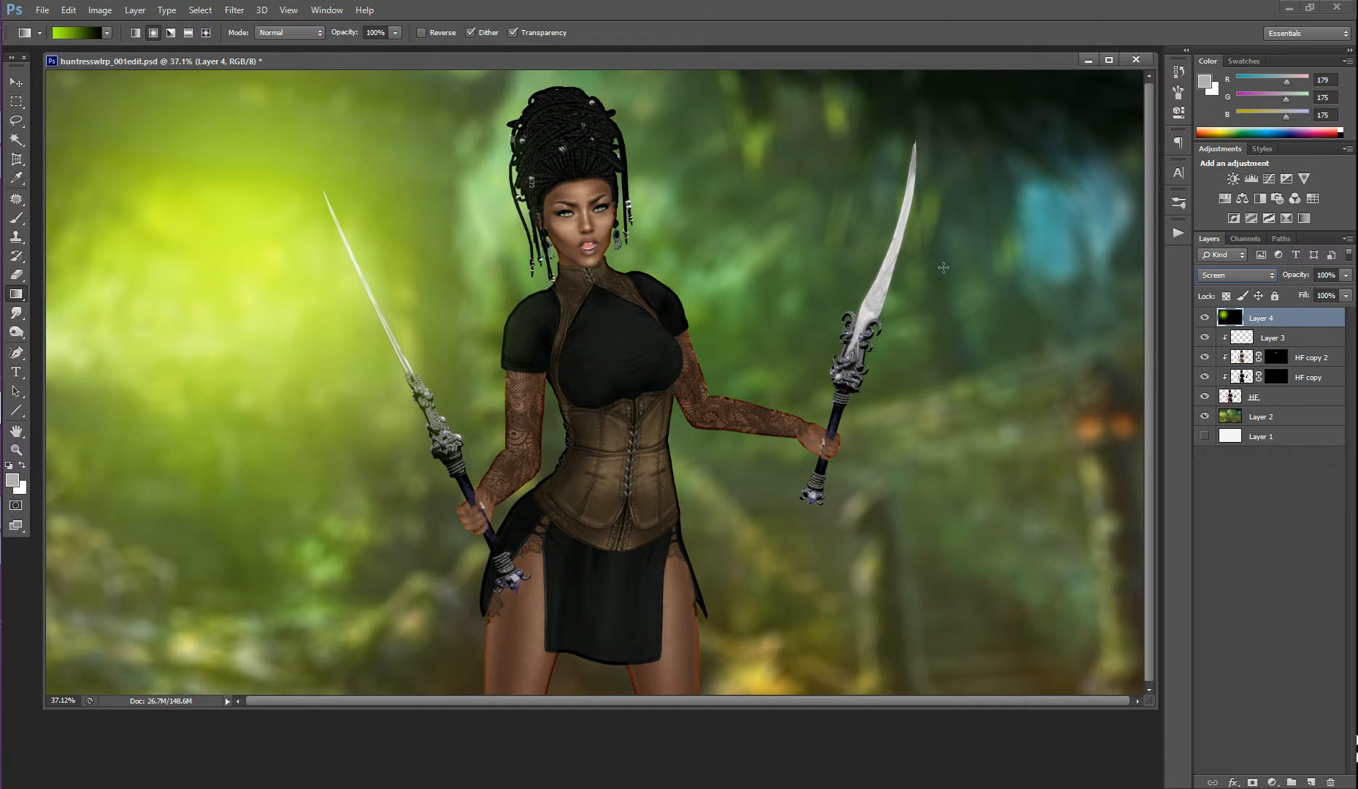
mouse_move(92, 245)
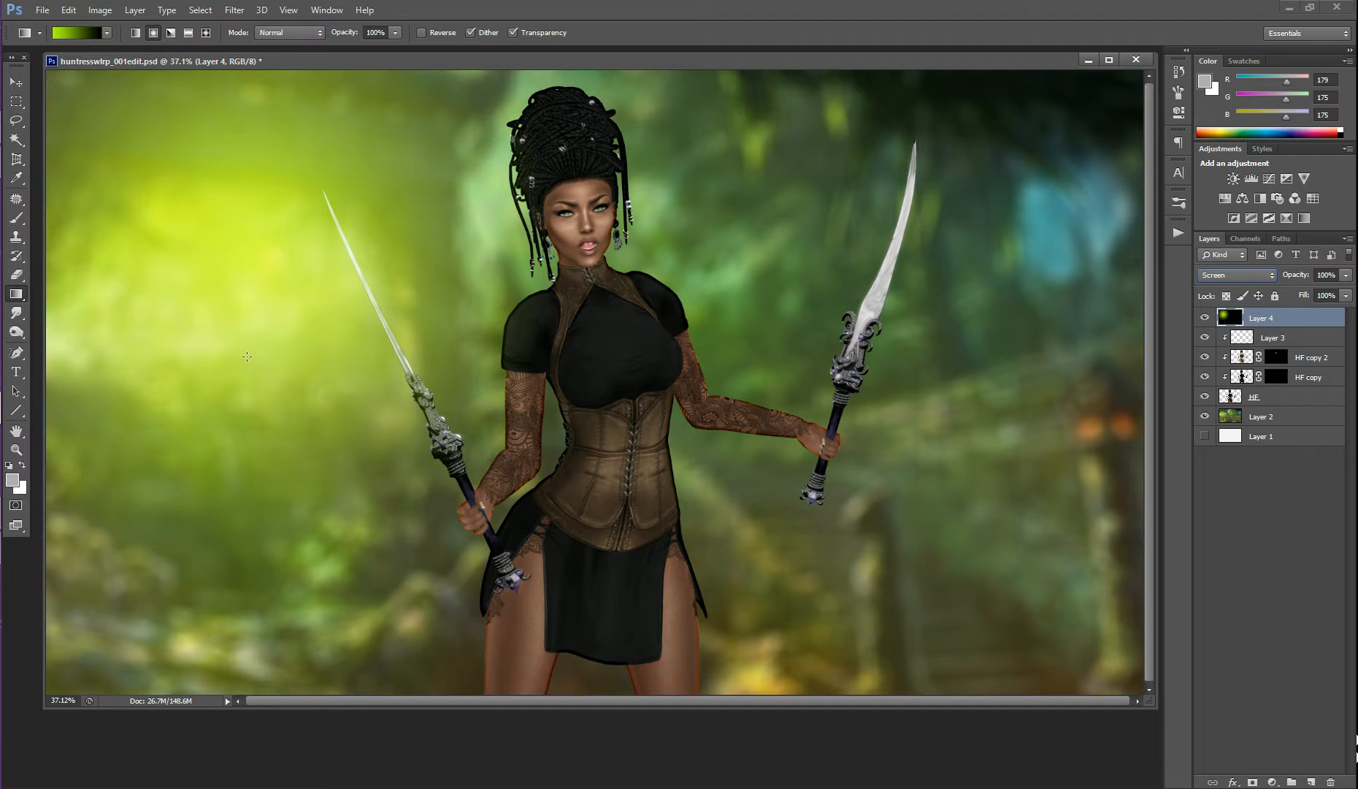
mouse_move(255, 423)
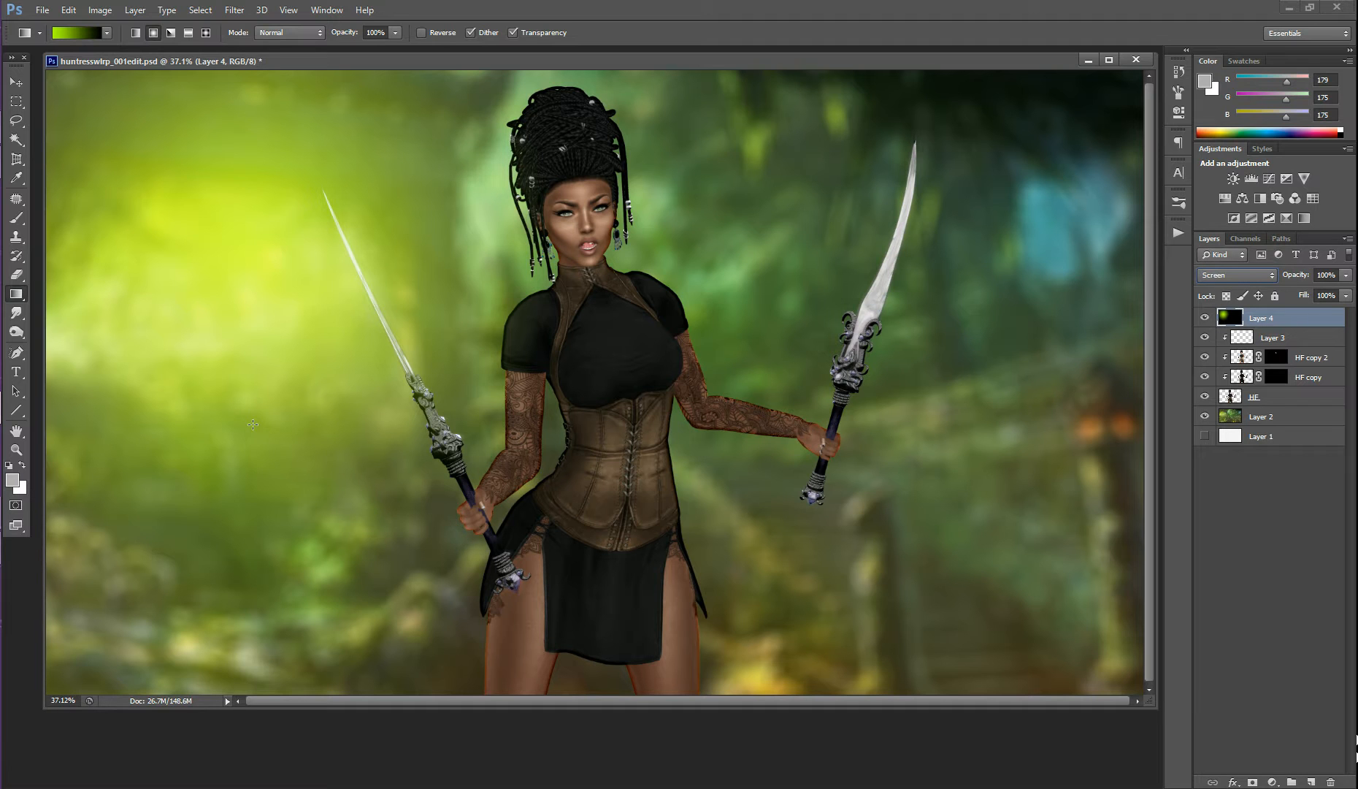
mouse_move(1291, 581)
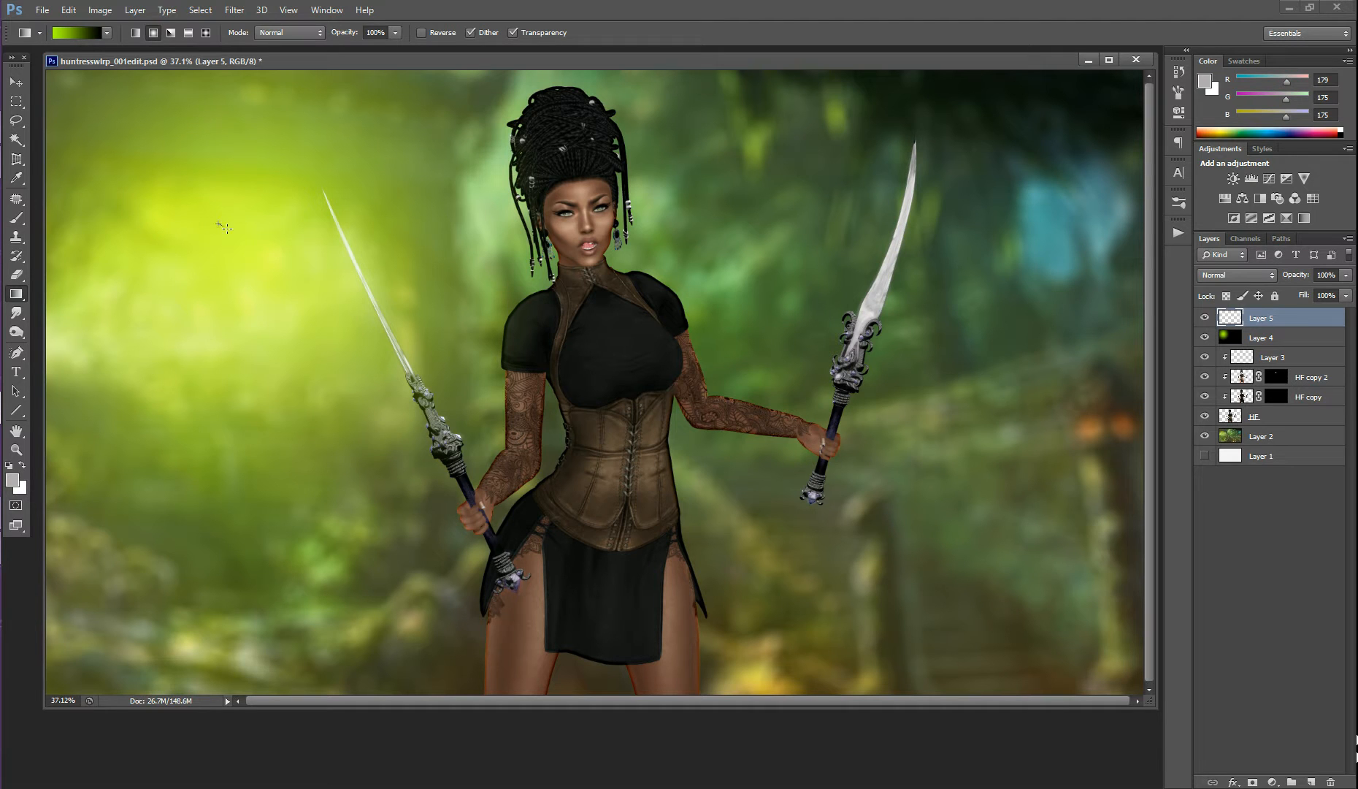
Step: Draw a second smaller radial glow in the upper left on Layer 5
left_click_drag(220, 225, 269, 257)
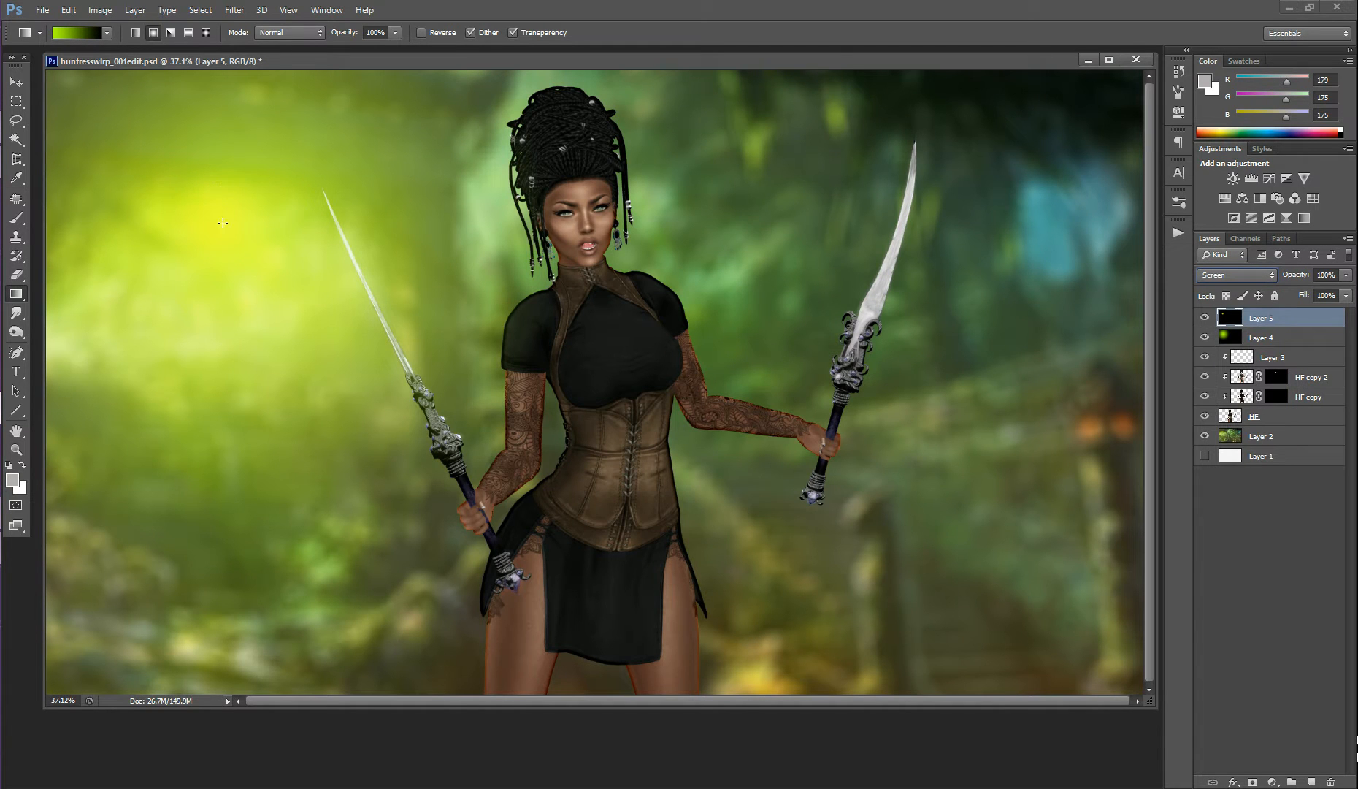
left_click_drag(206, 207, 295, 276)
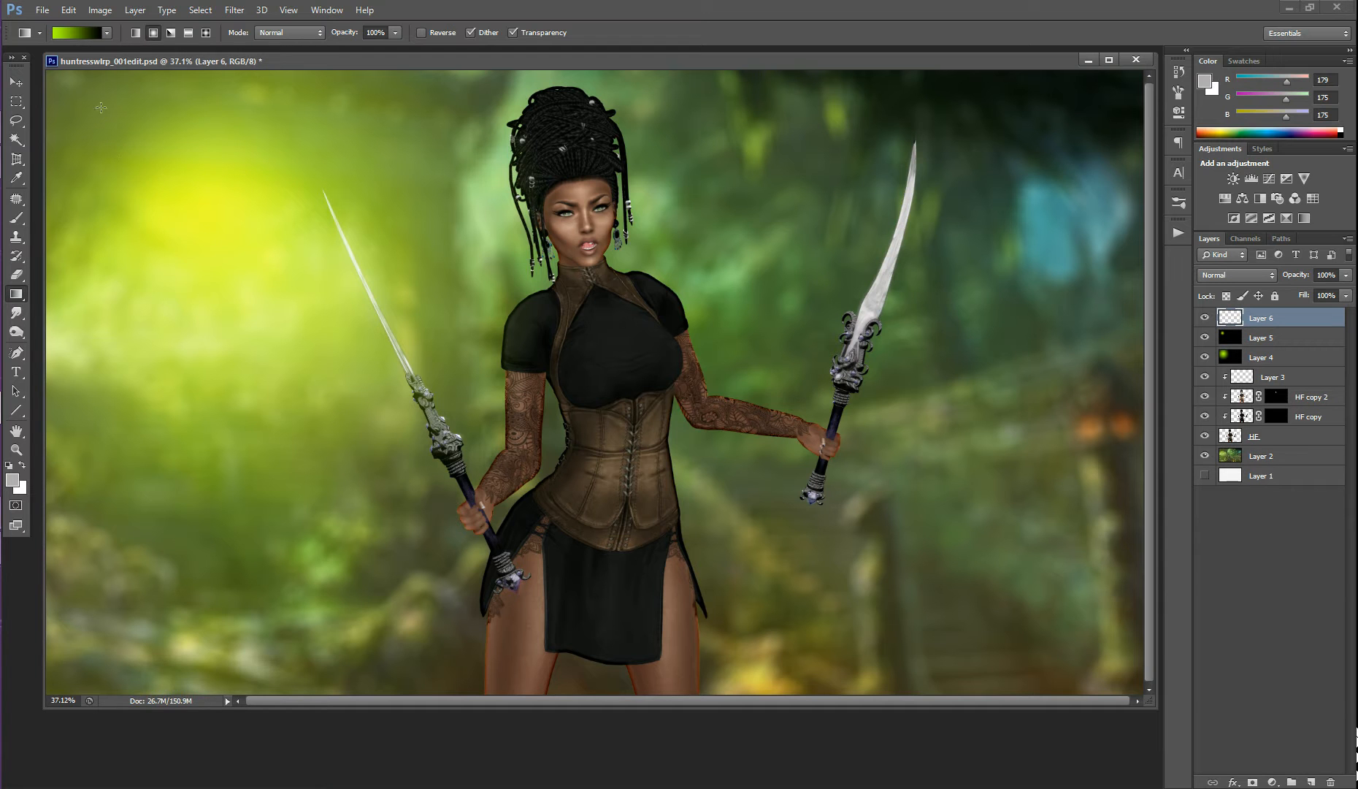
mouse_move(142, 138)
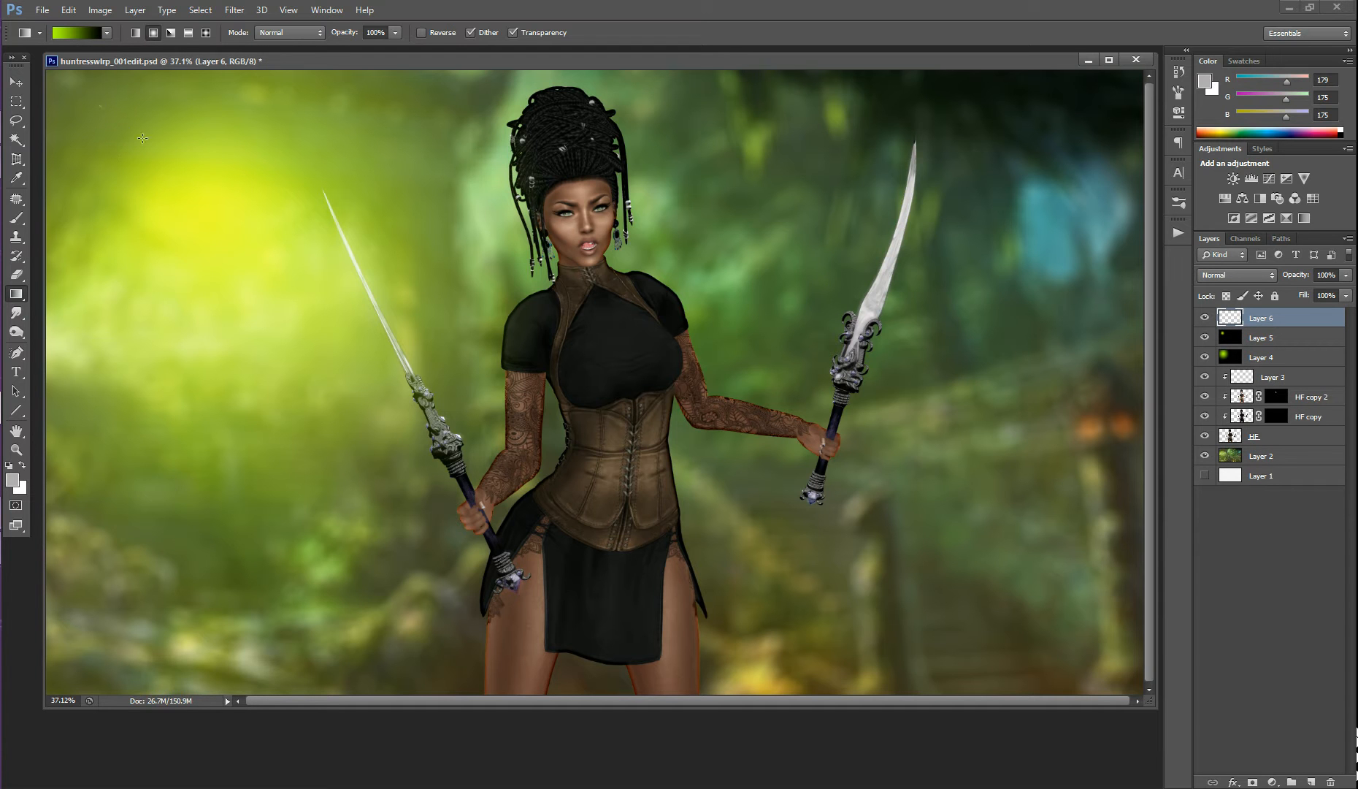
Step: Draw a third radial glow from the upper left on Layer 6 and reach for its blend mode
left_click_drag(142, 137, 358, 314)
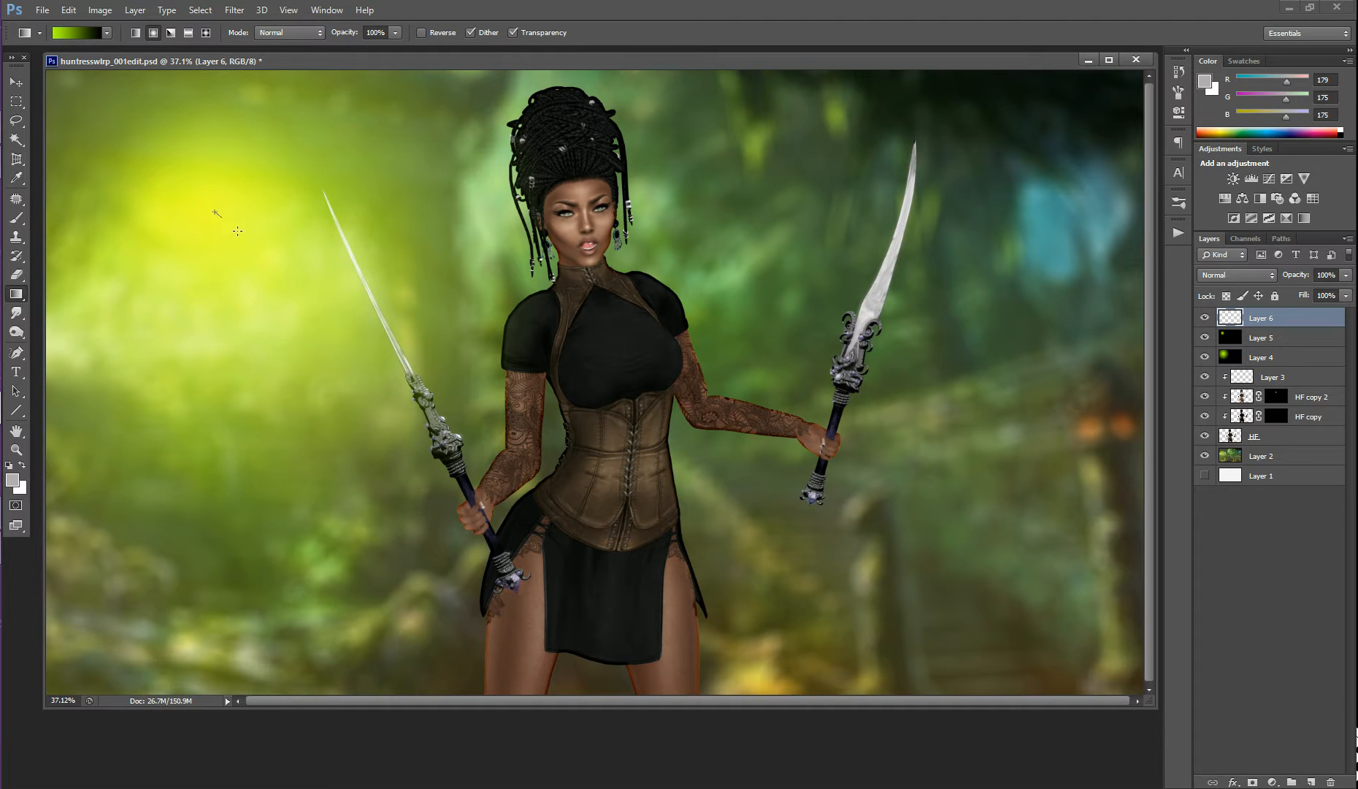
left_click_drag(214, 215, 483, 416)
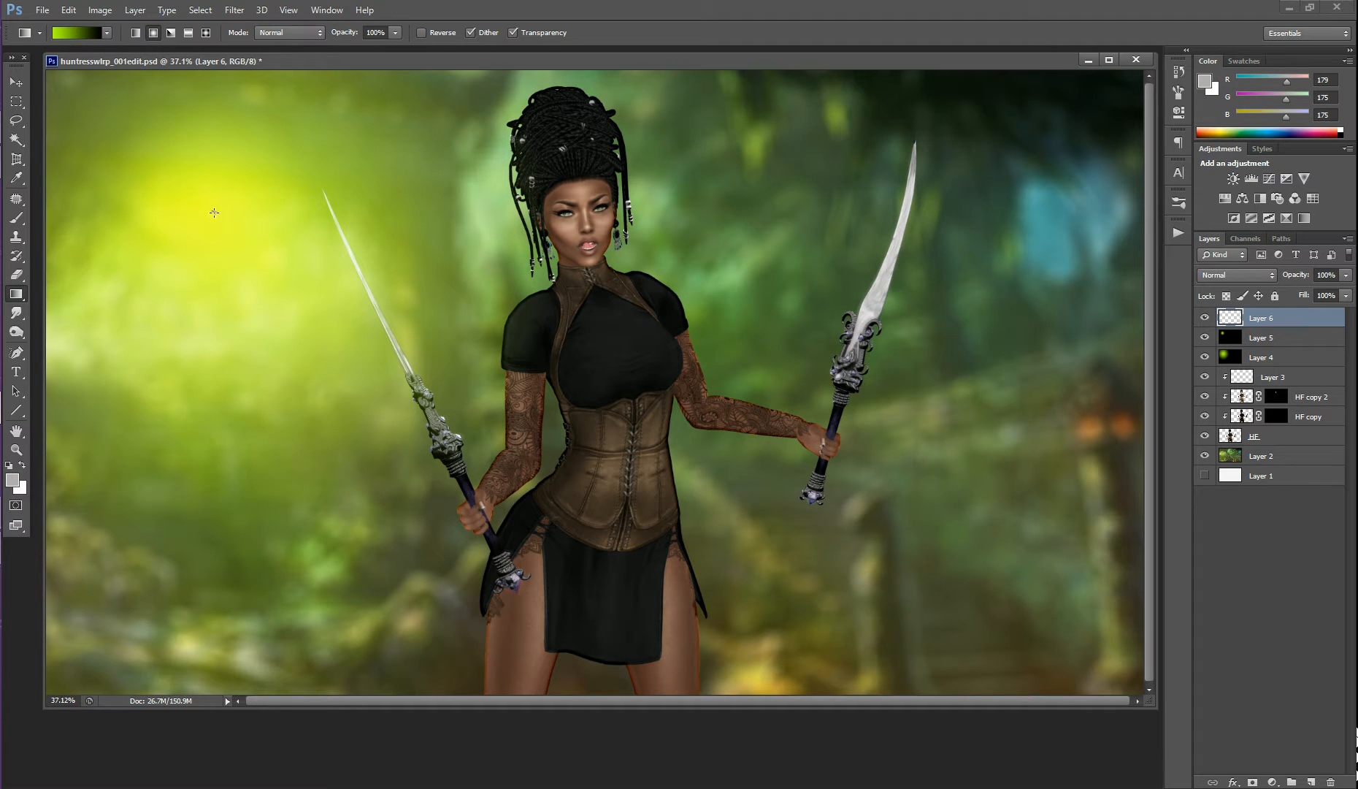
left_click_drag(214, 212, 371, 329)
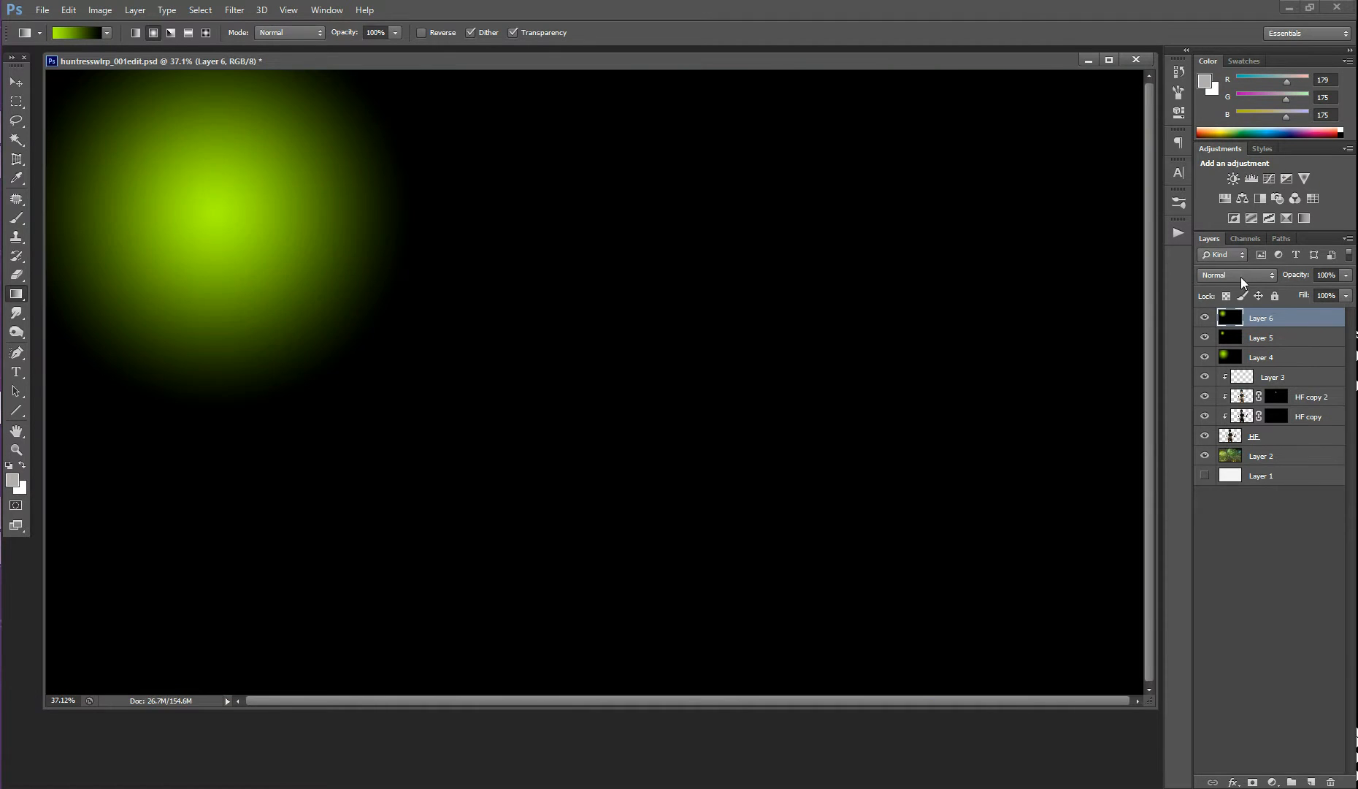
left_click(1234, 274)
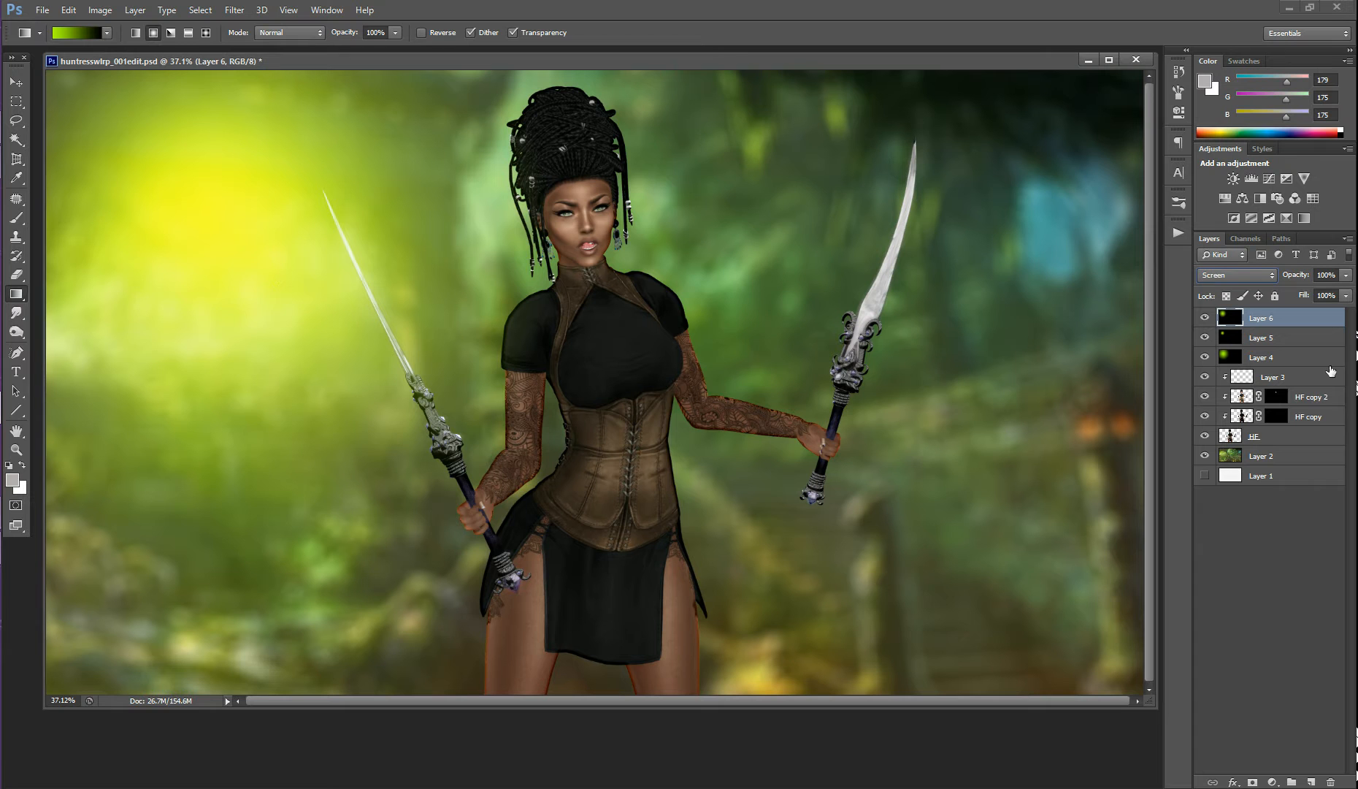
mouse_move(1302, 364)
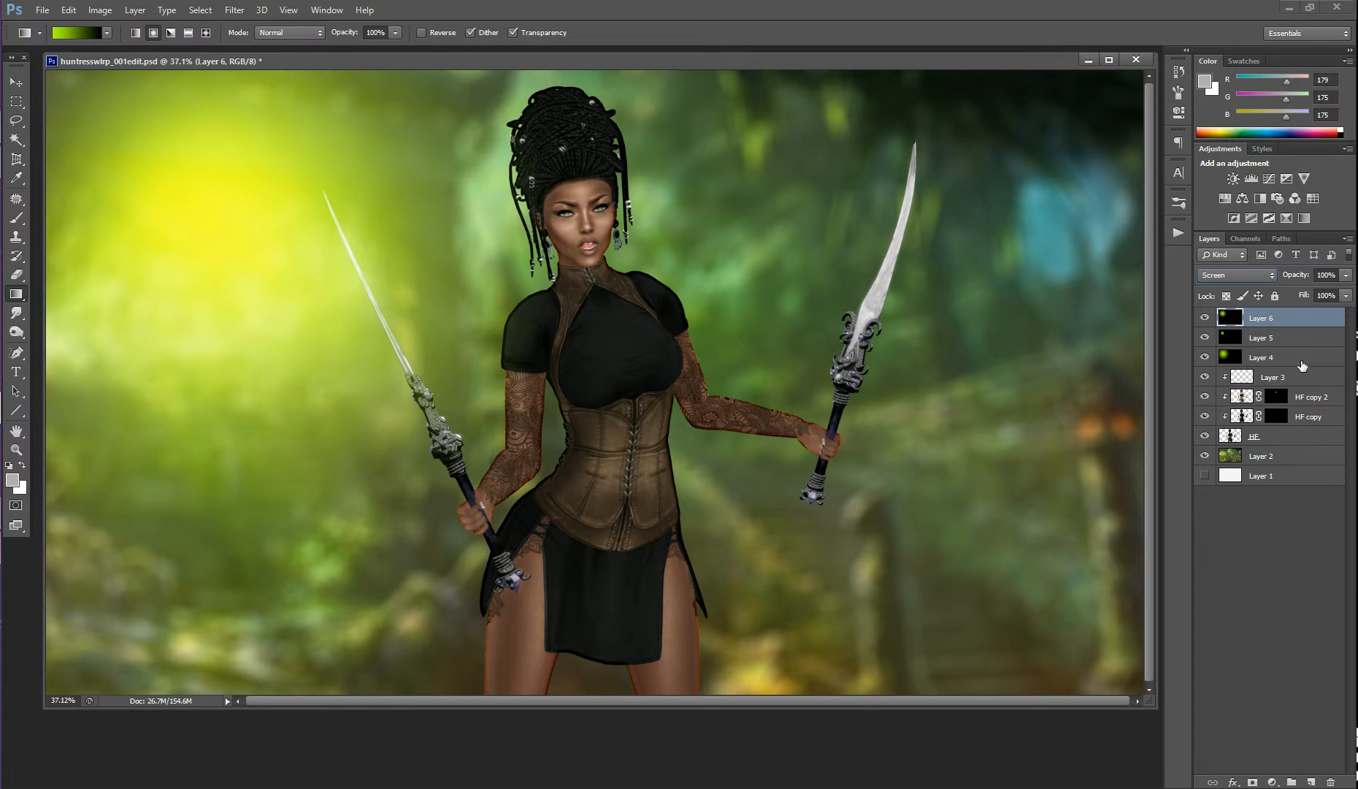
Step: Merge the glow layers into Layer 6 and set it to Screen blending
right_click(1260, 356)
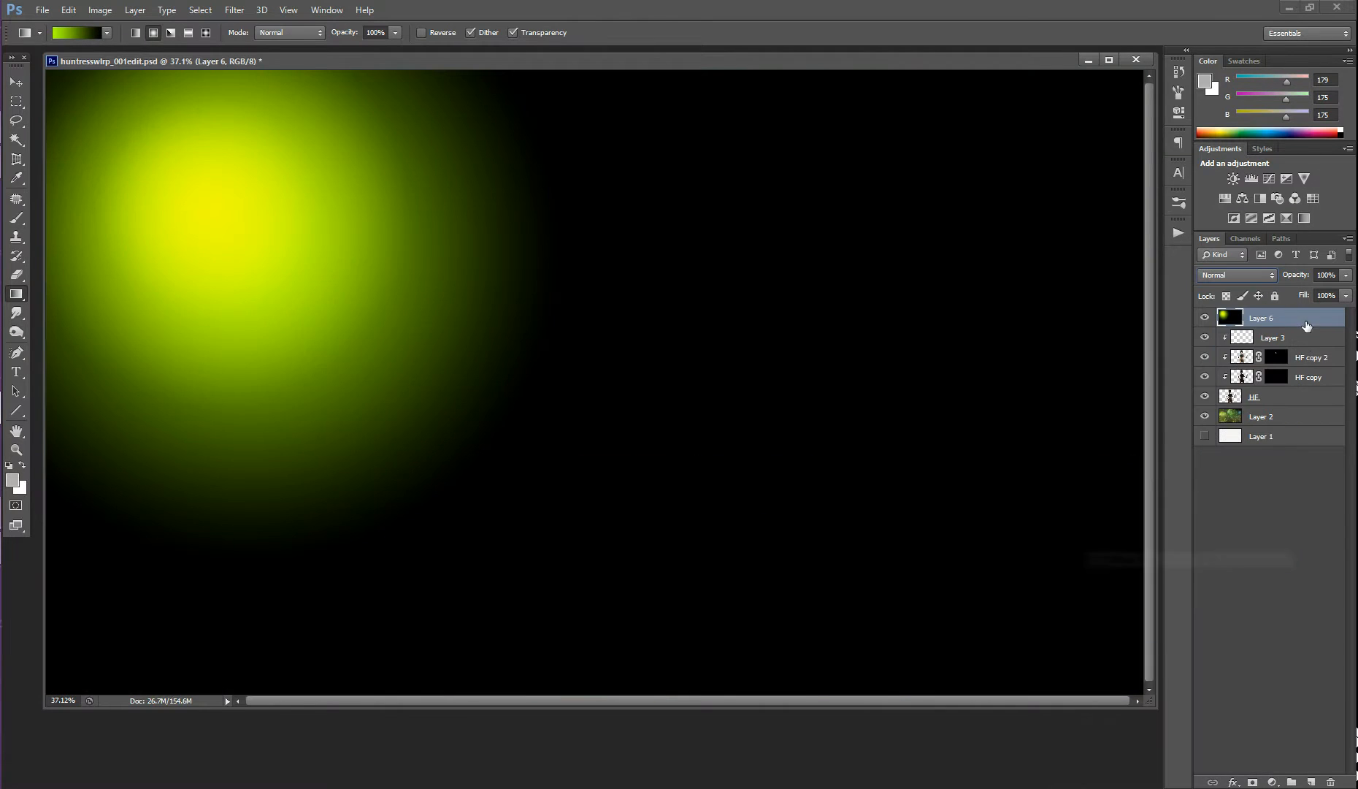
left_click(1234, 275)
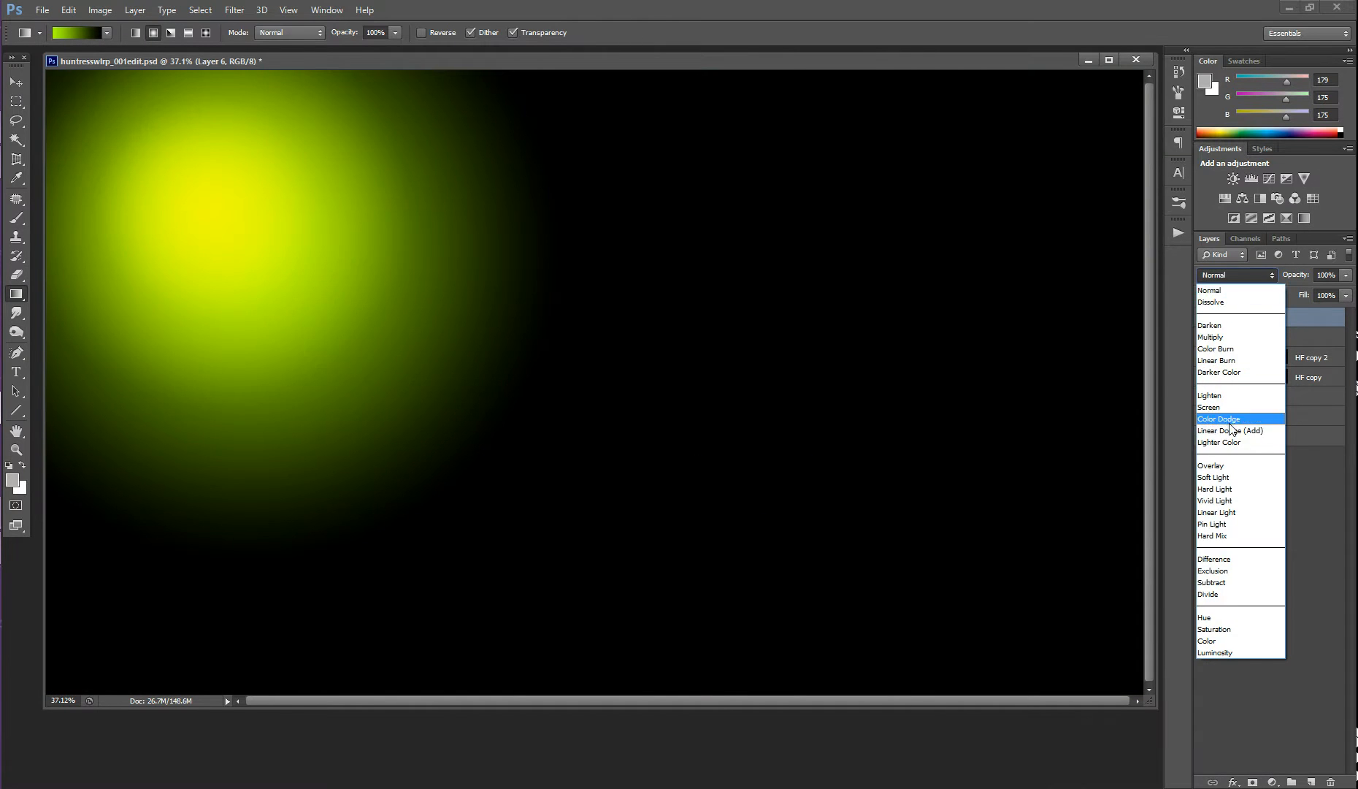
left_click(1208, 406)
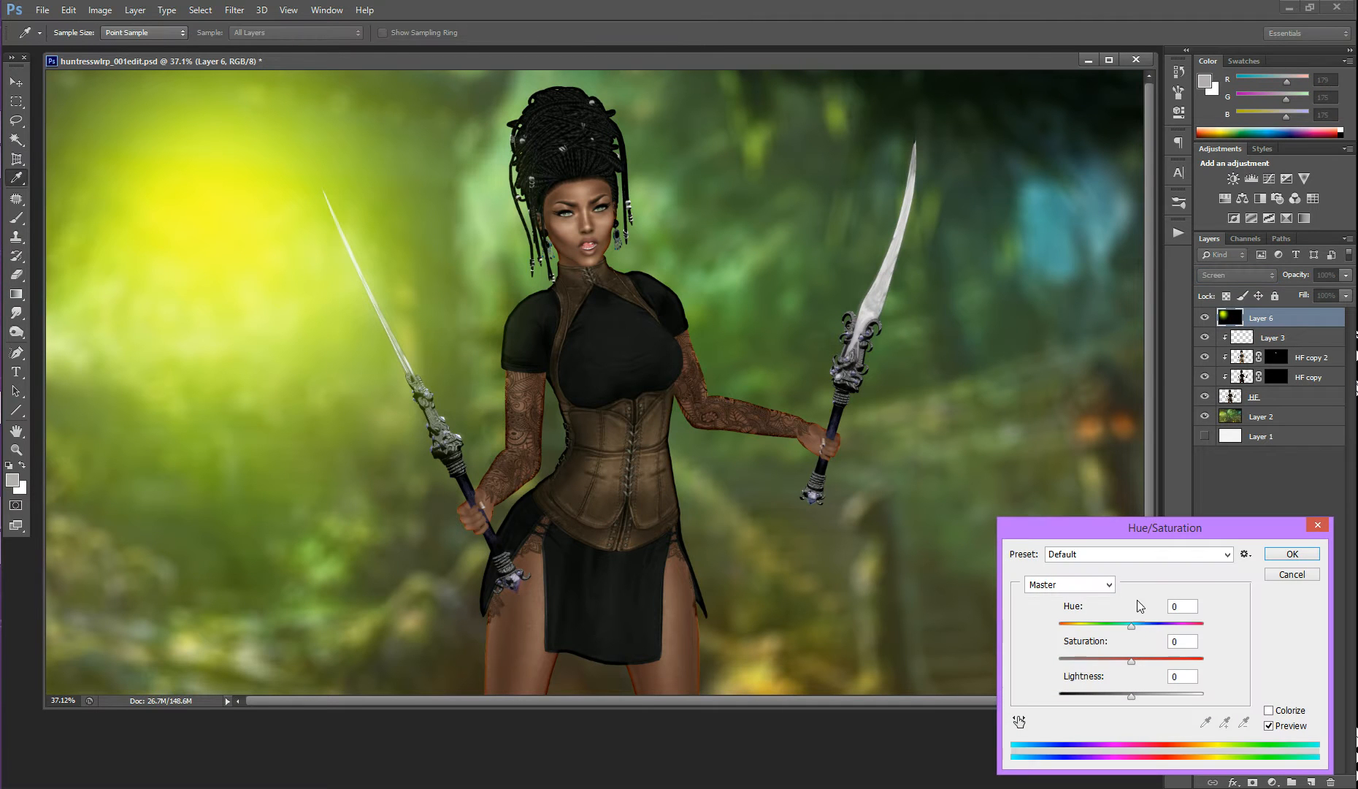
Step: Preview orange and green hue shifts, cancel them, and step back in History to separate Layers 4, 5 and 6
left_click_drag(1130, 625, 1108, 625)
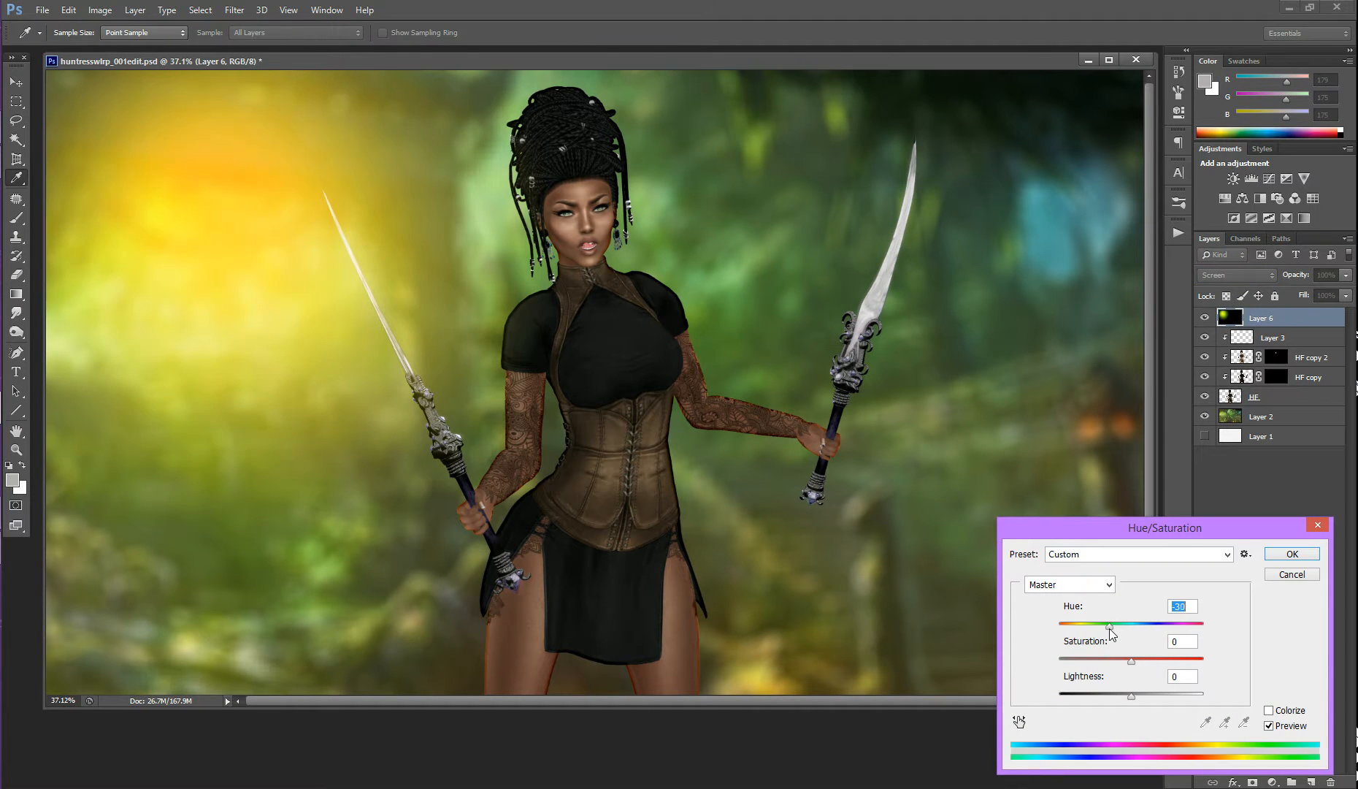
left_click_drag(1111, 623, 1174, 624)
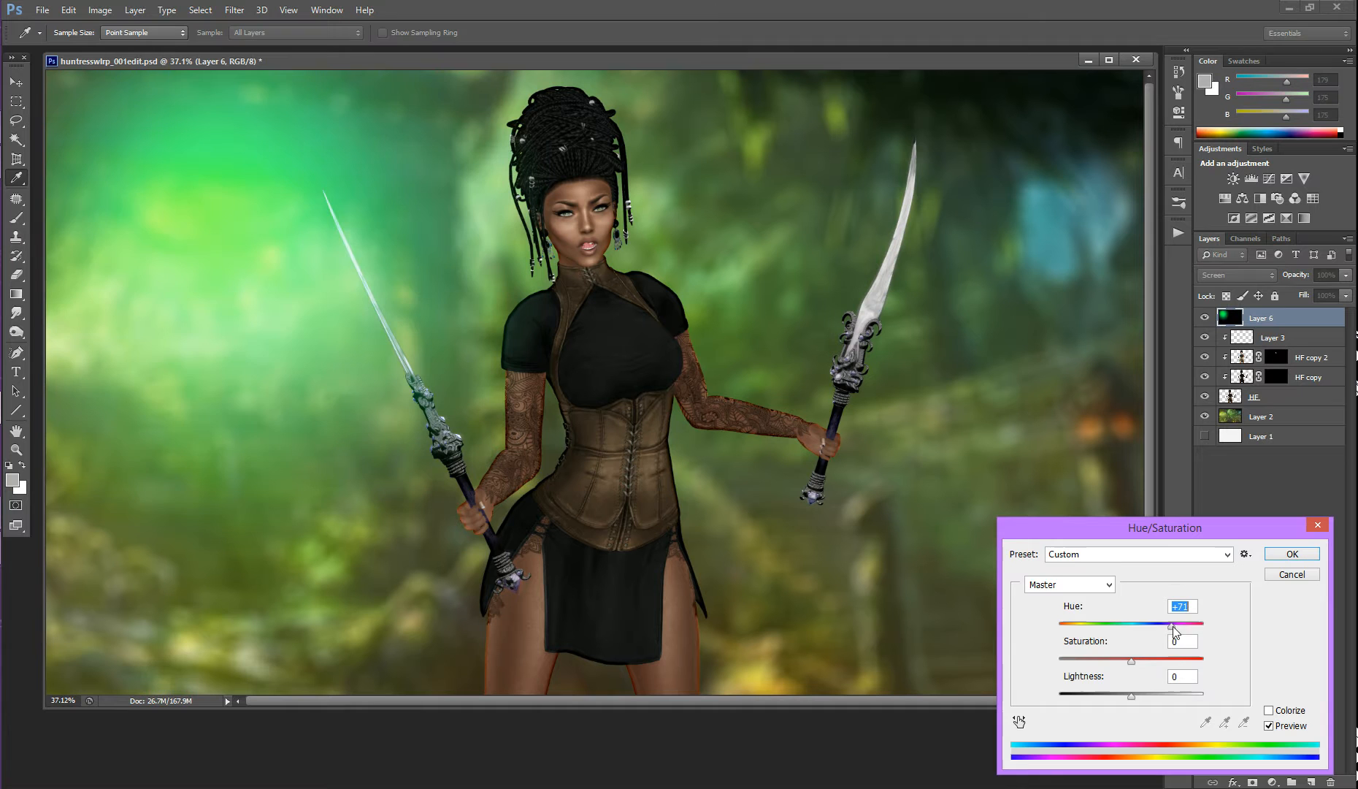
left_click(1289, 553)
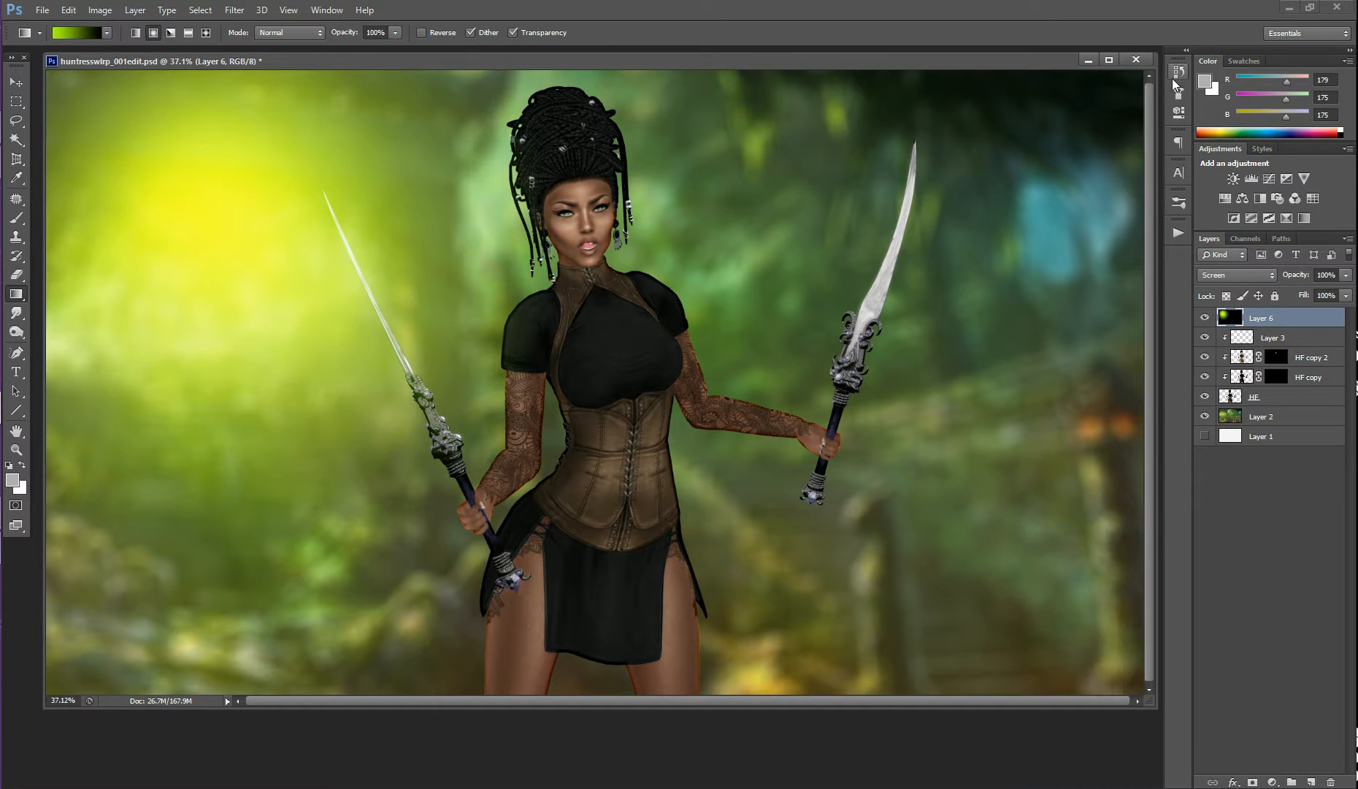
left_click(1176, 72)
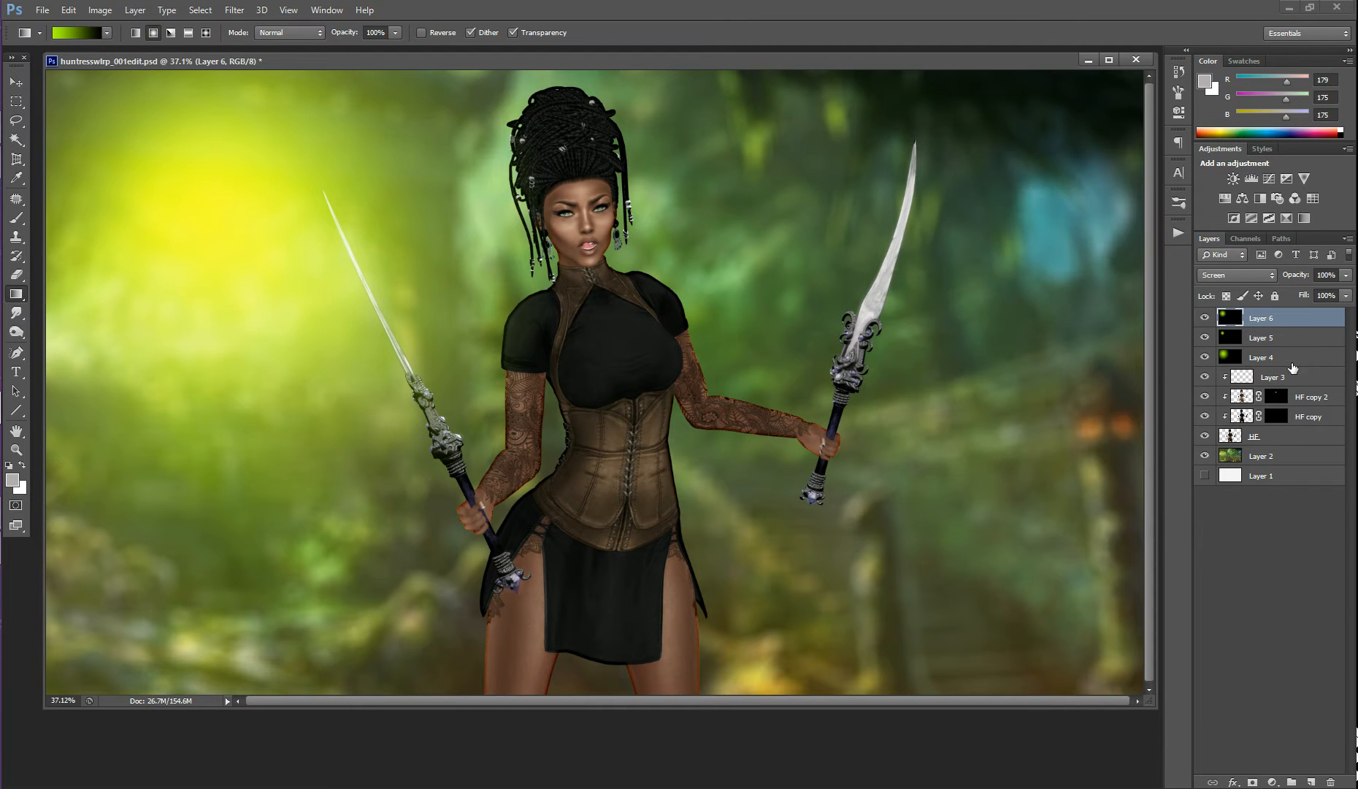
mouse_move(1166, 303)
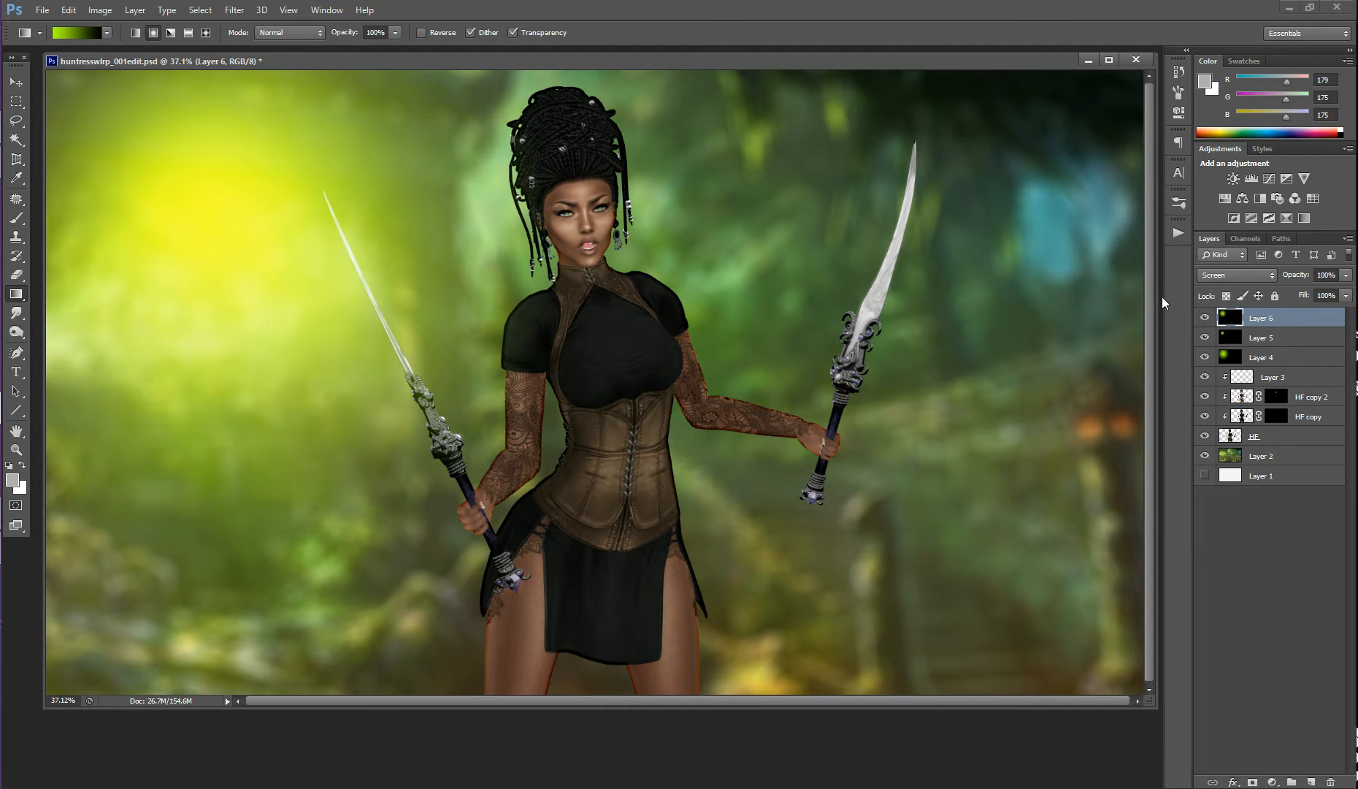
Step: Lower the glow layers' opacity, leaving Layer 5 at 39%
left_click(1261, 357)
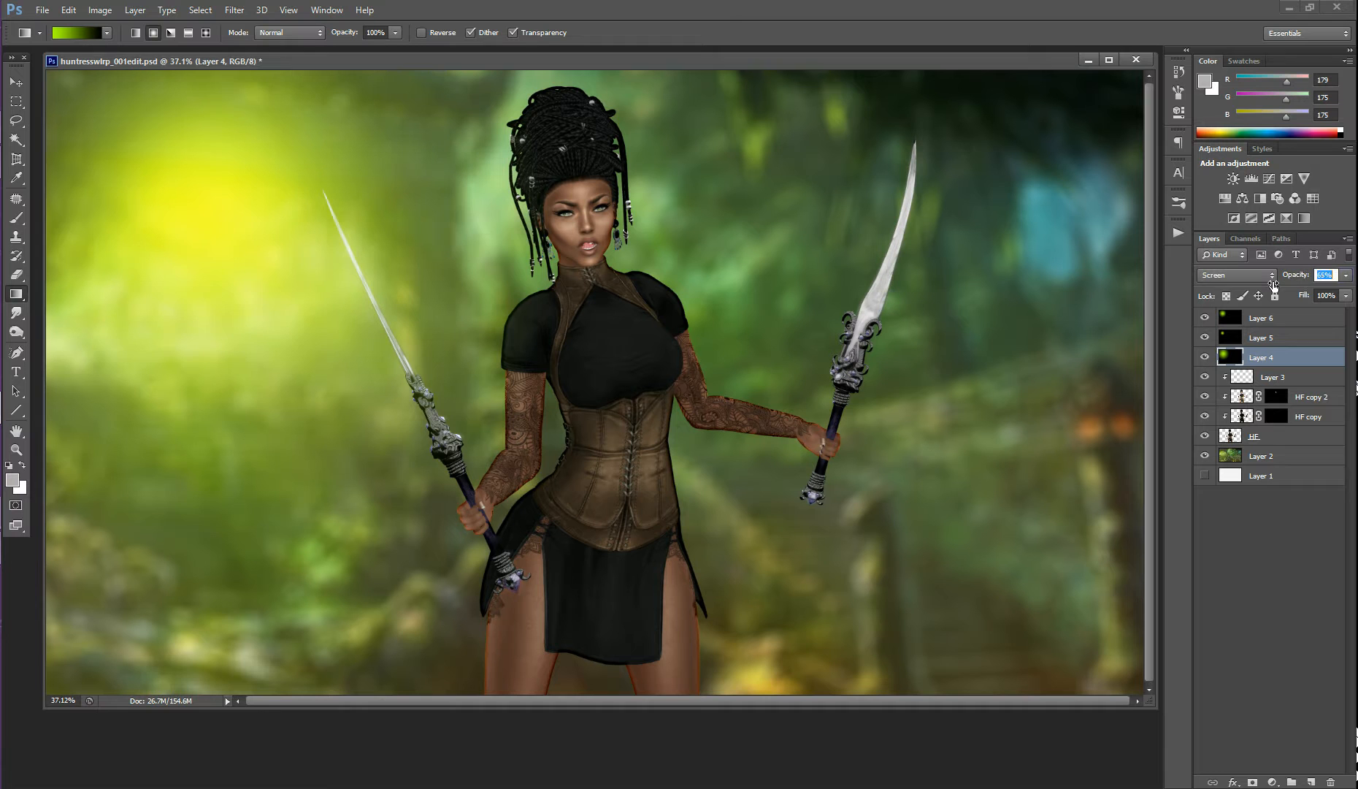
left_click(1262, 337)
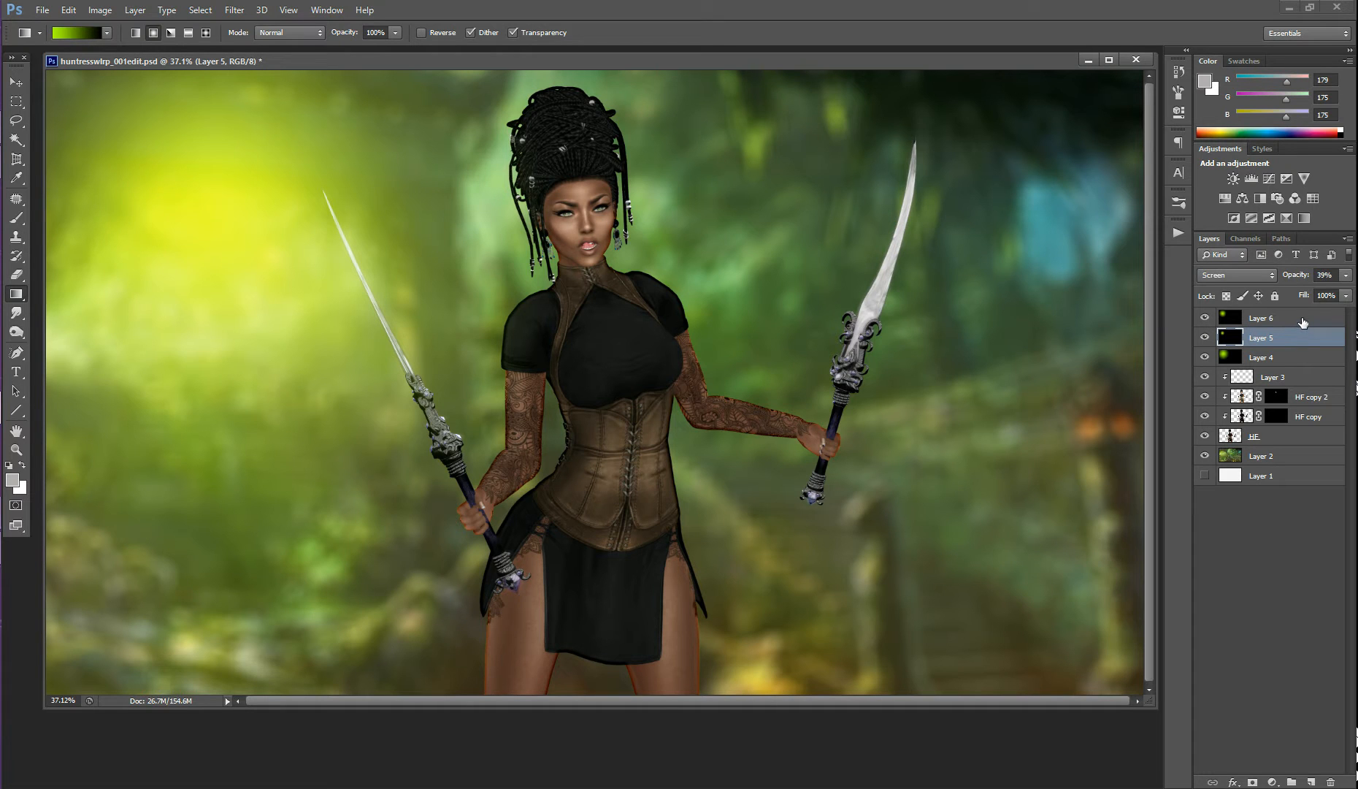
left_click(1262, 317)
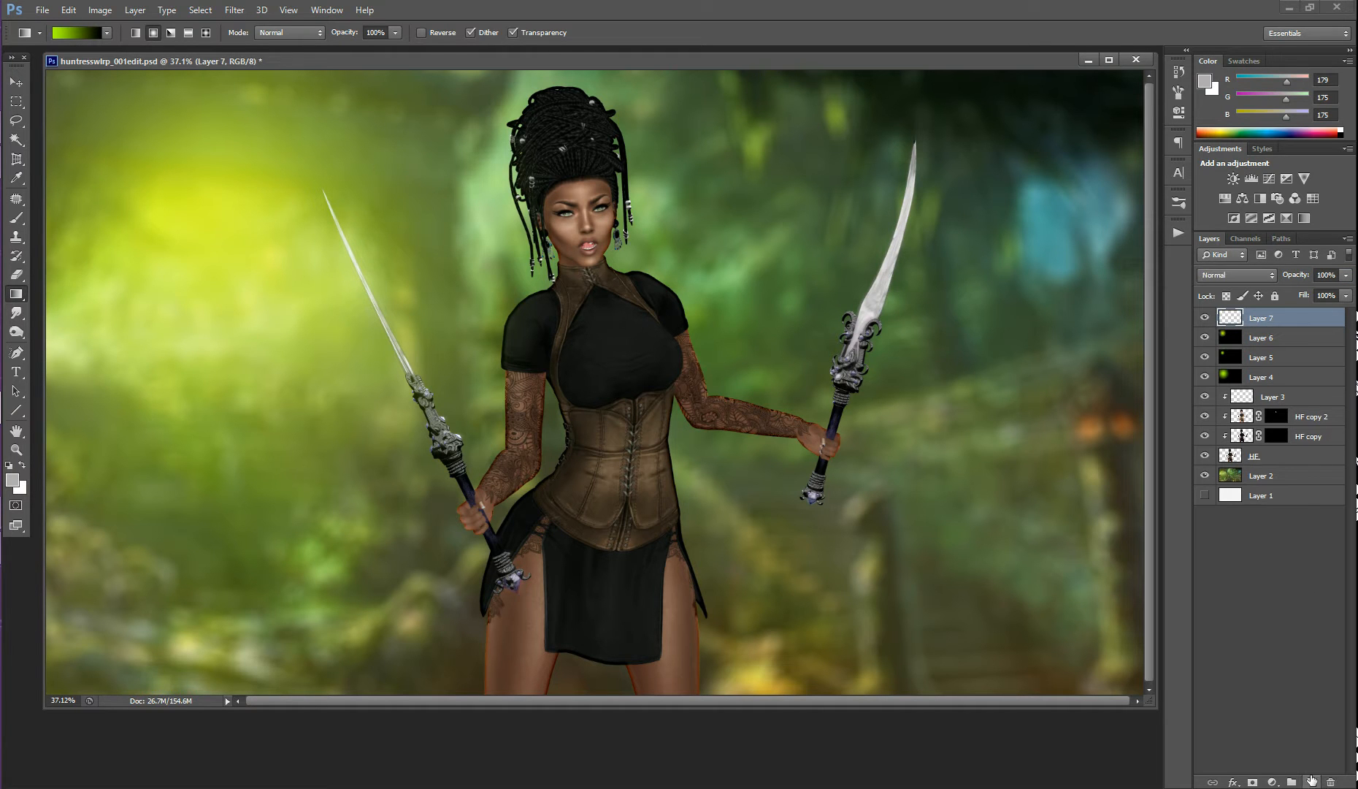
mouse_move(36, 407)
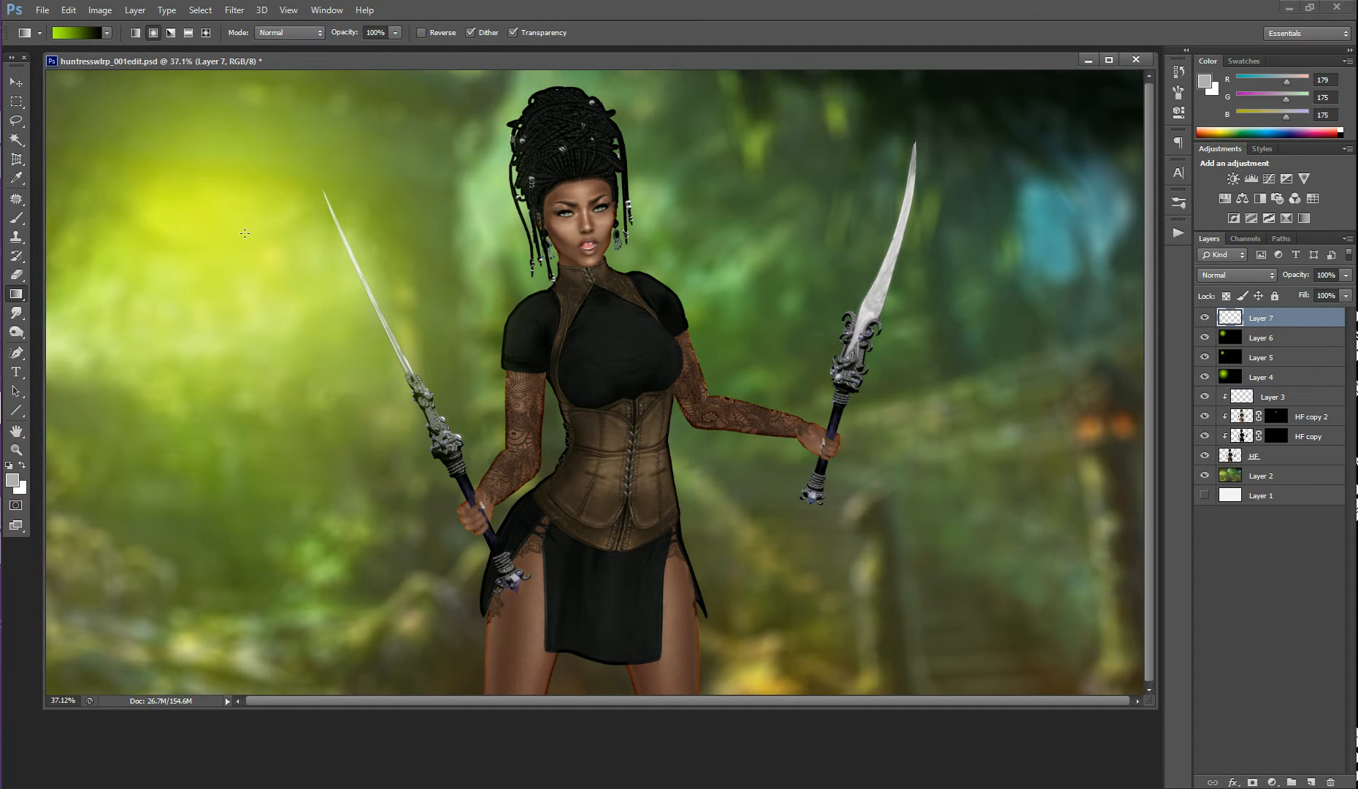
Step: Draw a green radial glow on Layer 7, move it under the figure layers, Screen blend at 79% opacity
left_click_drag(245, 235, 523, 400)
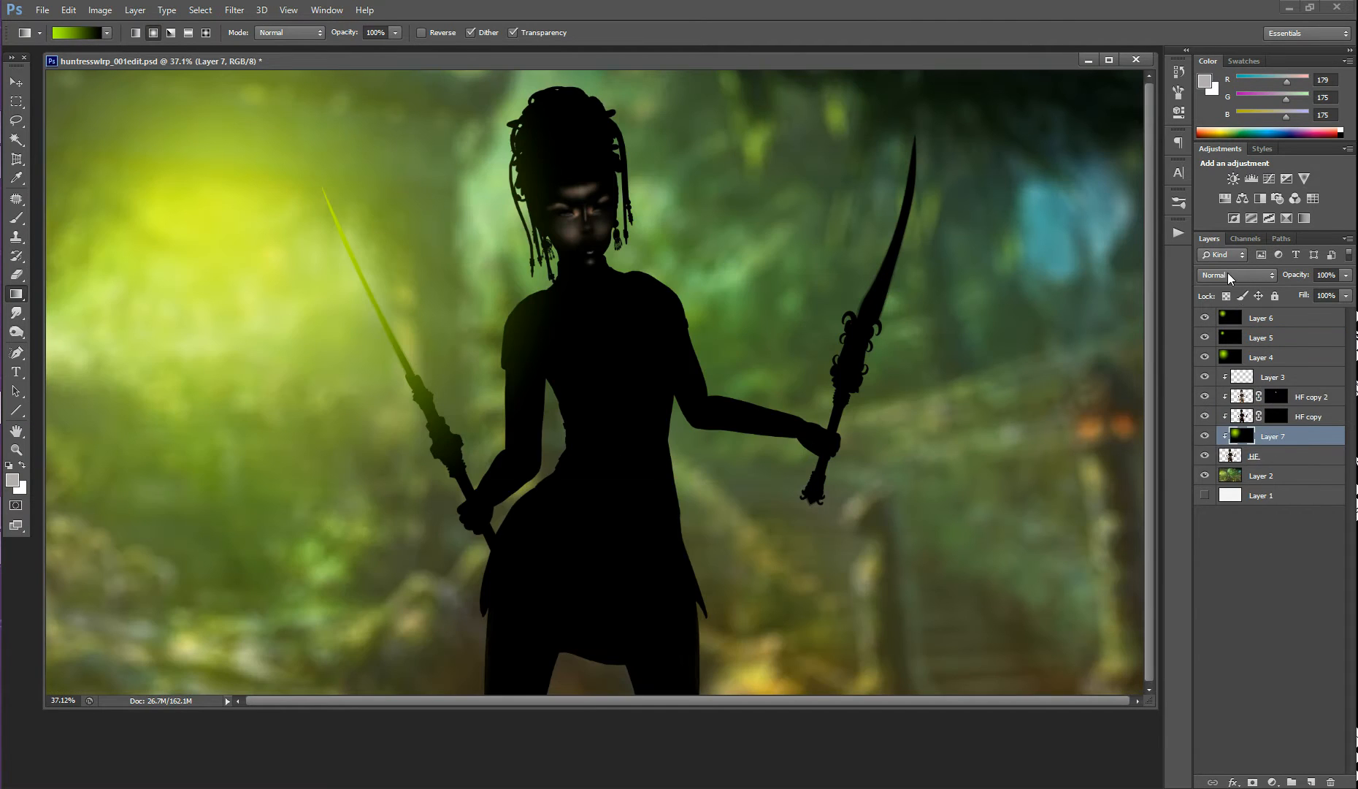
left_click(1237, 275)
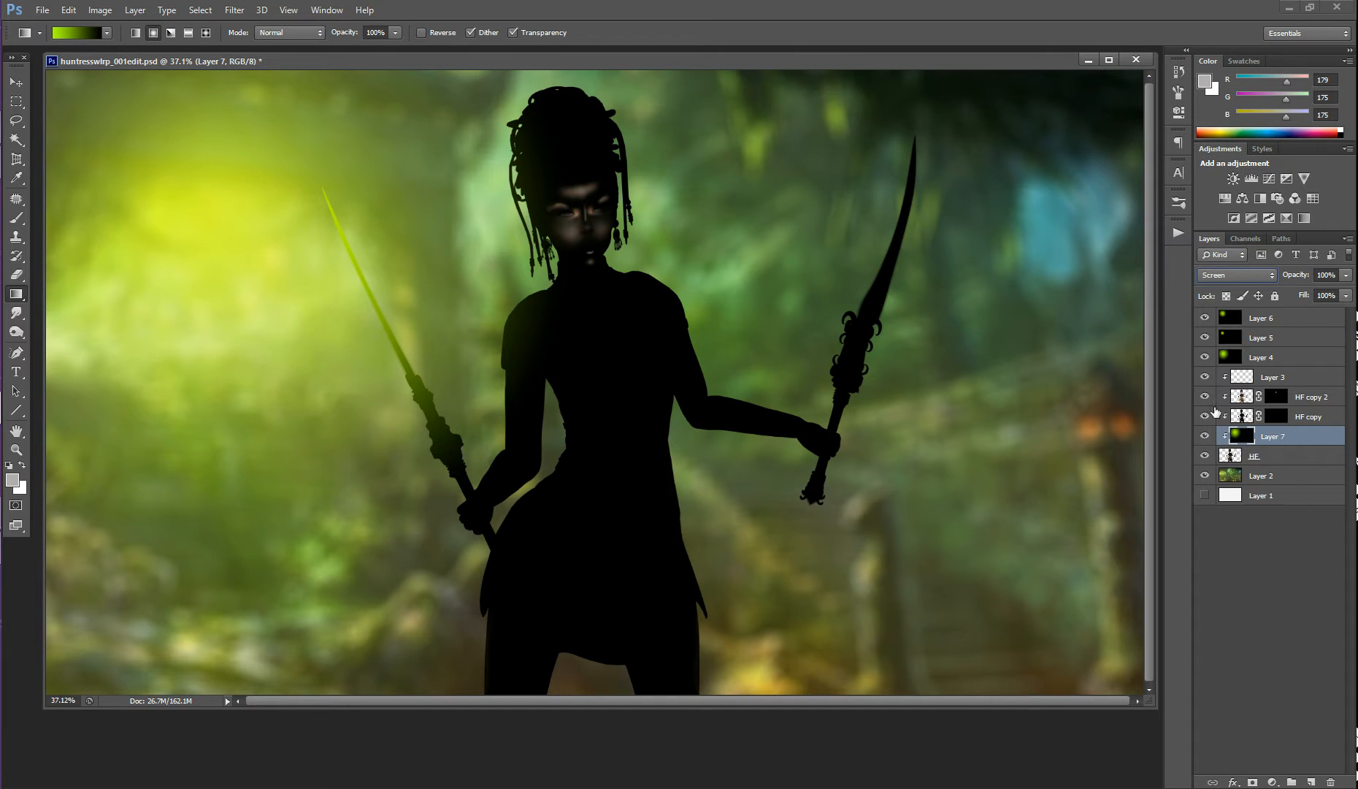
left_click(1203, 435)
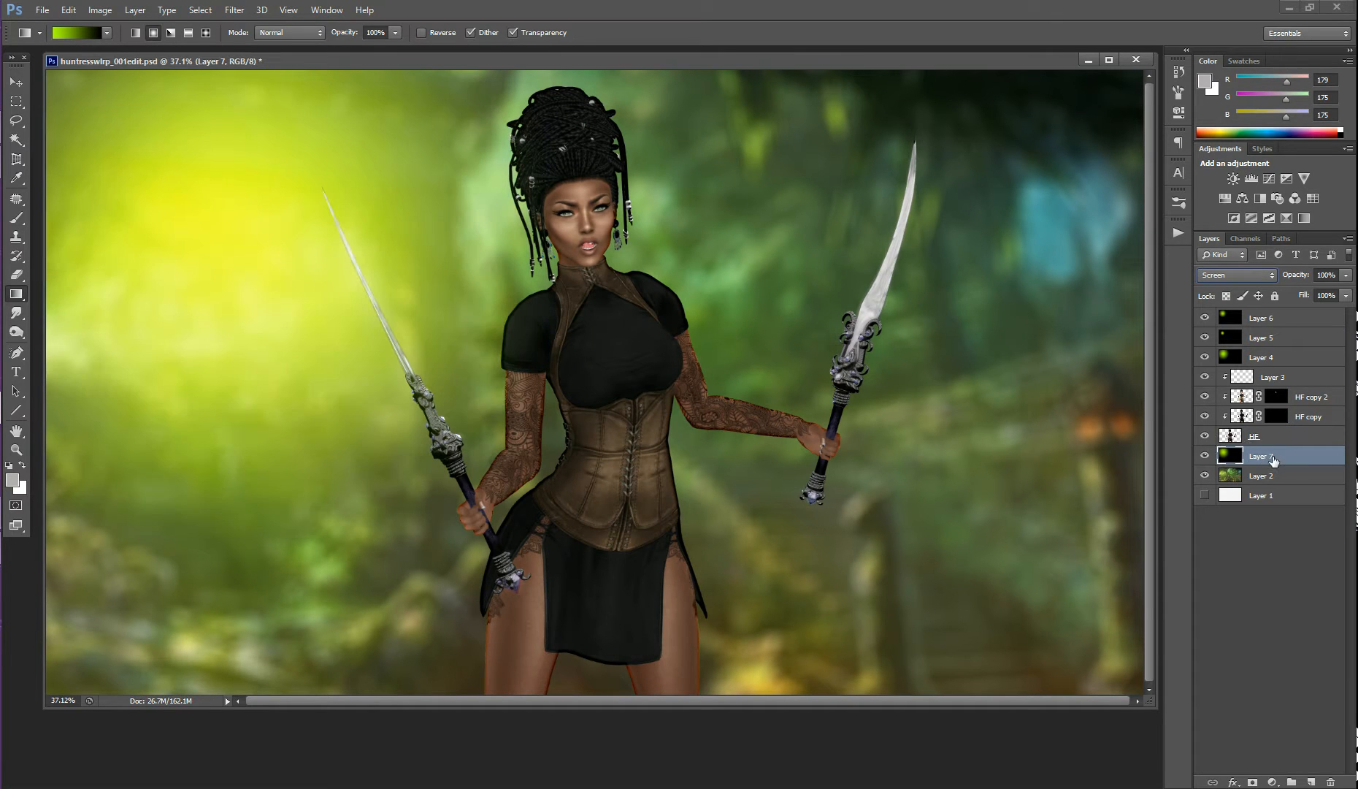
mouse_move(584, 469)
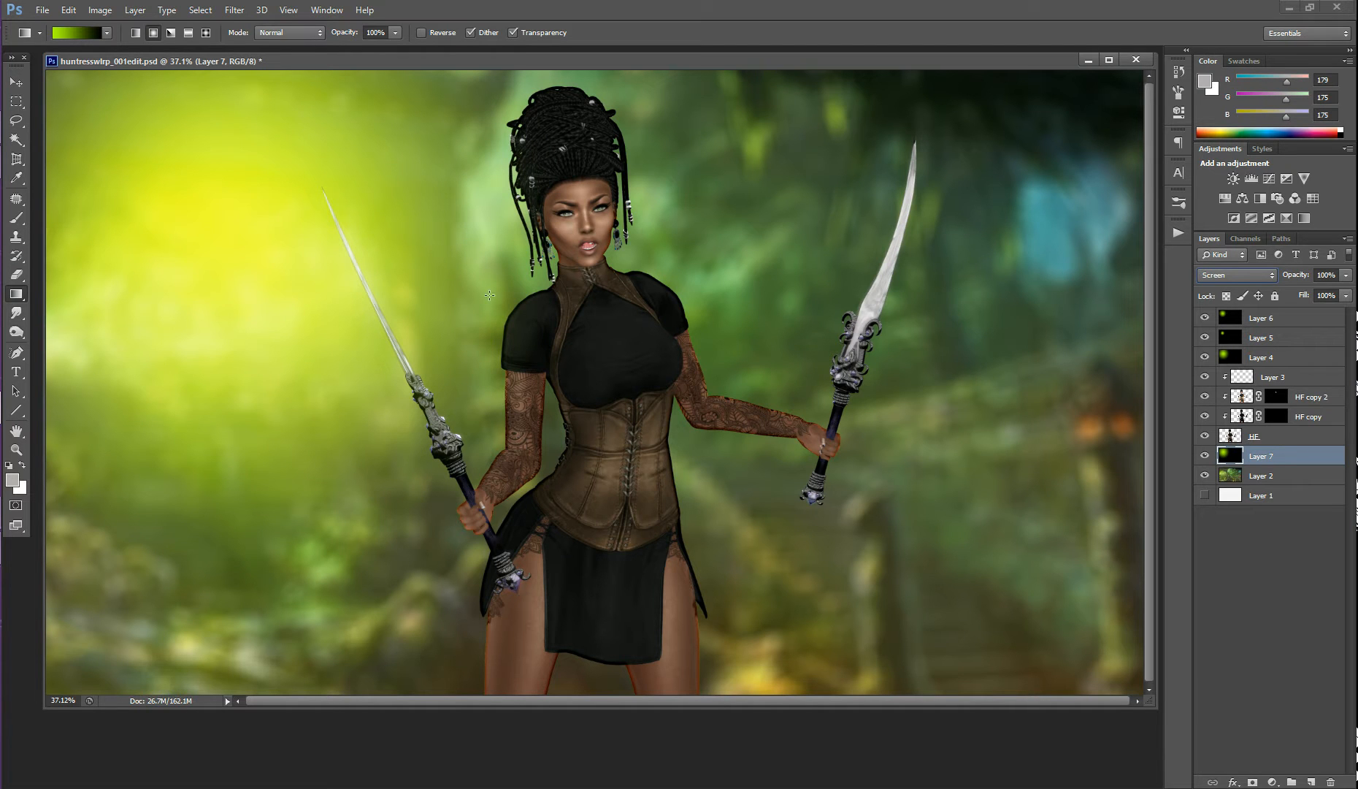
mouse_move(242, 235)
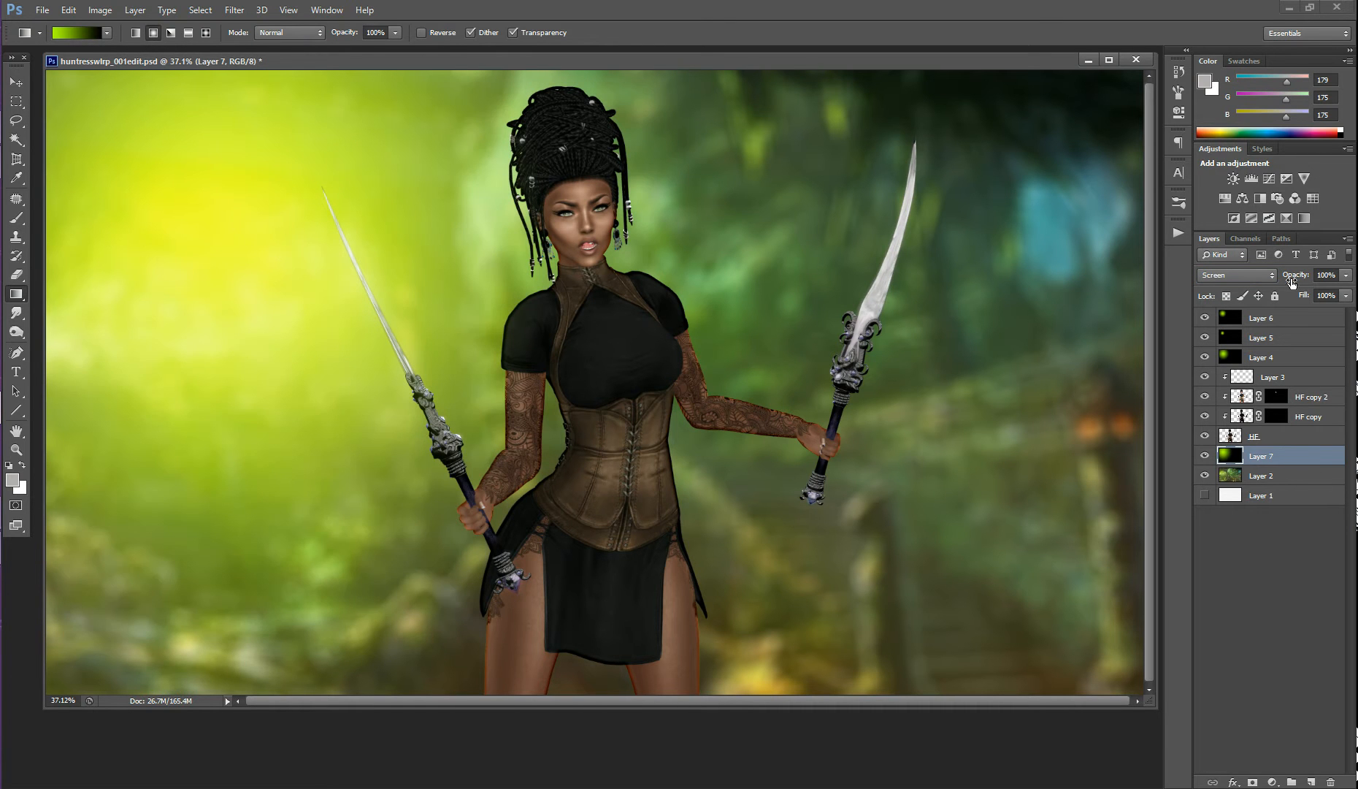
left_click(1321, 274)
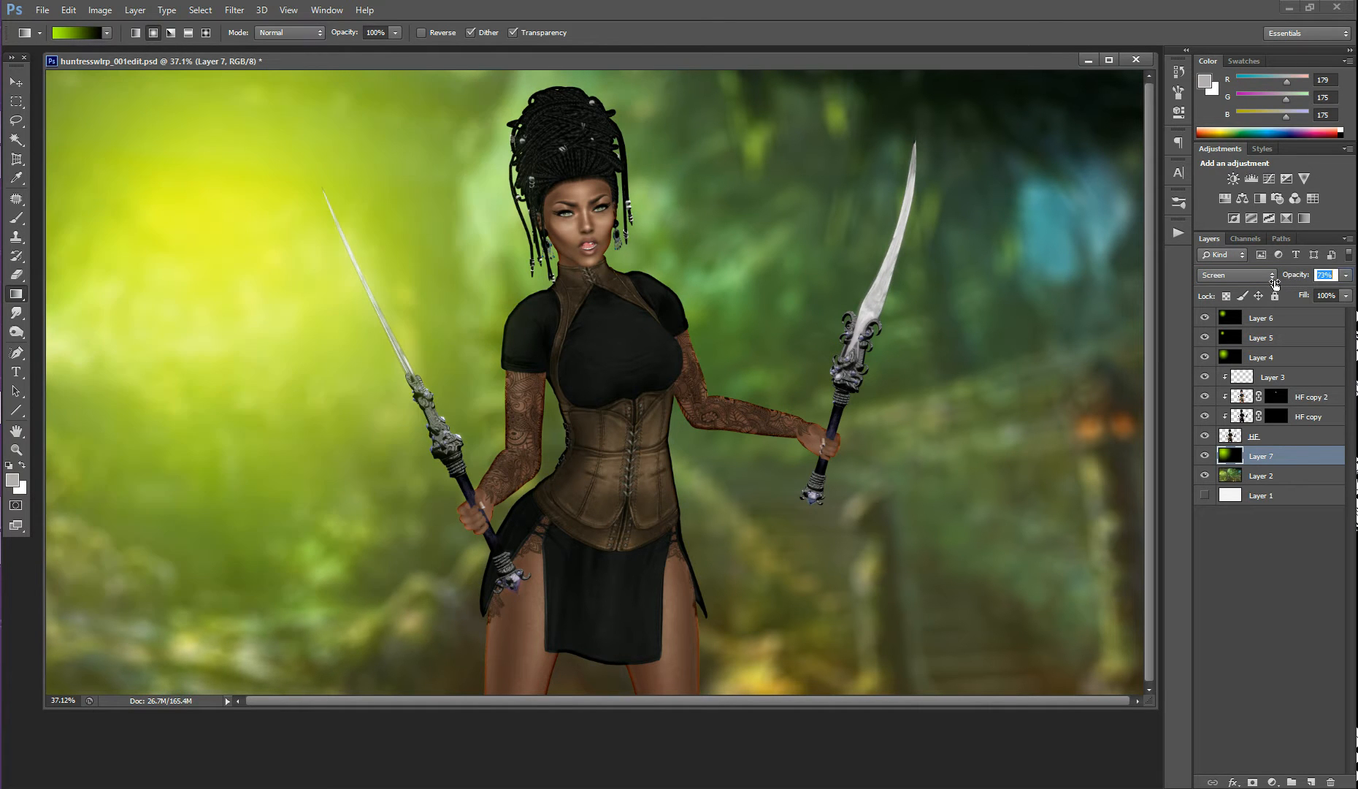
right_click(1260, 455)
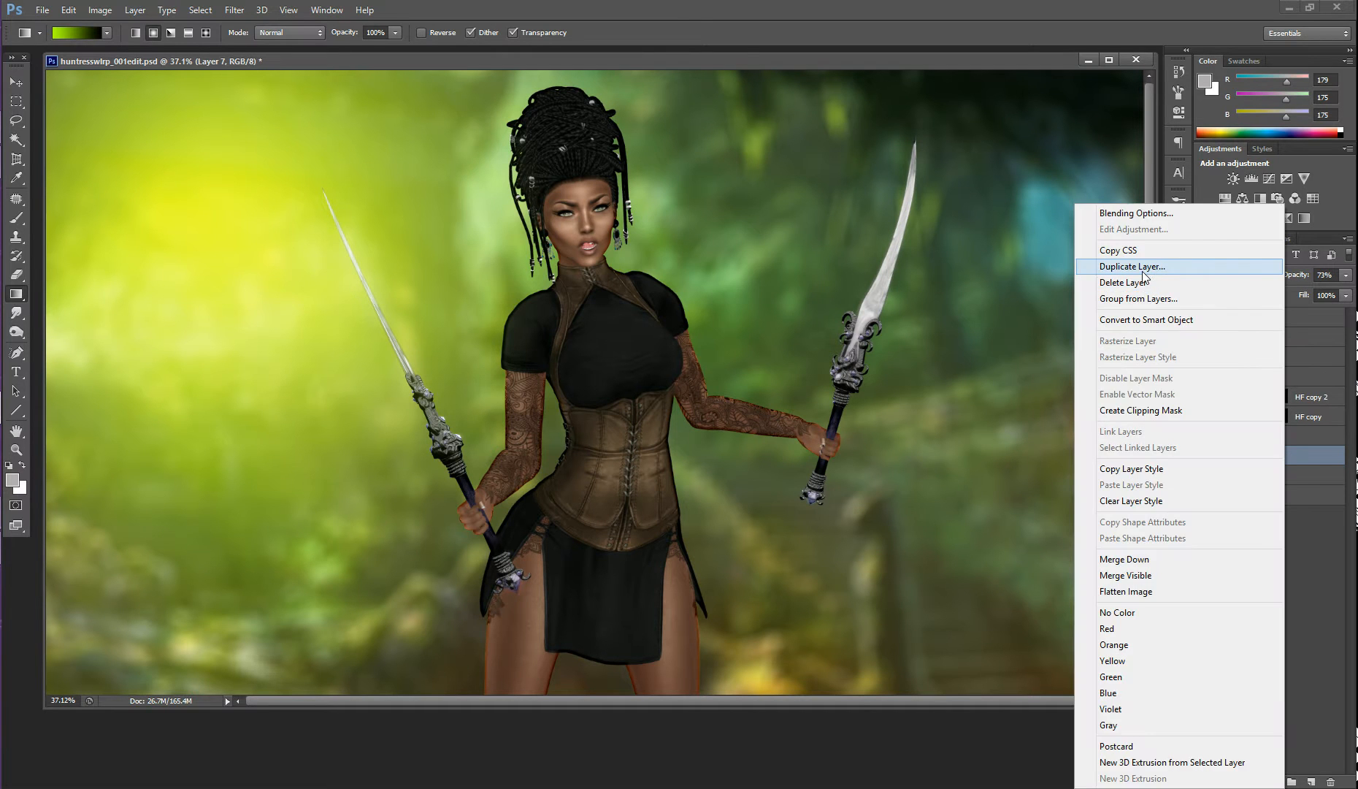
Step: Duplicate the Layer 7 glow, then revert via History to the stage with only Layers 4 and 5
left_click(1132, 266)
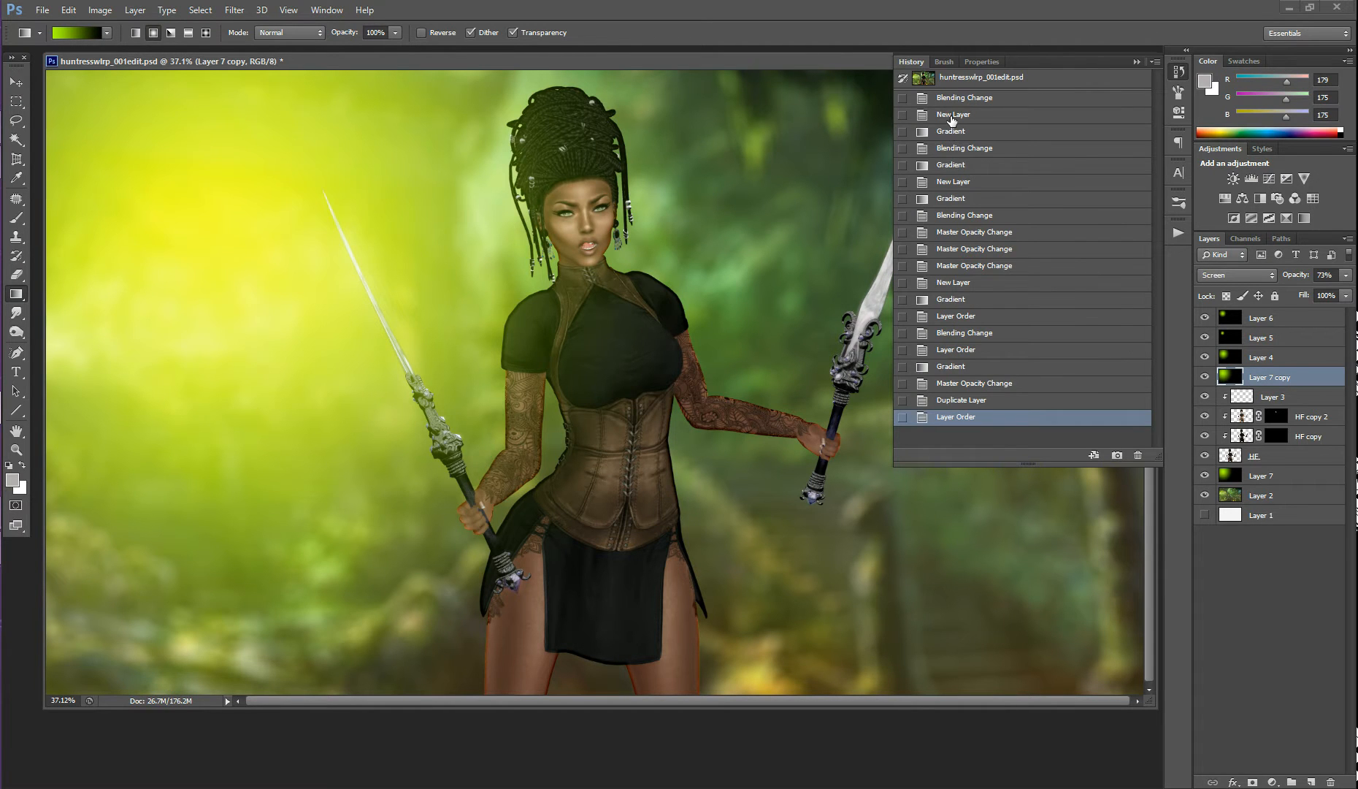
left_click(952, 114)
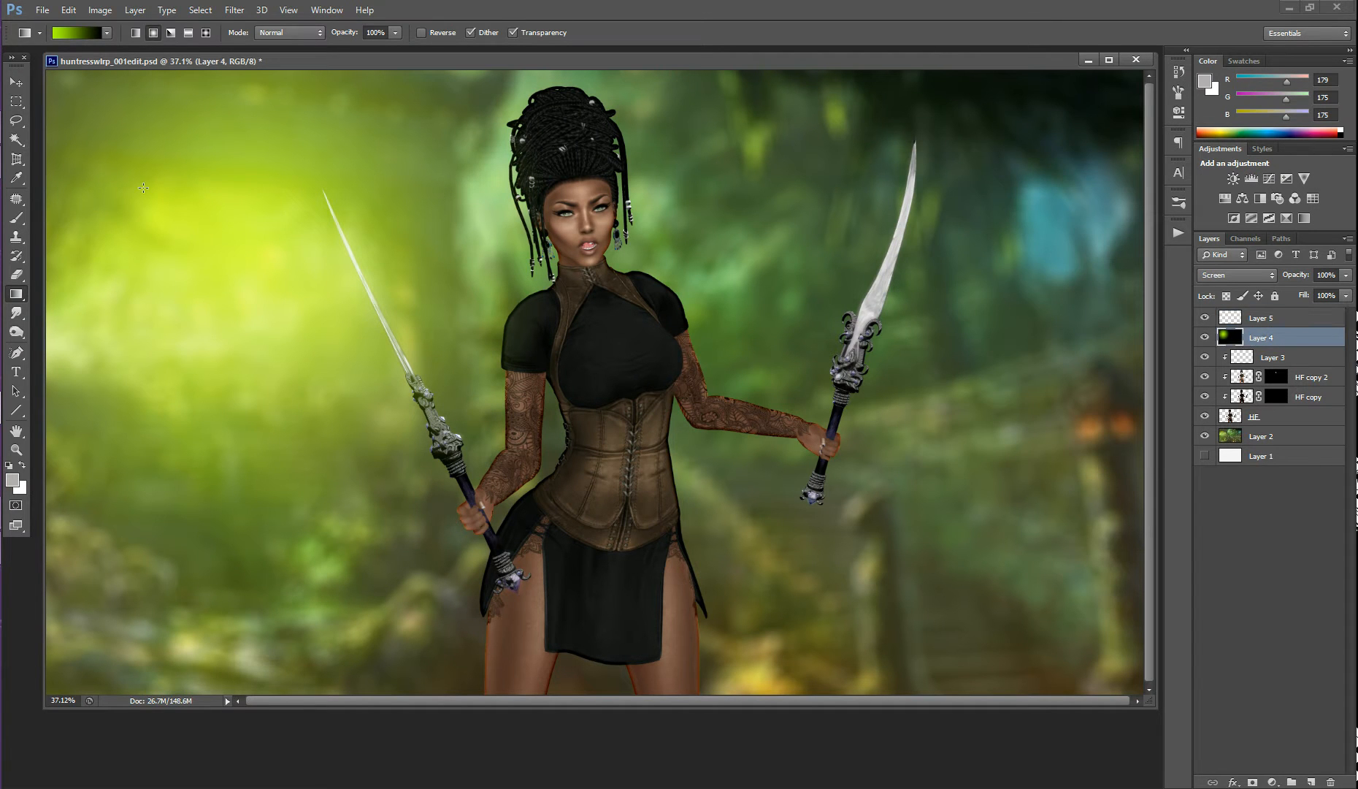
mouse_move(137, 193)
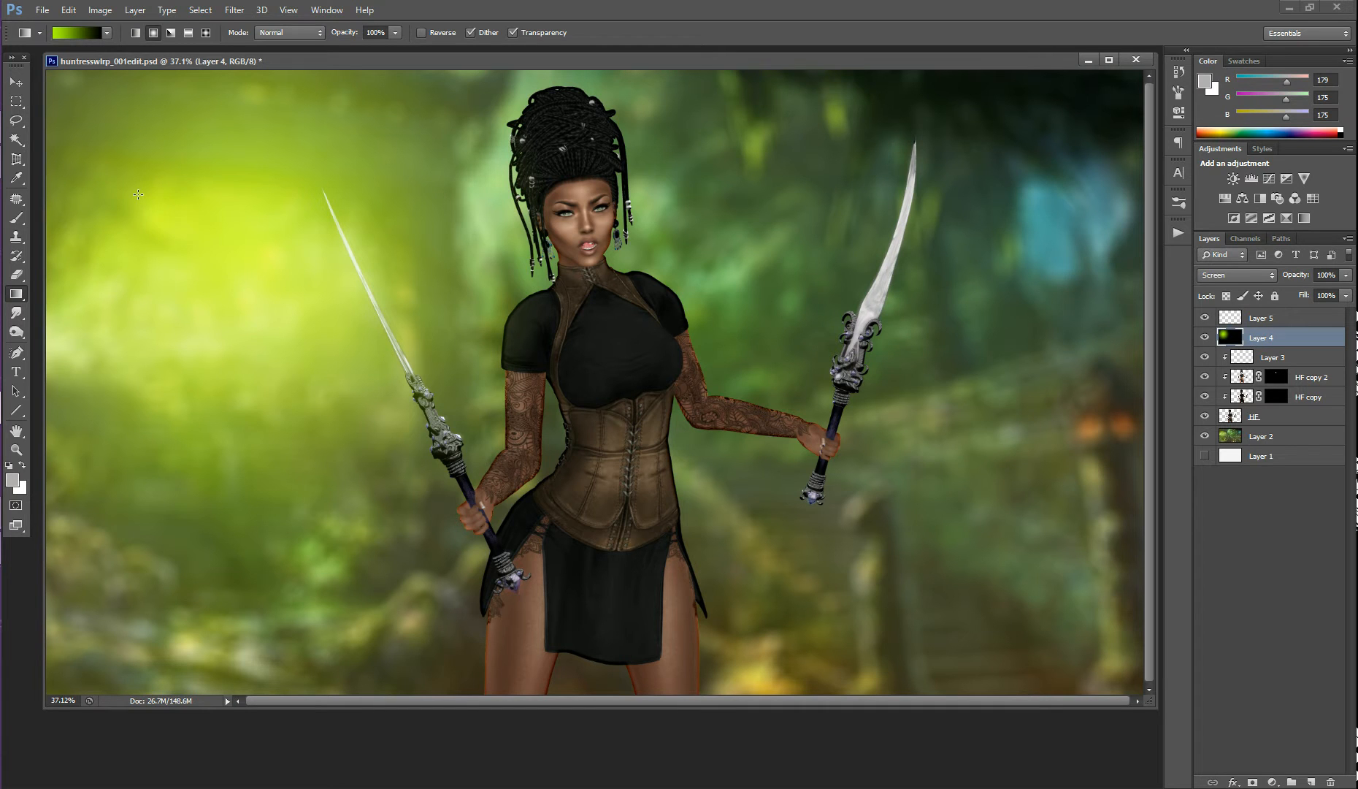
mouse_move(214, 219)
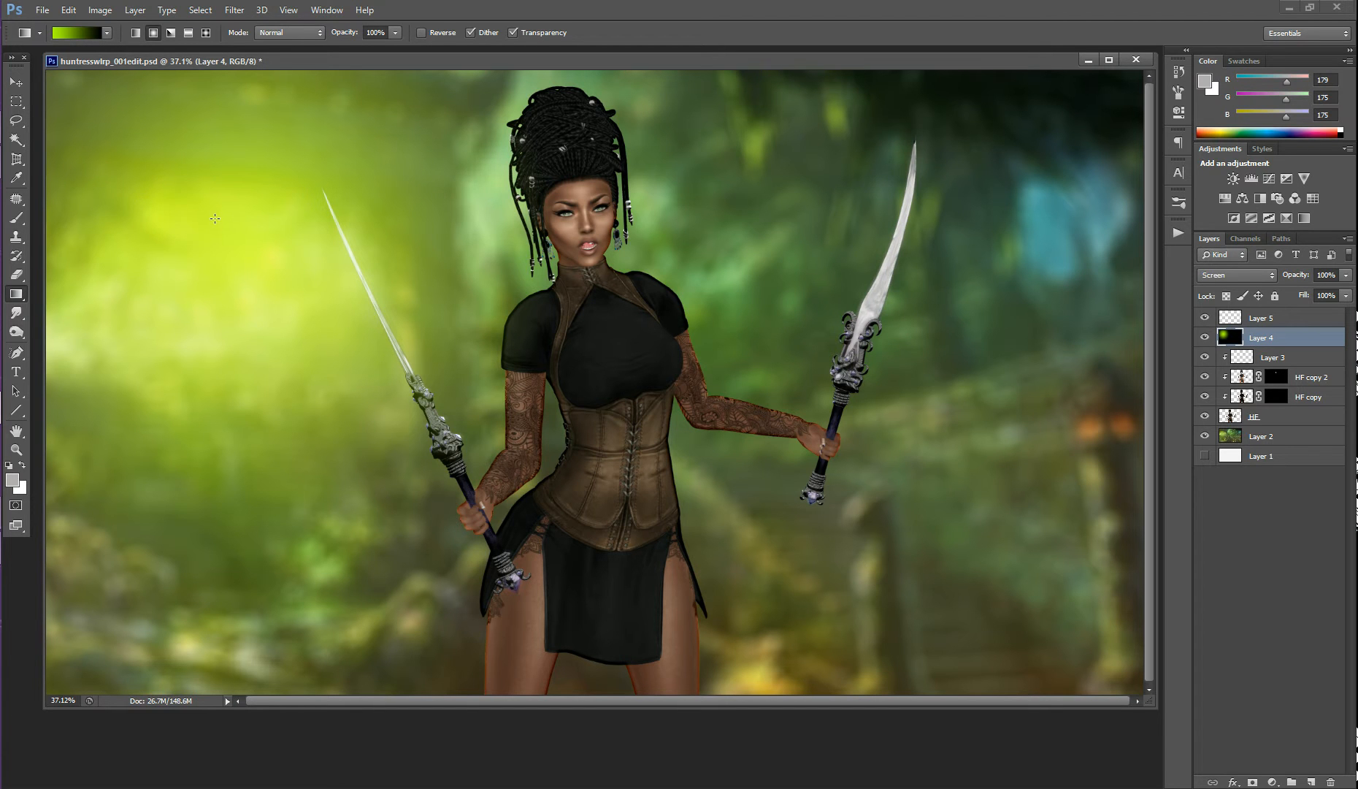
left_click(76, 33)
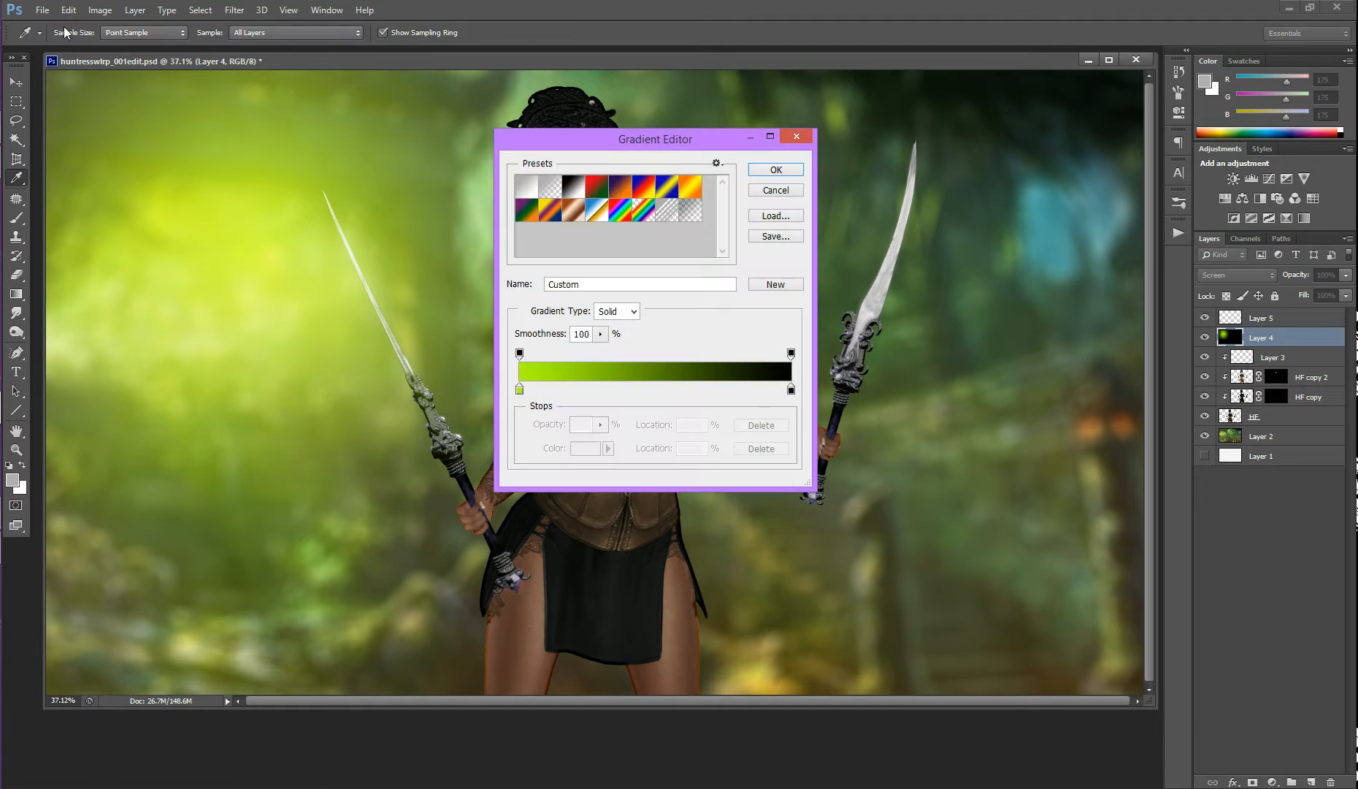
Step: Change the gradient's green stop to orange d34f00 and redraw the upper-left radial glow
left_click(519, 389)
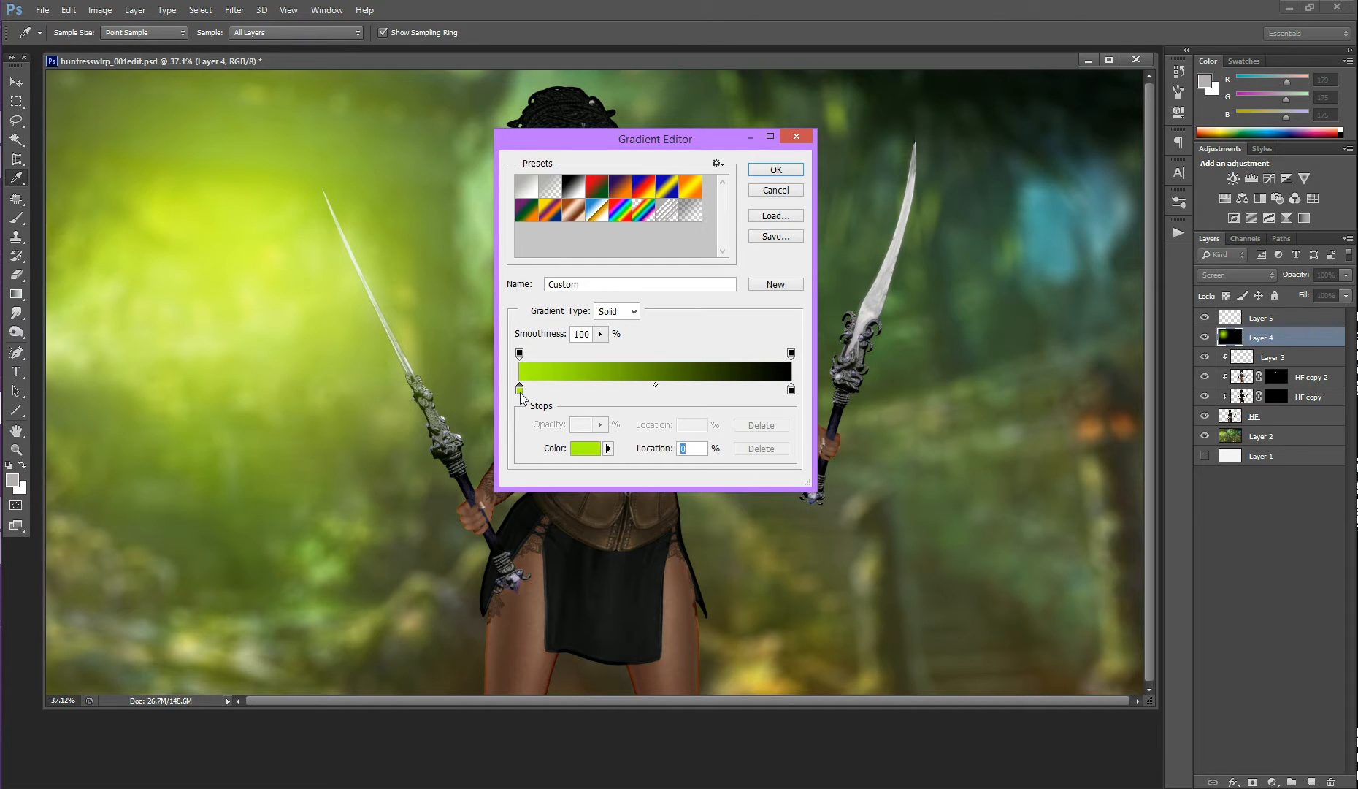
mouse_move(520, 389)
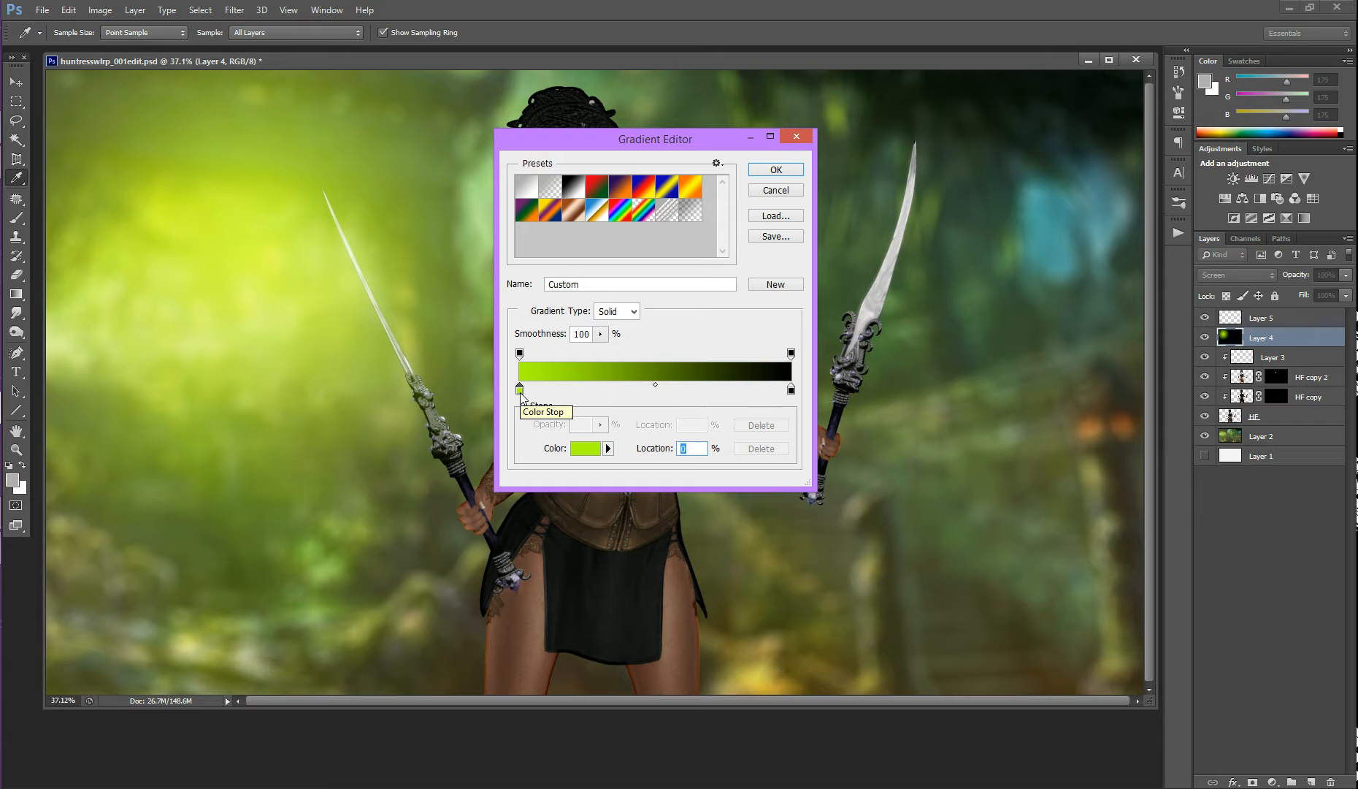
mouse_move(587, 448)
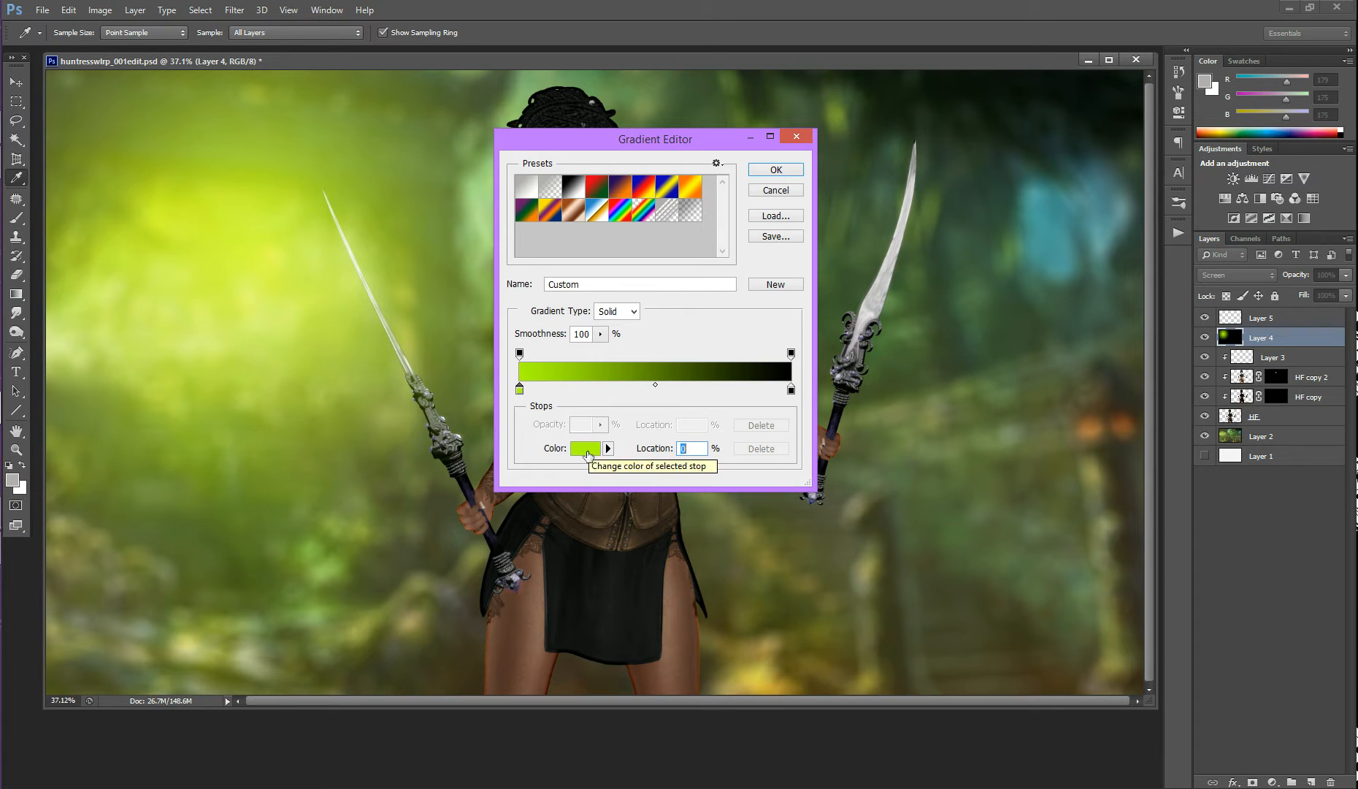
left_click(584, 449)
type("d34f00")
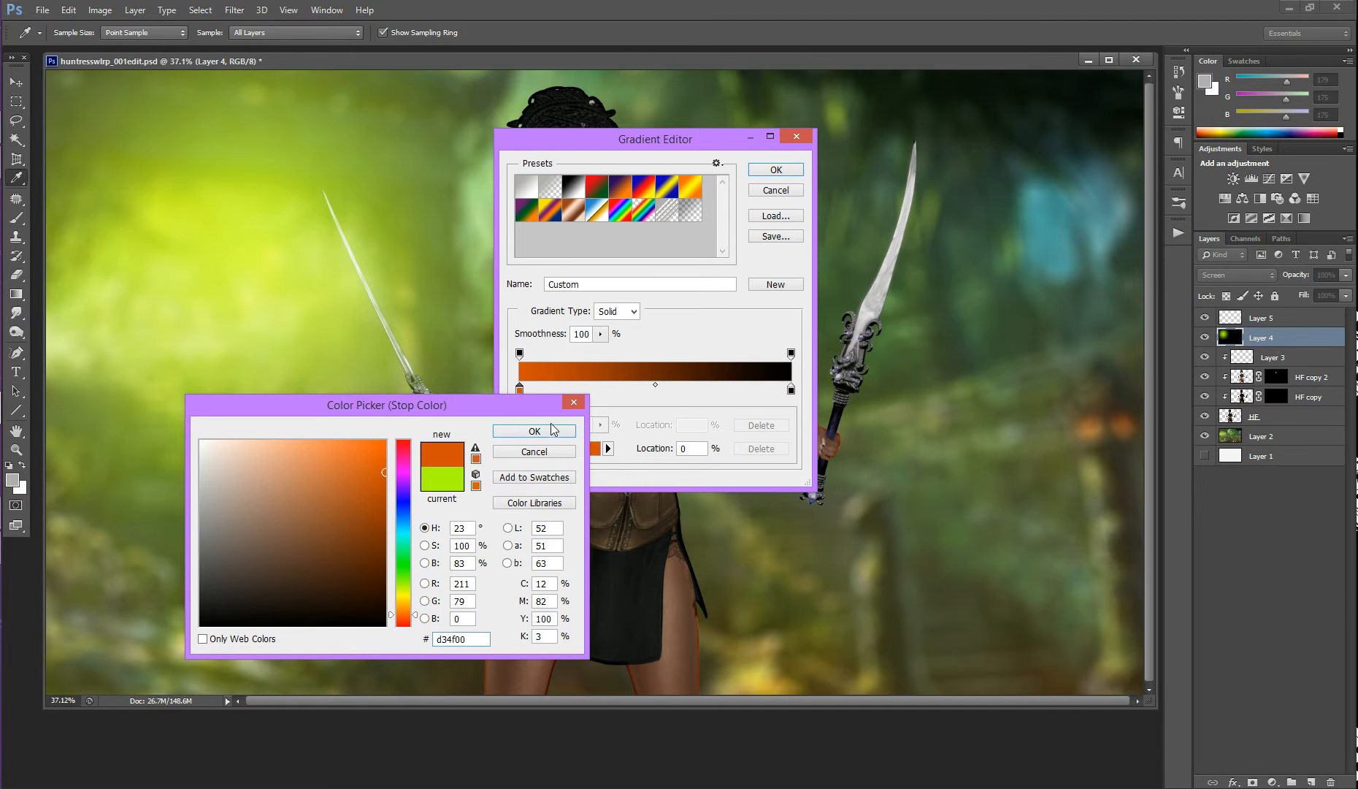
left_click(533, 430)
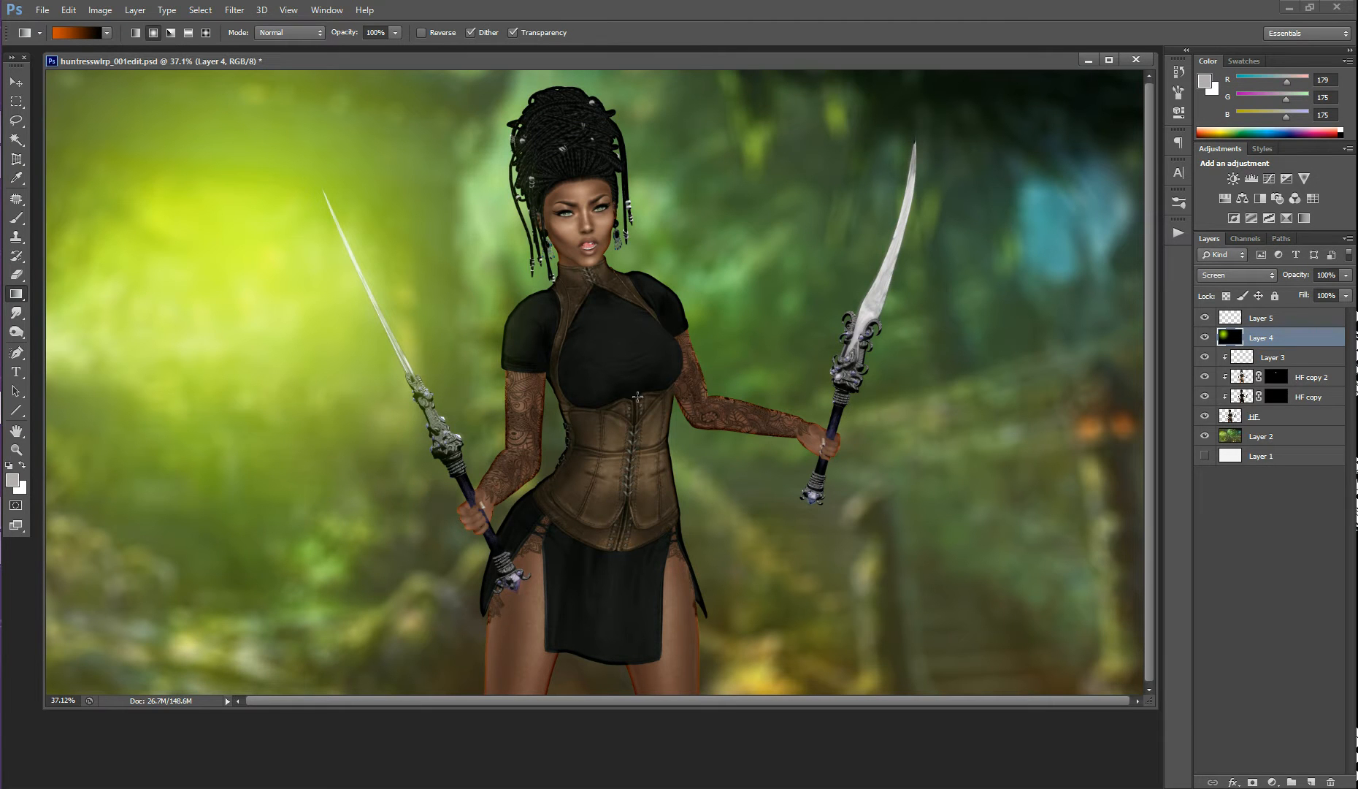
left_click_drag(183, 263, 488, 517)
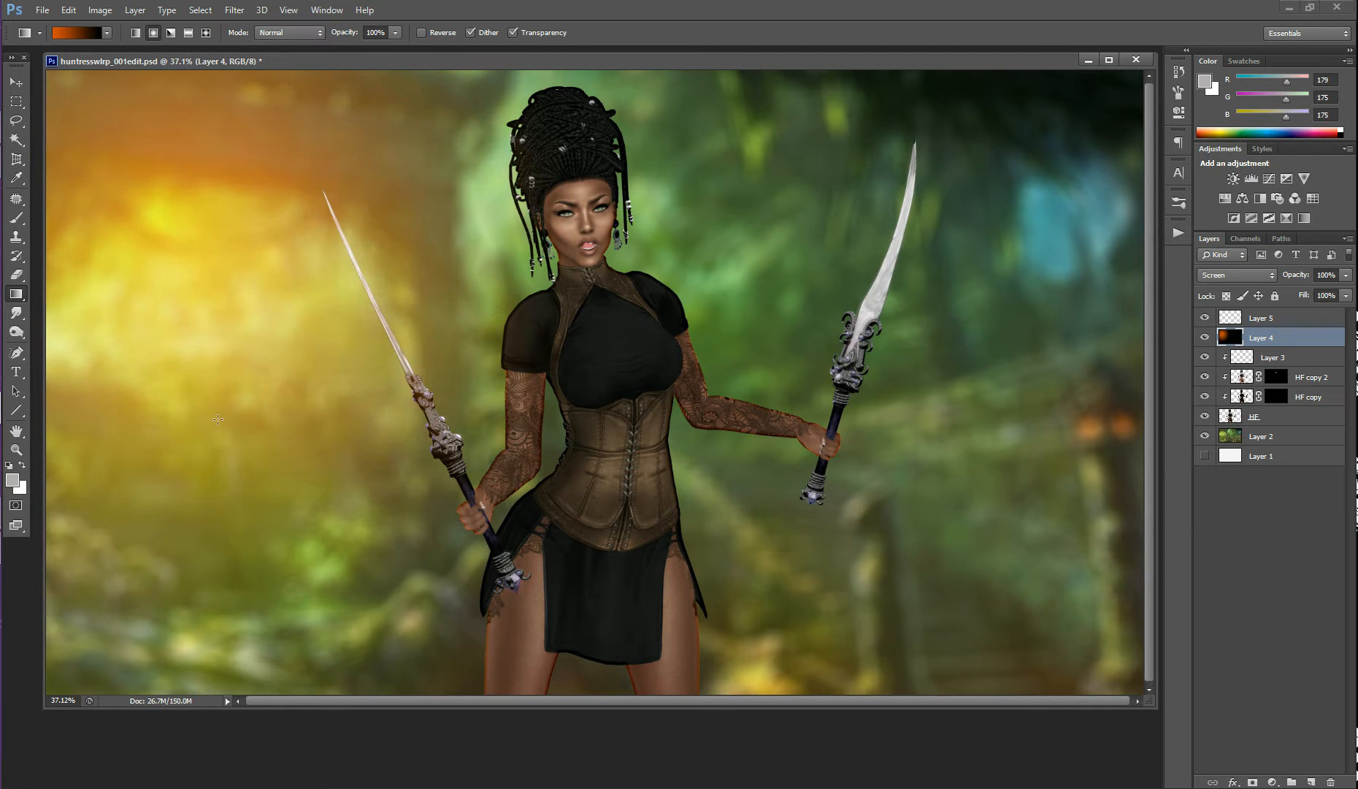
mouse_move(424, 323)
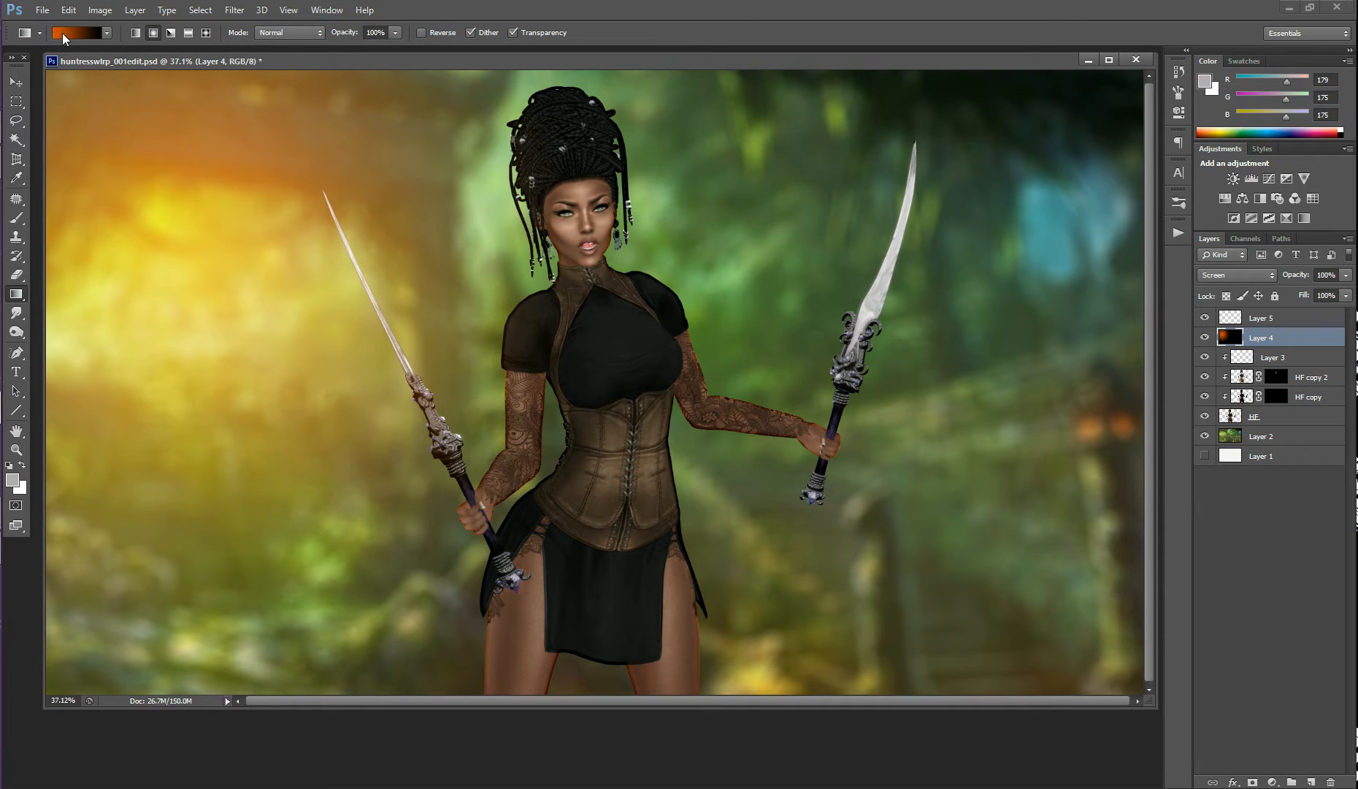
left_click(77, 32)
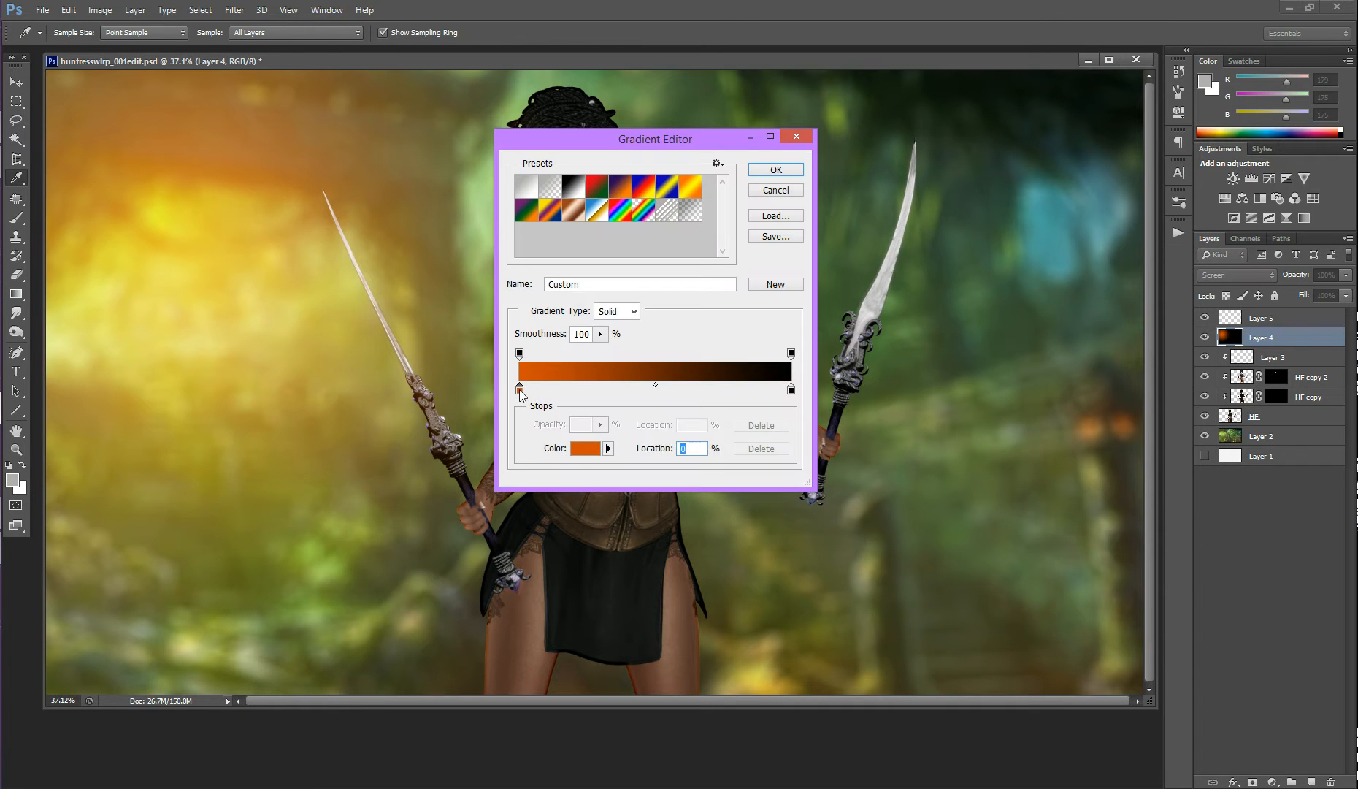
Step: Change the gradient stop to pink f20b88 and redraw the upper-left radial glow fading to black
left_click(586, 447)
type("f20b88")
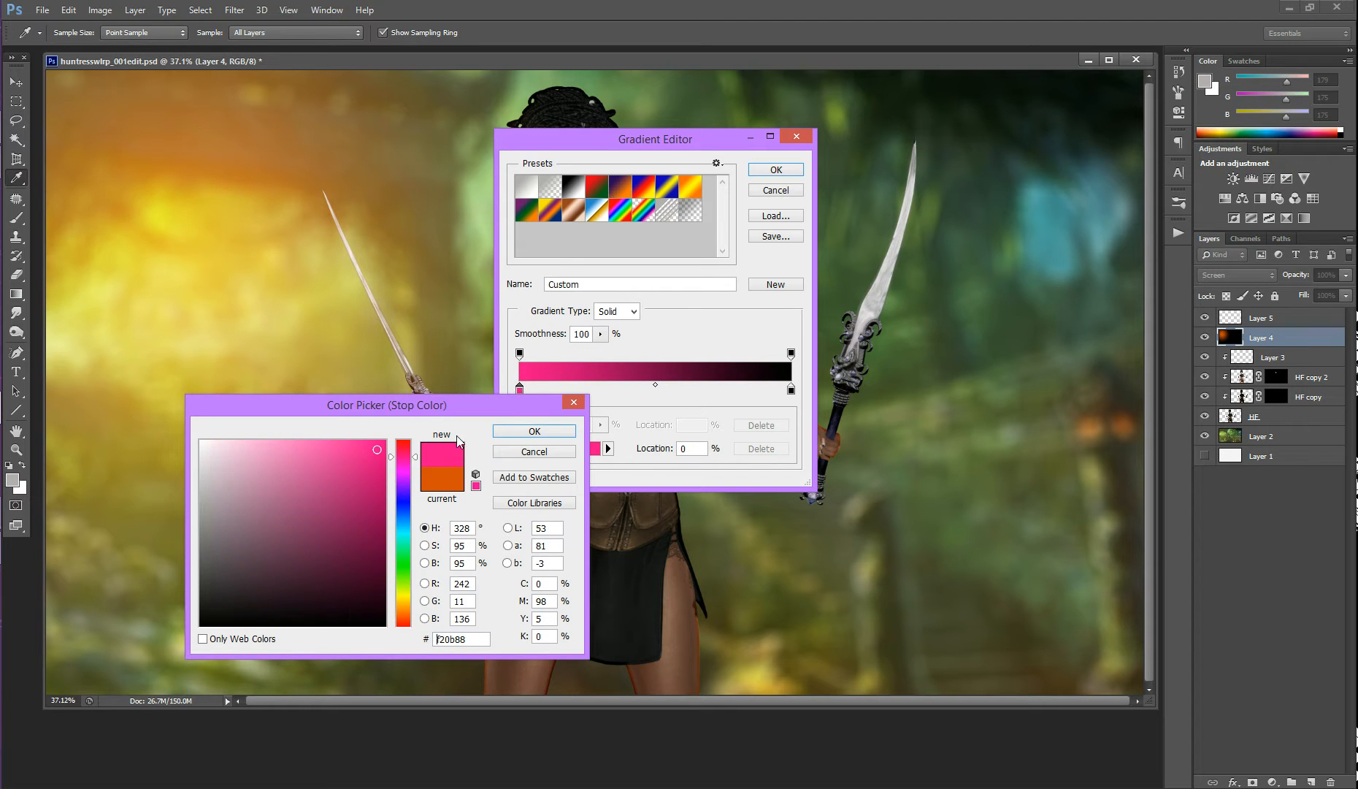
left_click(533, 430)
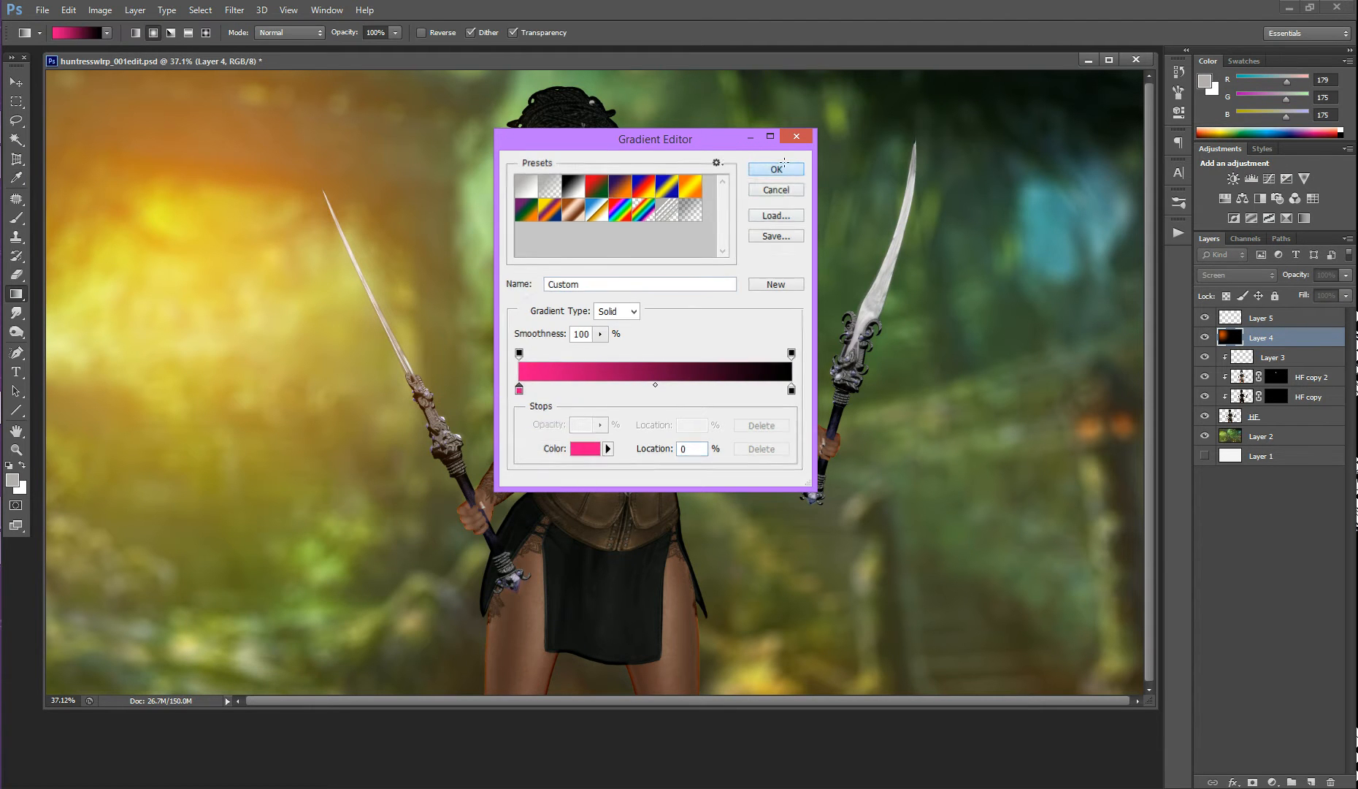
left_click(775, 169)
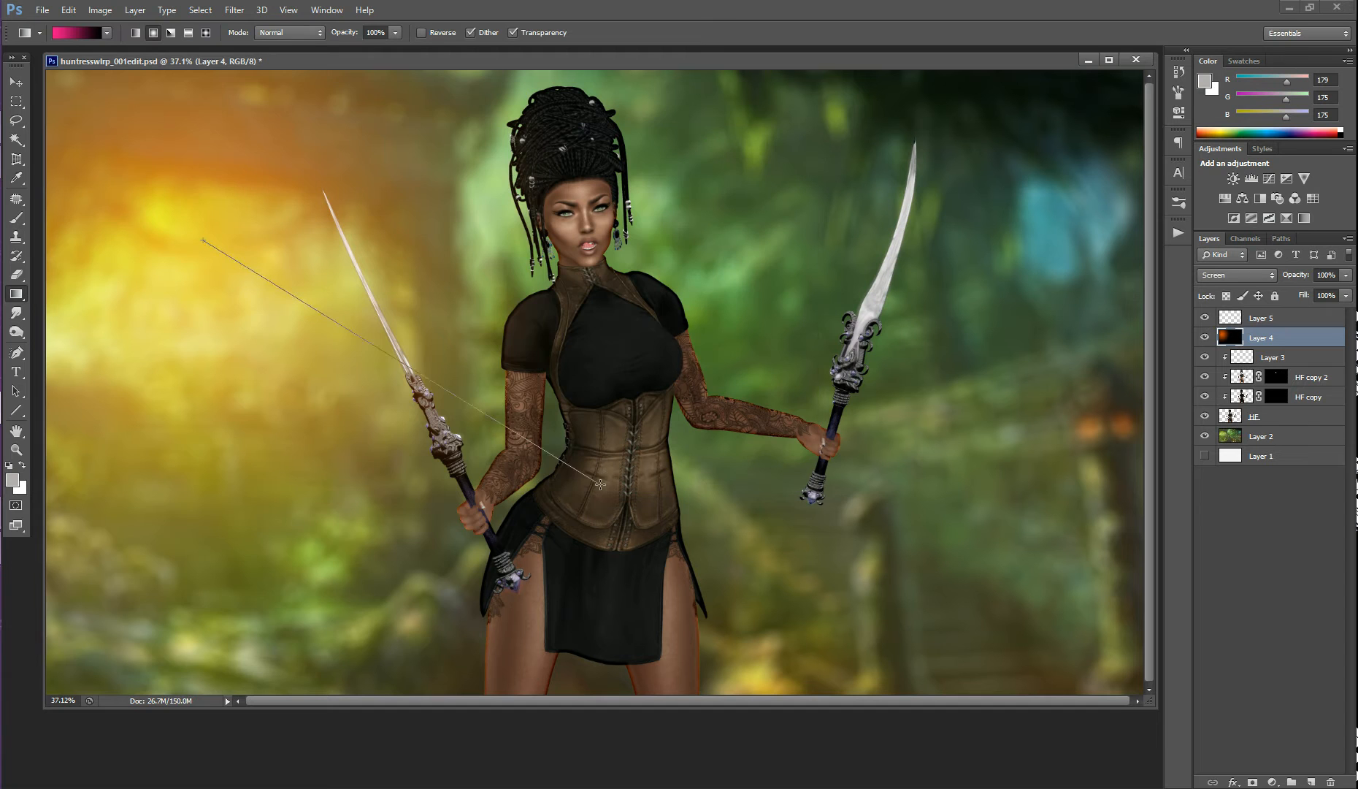
left_click_drag(203, 242, 597, 485)
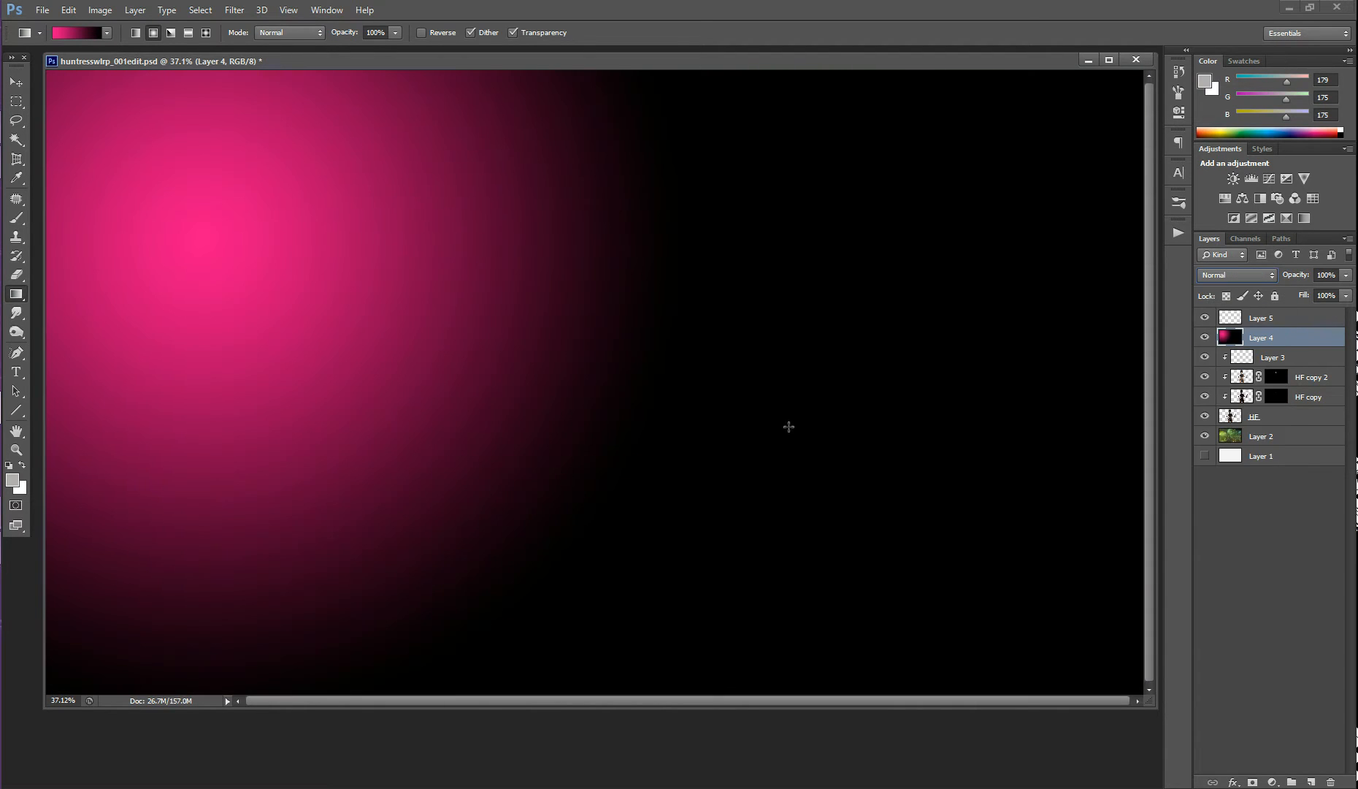
mouse_move(498, 310)
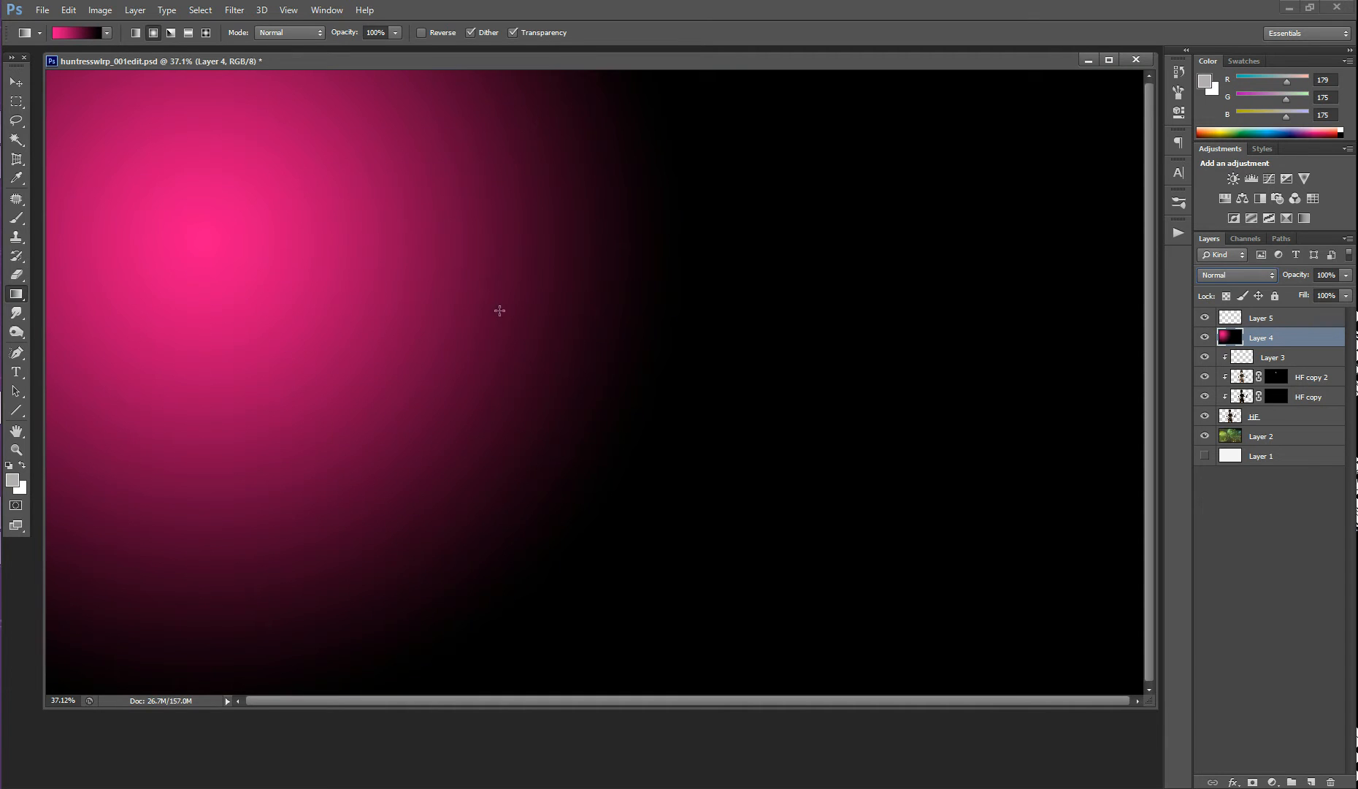
mouse_move(627, 483)
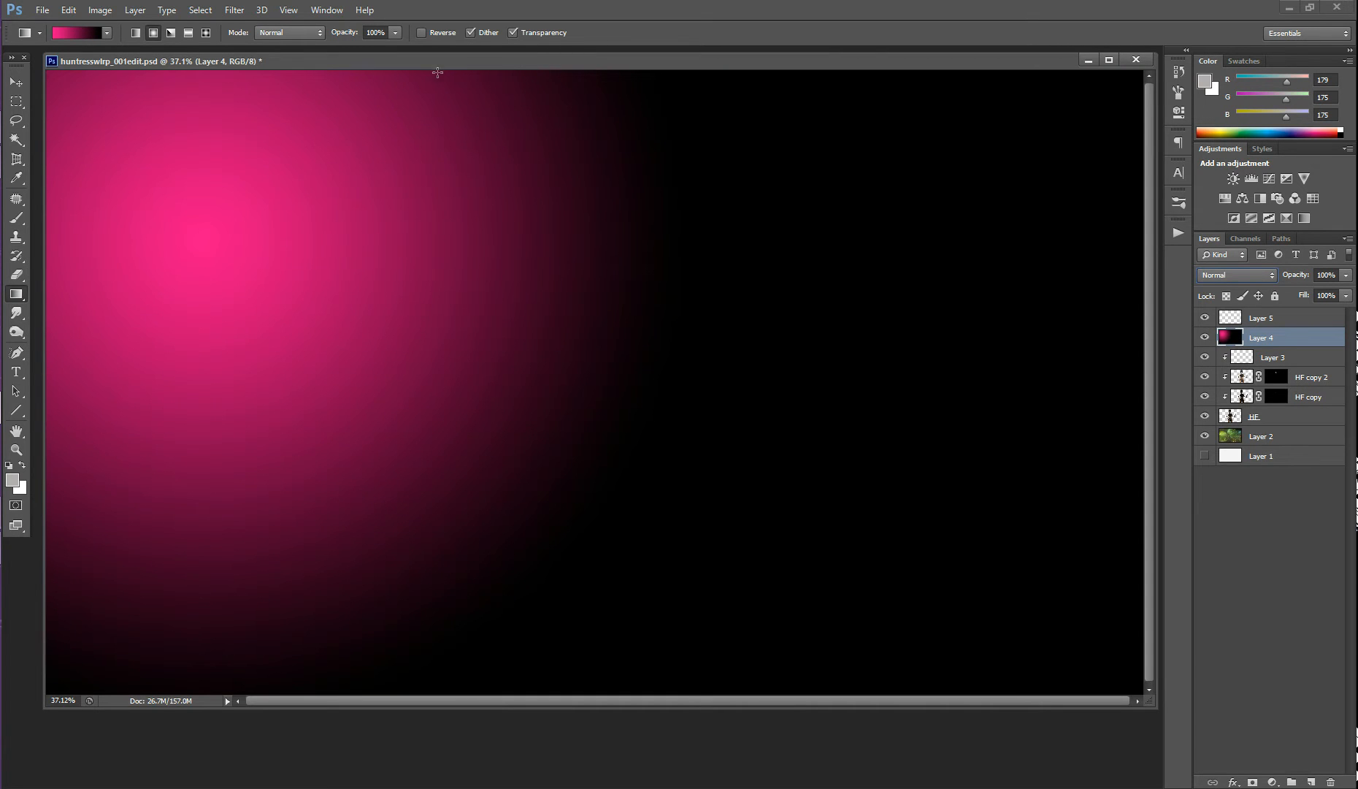
Step: Apply Filter > Blur > Lens Blur with default settings to the pink glow layer
left_click(234, 10)
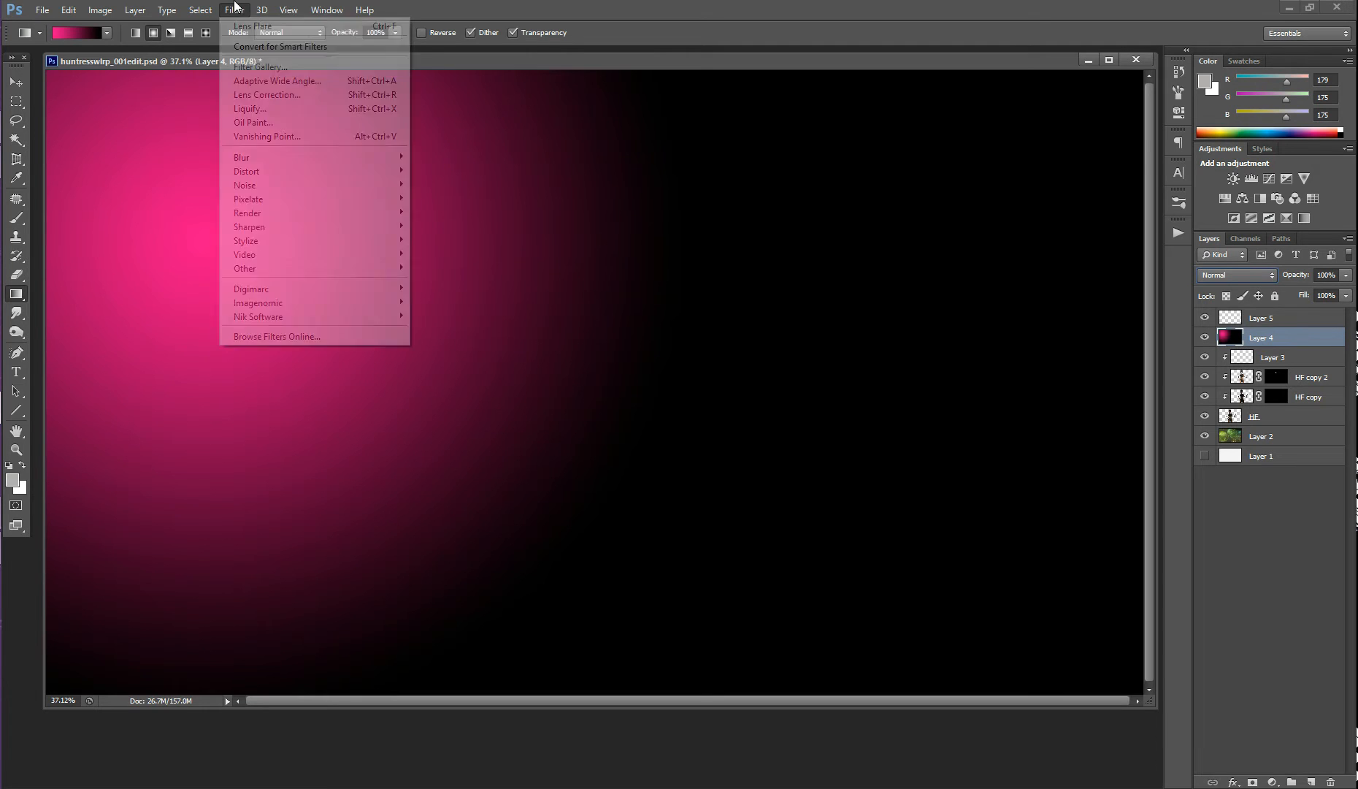
mouse_move(245, 171)
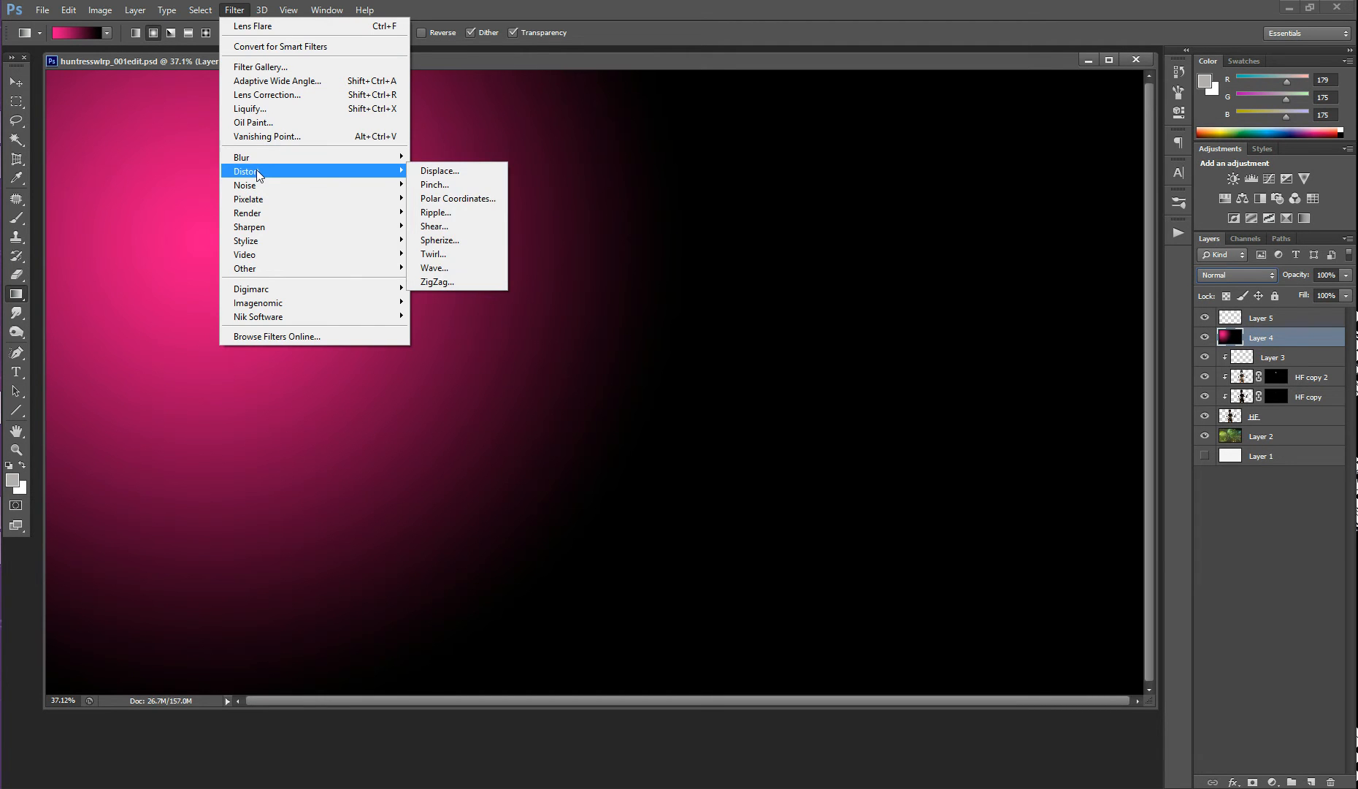
mouse_move(241, 156)
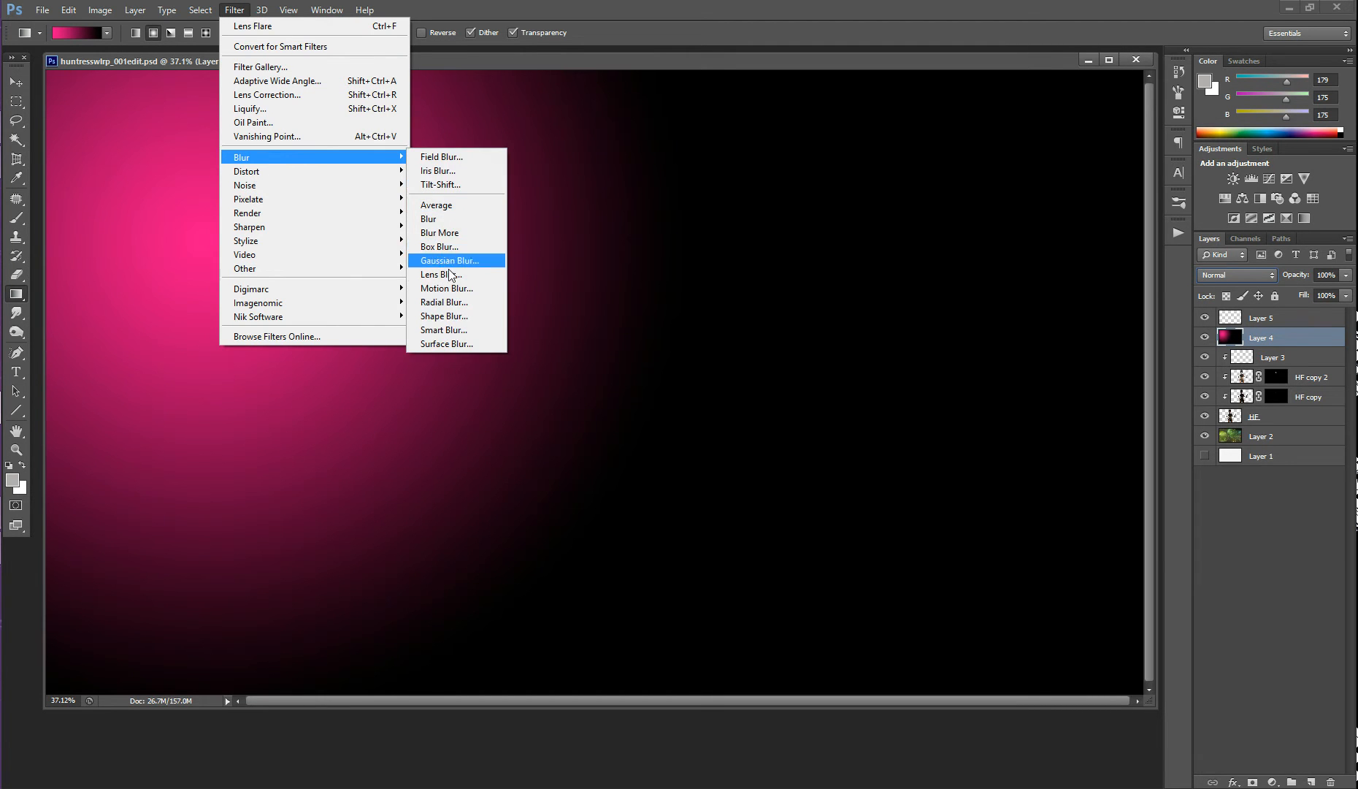
left_click(438, 275)
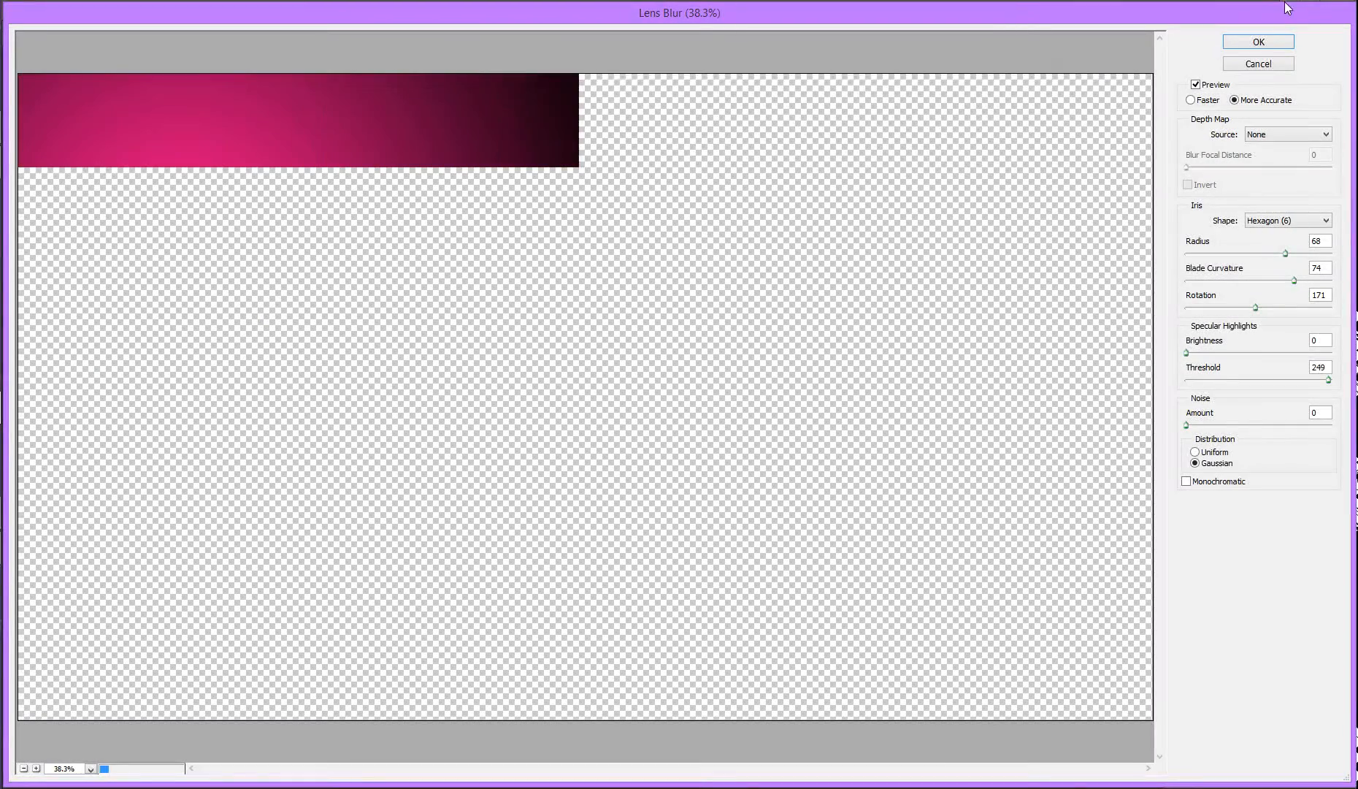
left_click(1258, 41)
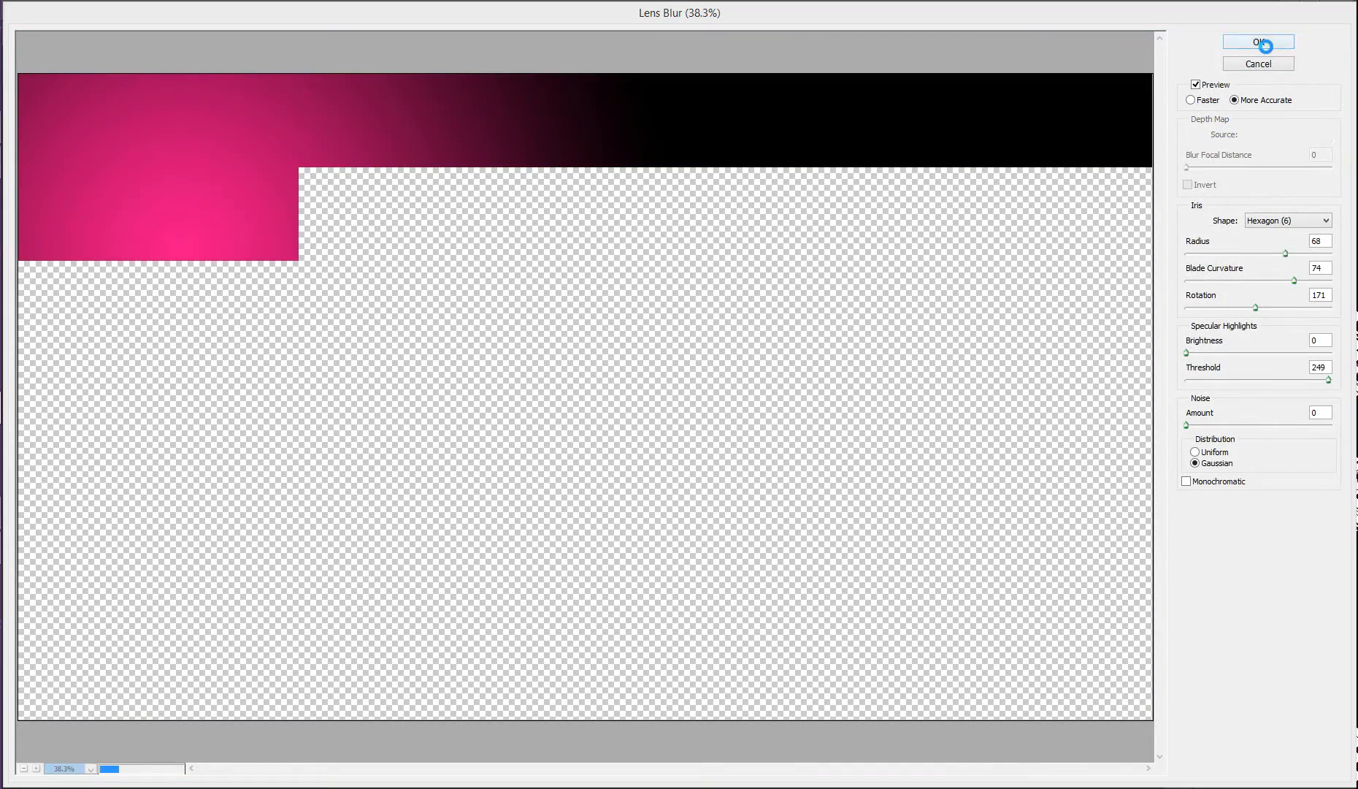
left_click(1258, 41)
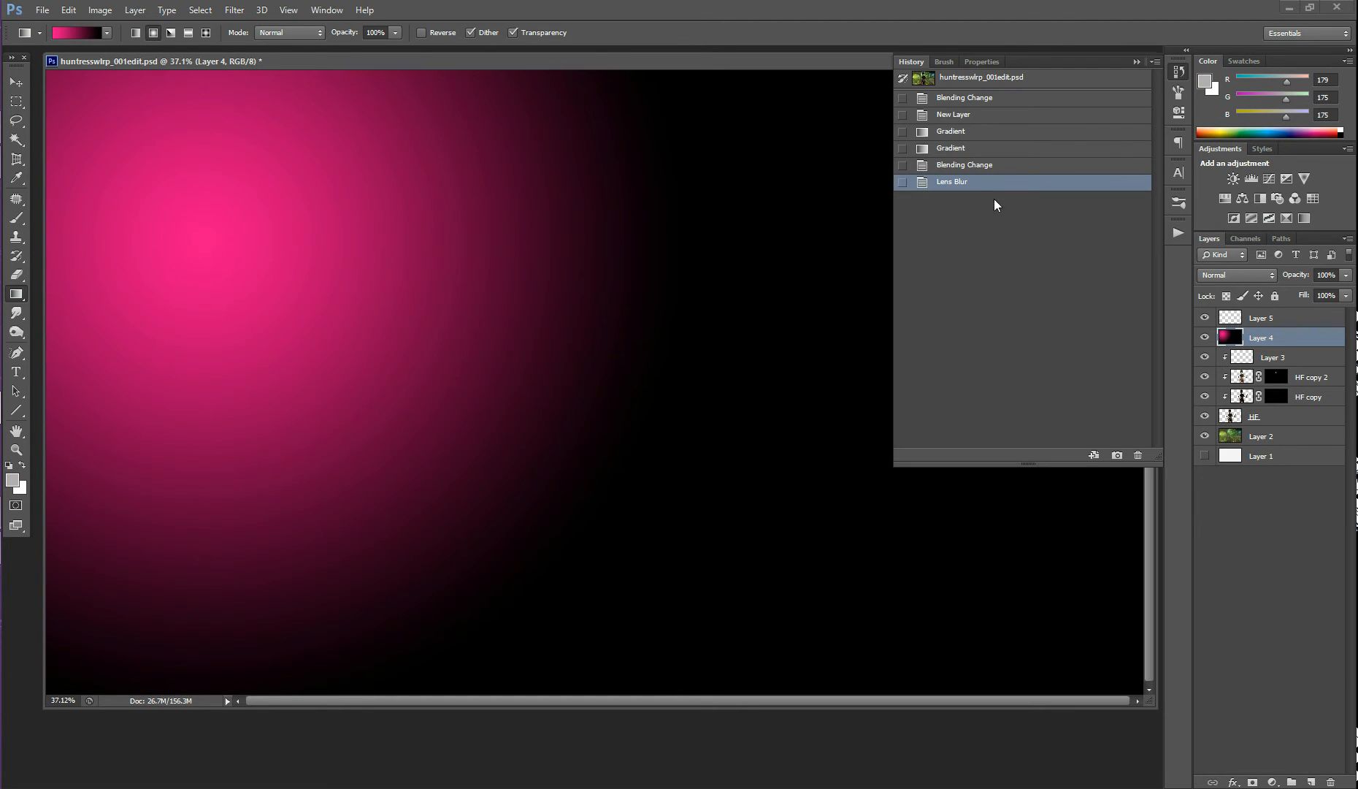
Step: Step back before the lens blur in History and set Layer 4's pink glow to Screen blending
left_click(964, 165)
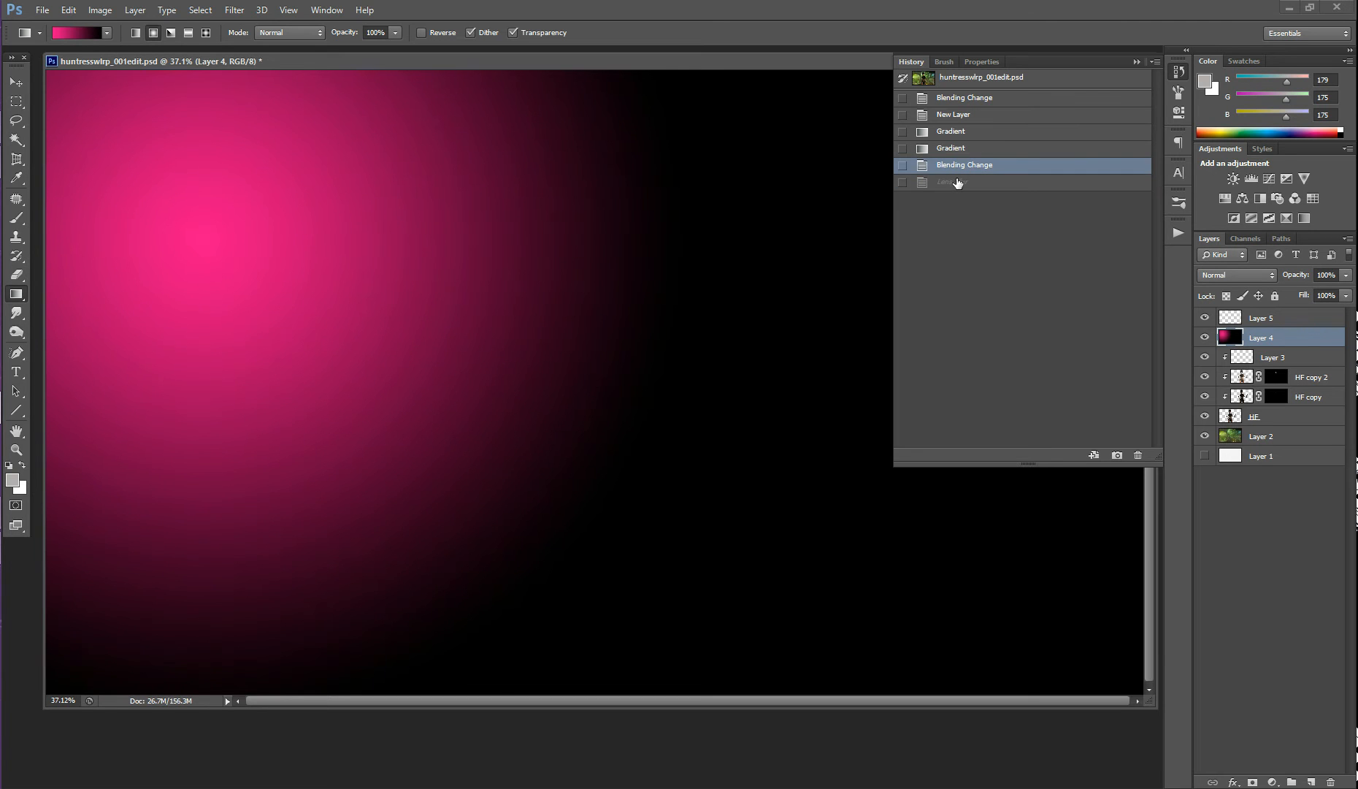
left_click(1154, 61)
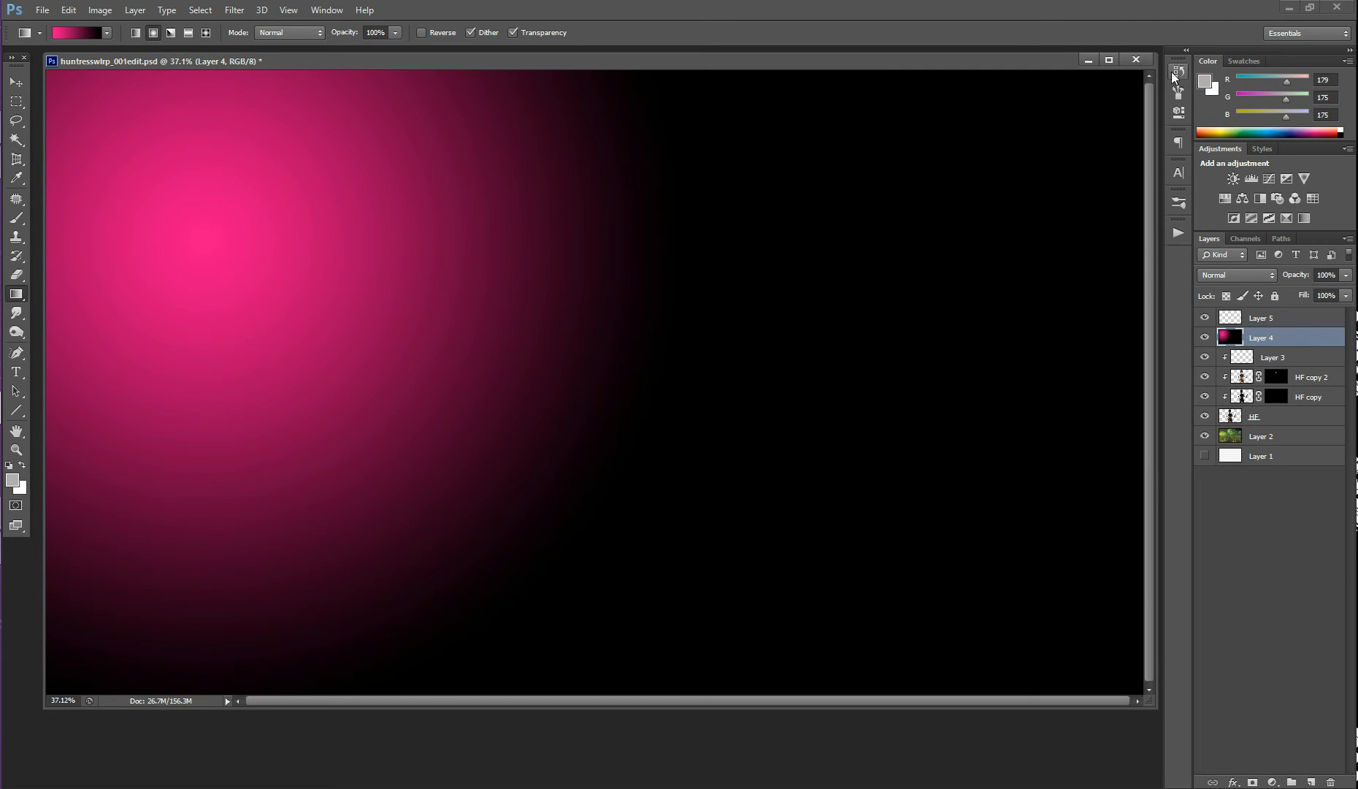
left_click(1236, 275)
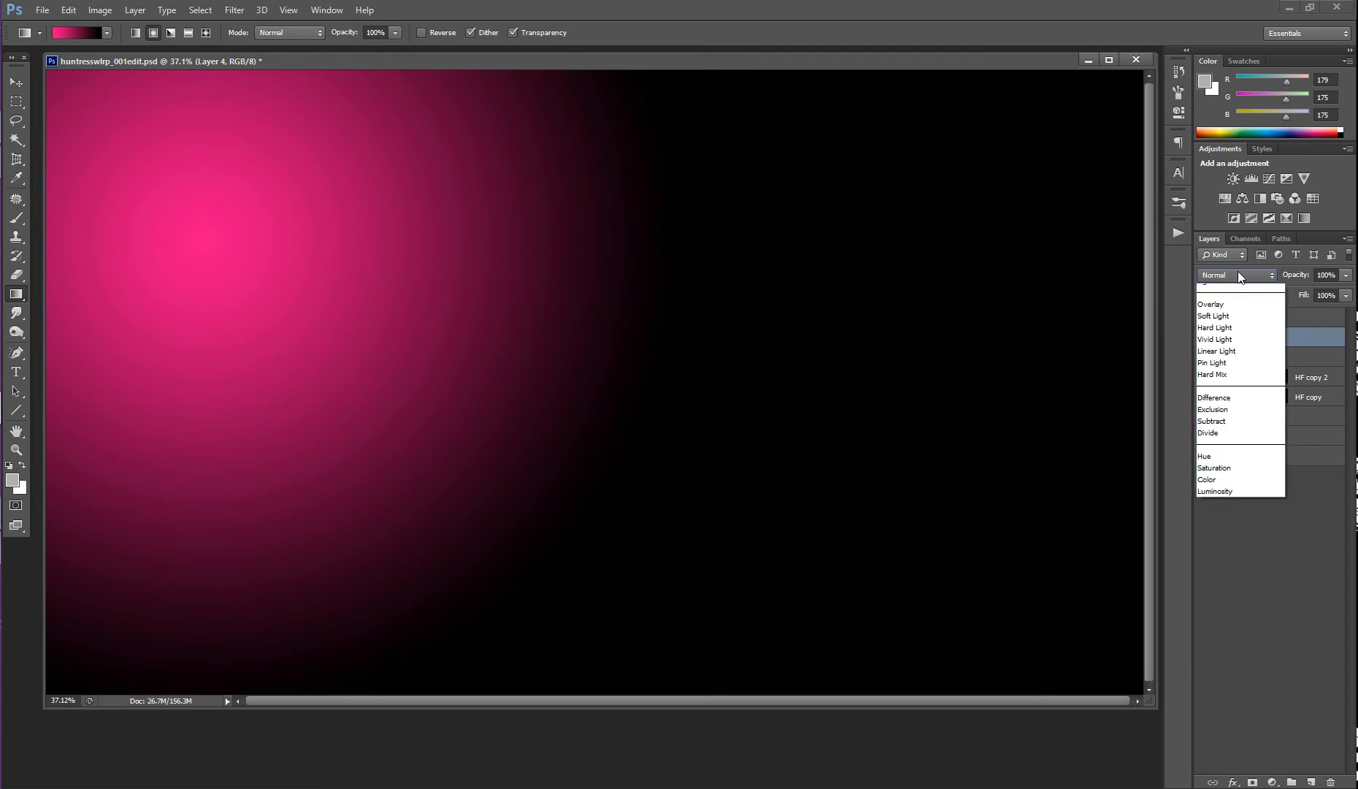
left_click(1212, 291)
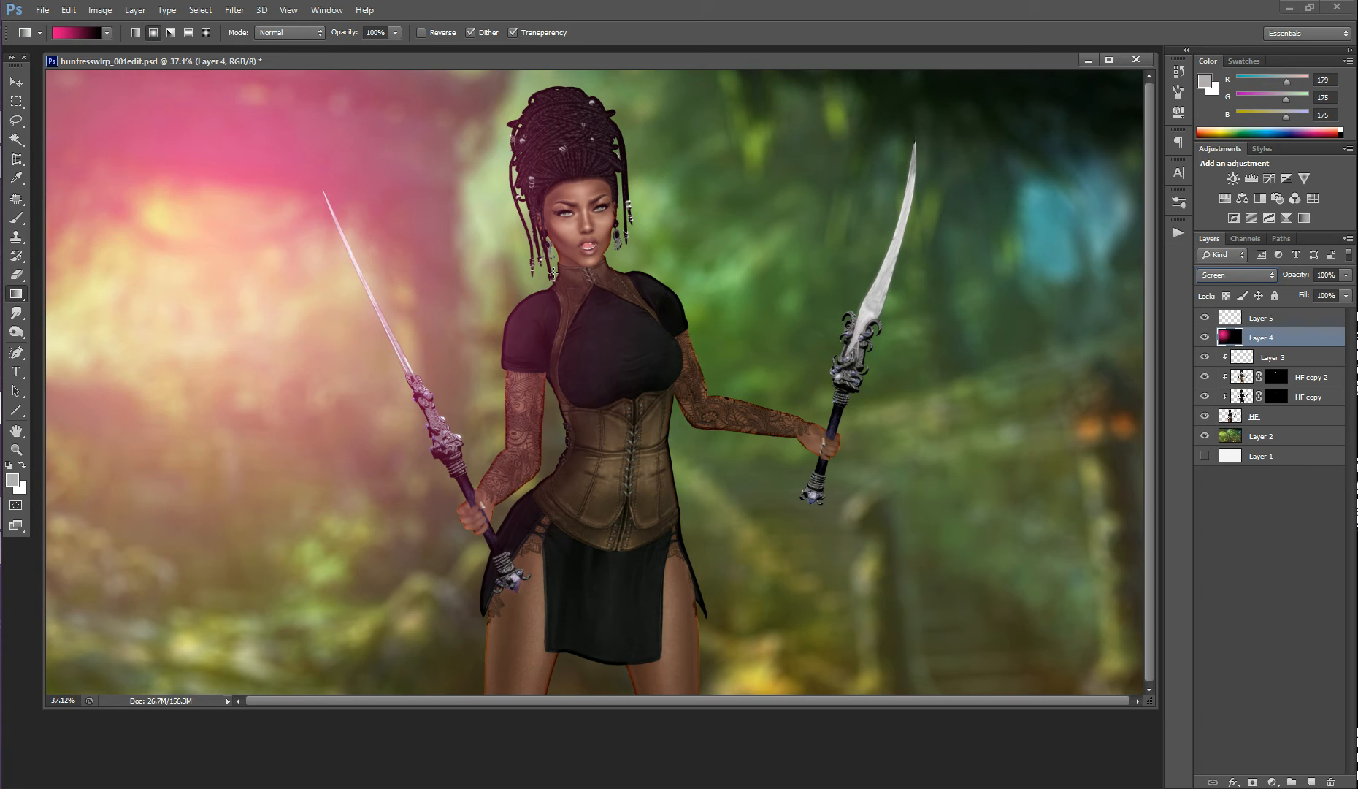
mouse_move(893, 266)
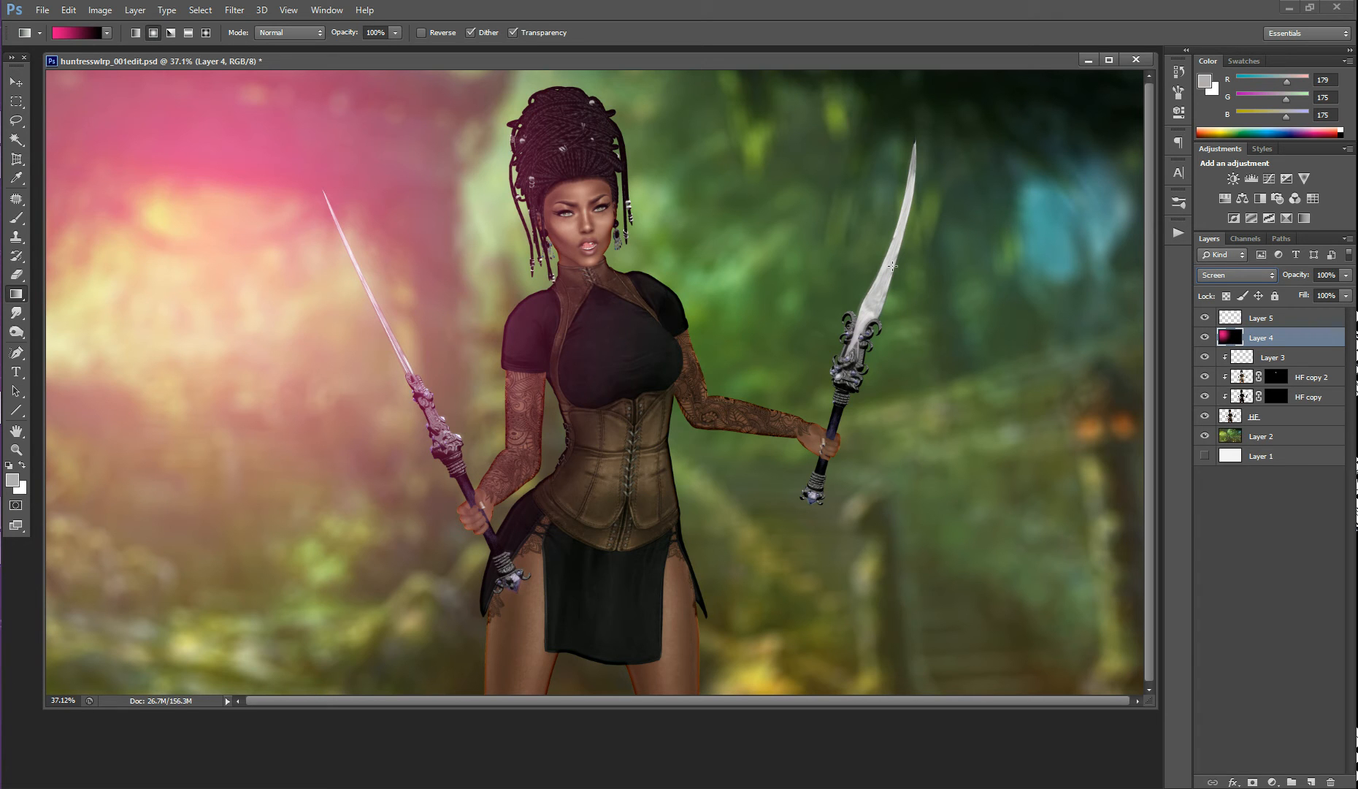